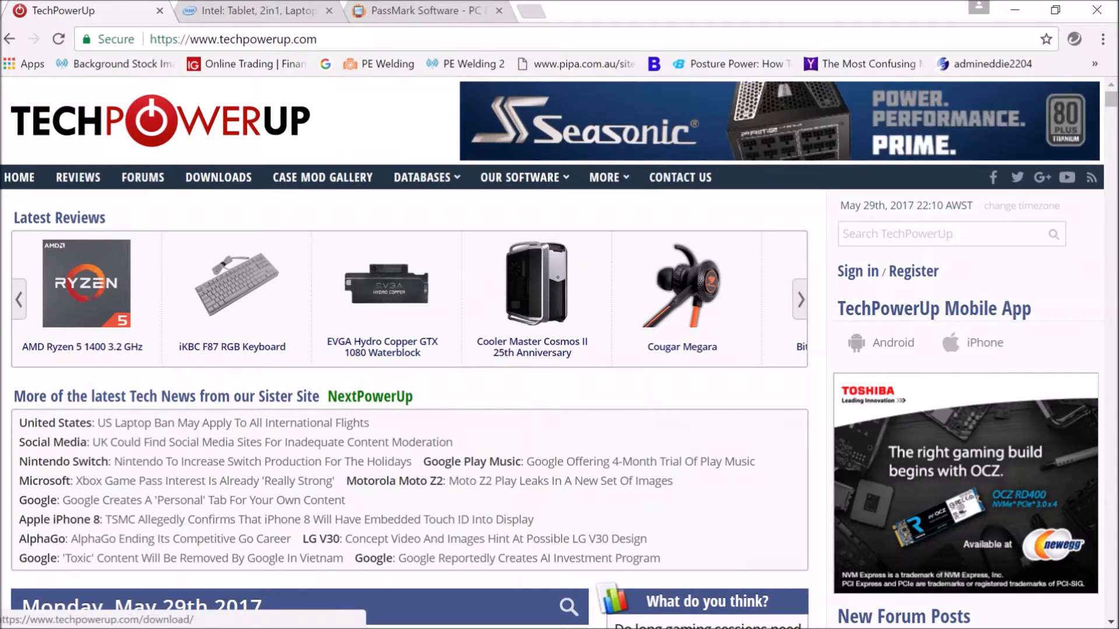
{"action": "mouse_move", "coordinate": [142, 177]}
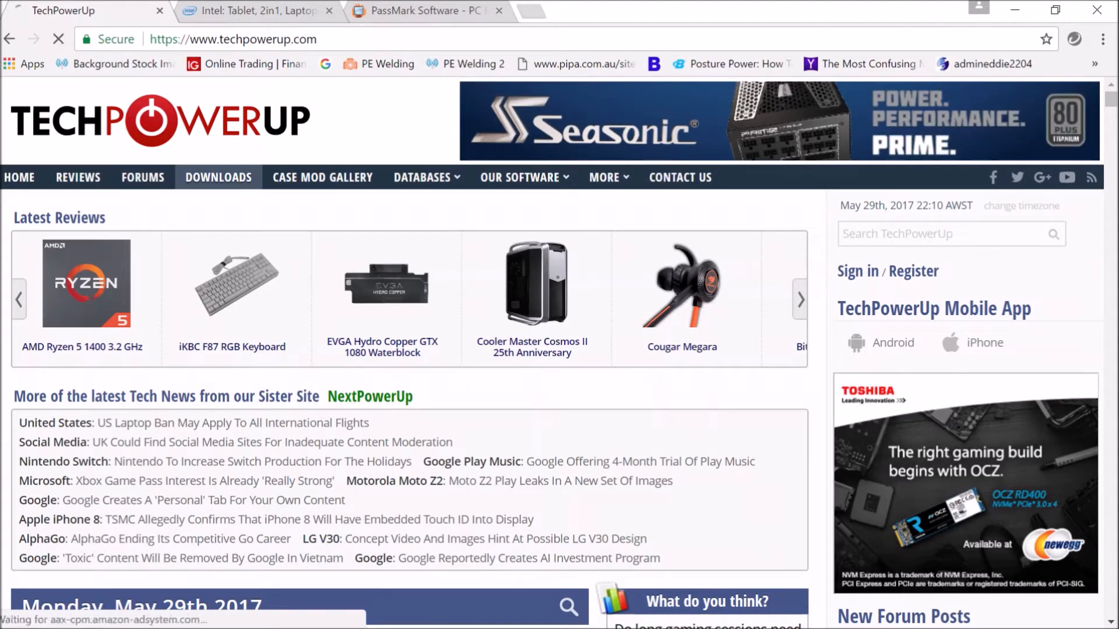
Open TechPowerUp Downloads and browse the Tweaking category
{"action": "left_click", "coordinate": [217, 177]}
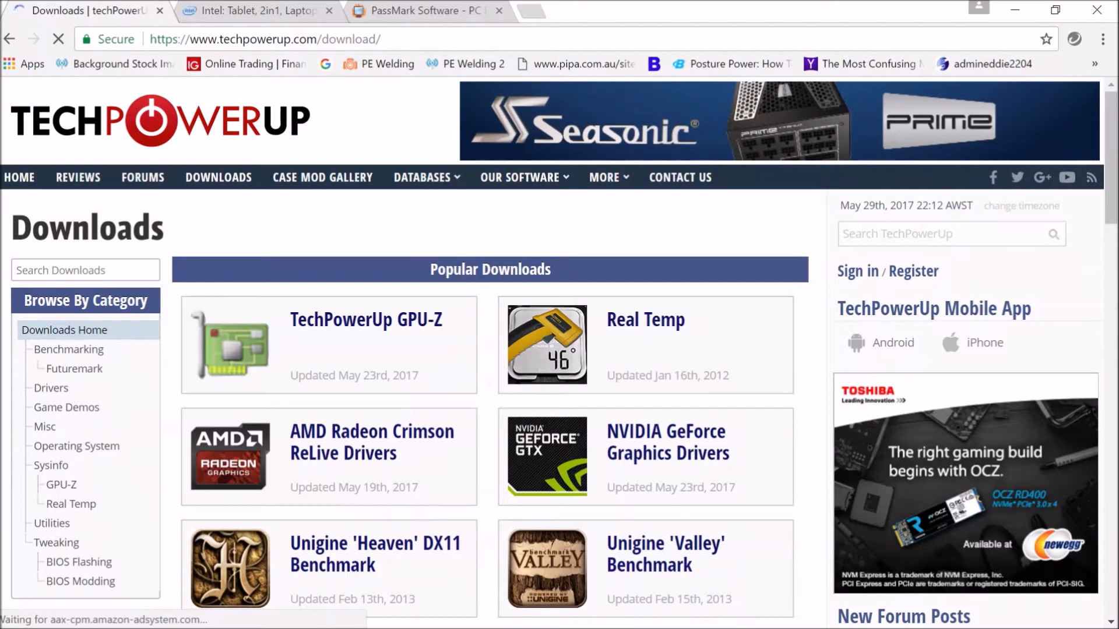
{"action": "mouse_move", "coordinate": [246, 63]}
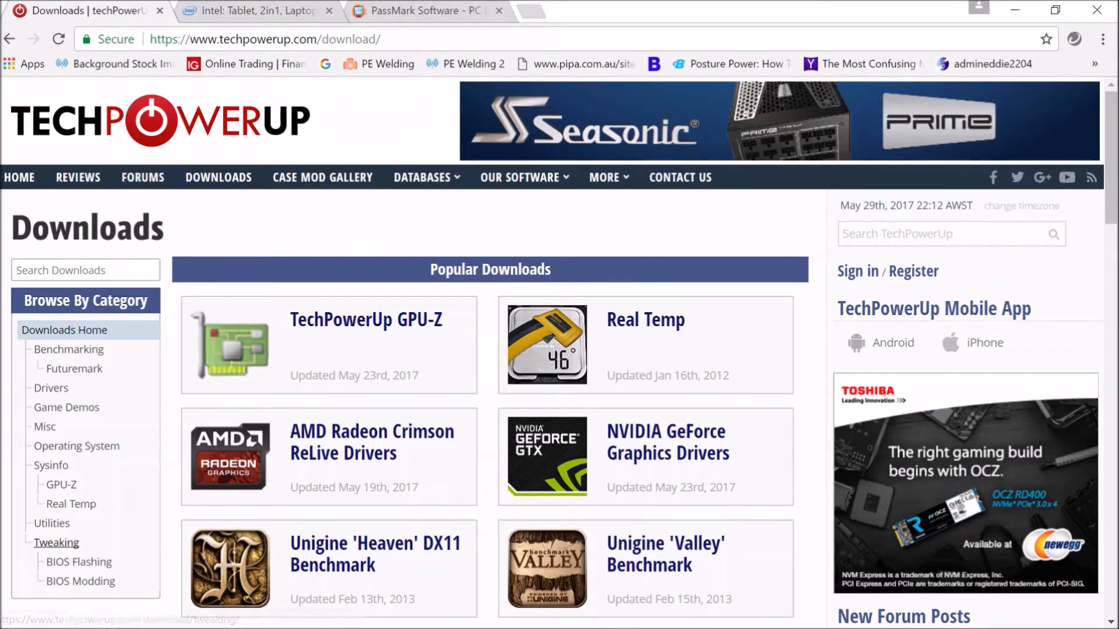
{"action": "mouse_move", "coordinate": [79, 581]}
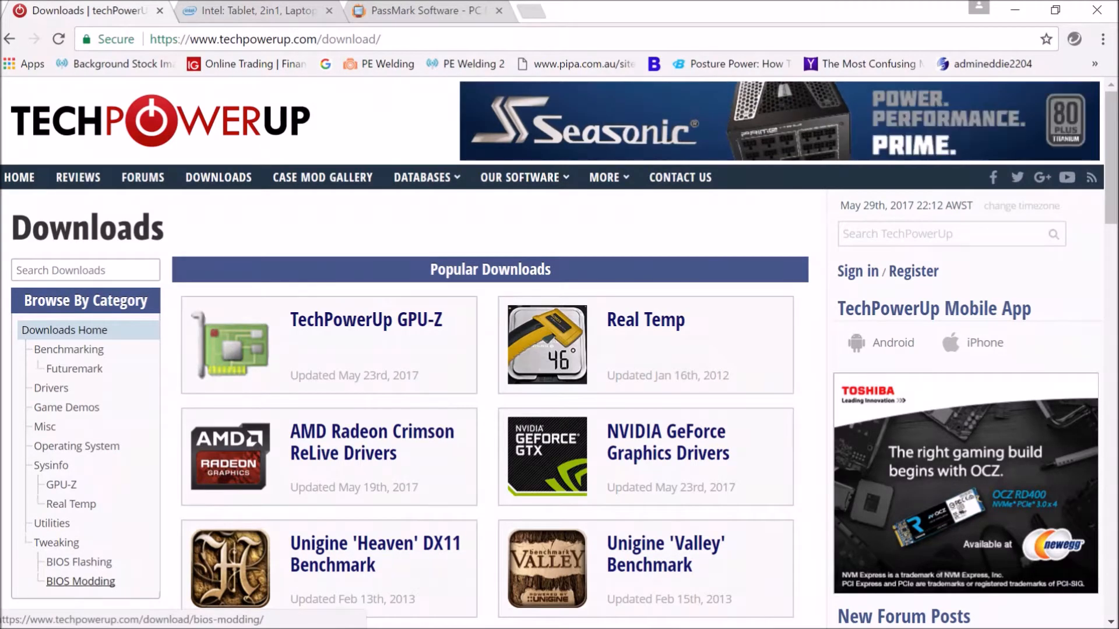
{"action": "mouse_move", "coordinate": [56, 543]}
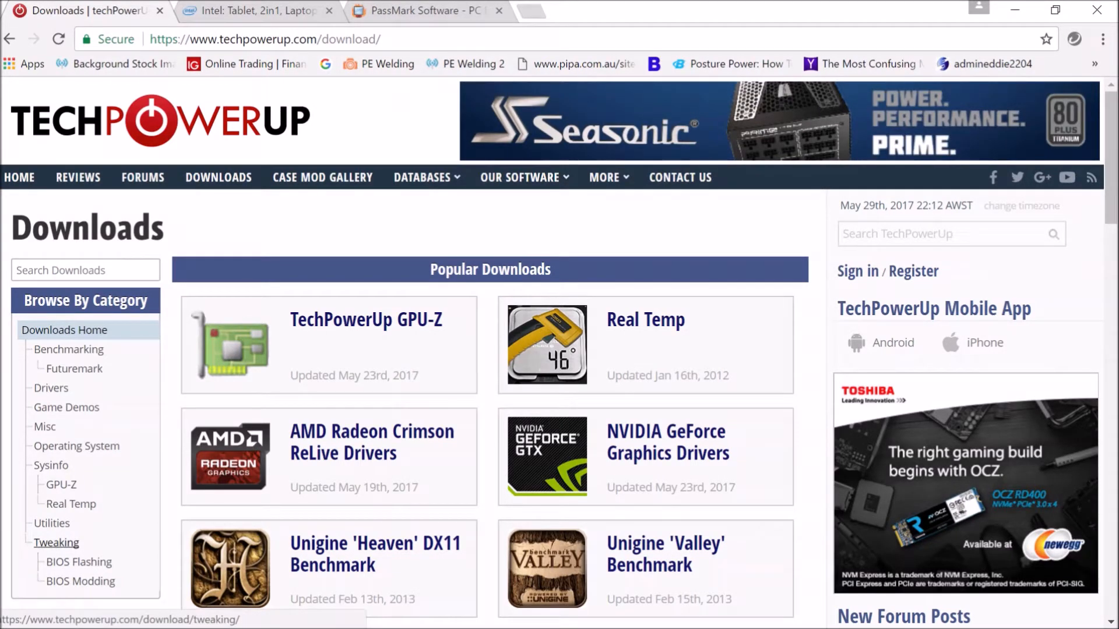
{"action": "left_click", "coordinate": [59, 39]}
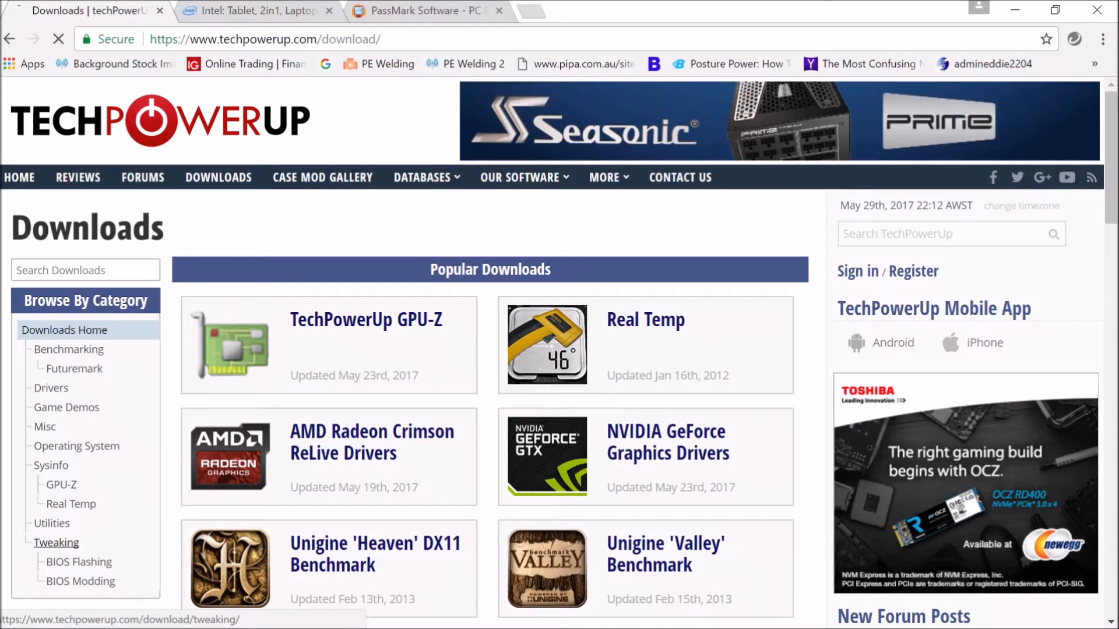
Open the ThrottleStop 8.48 page from Tweaking downloads and read its description
{"action": "left_click", "coordinate": [56, 543]}
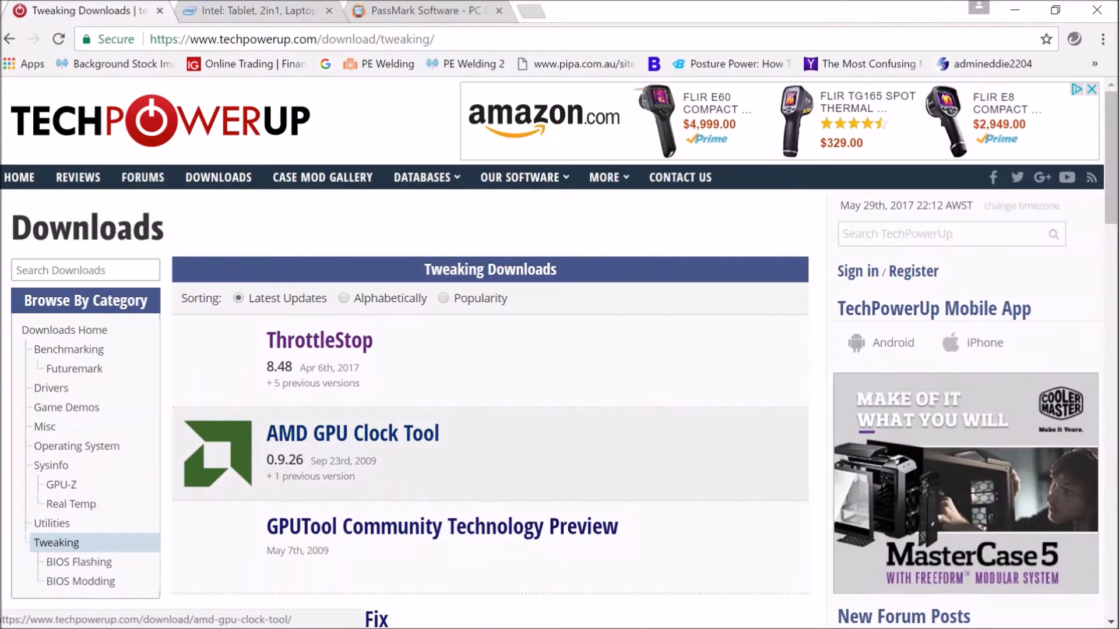
{"action": "mouse_move", "coordinate": [320, 340]}
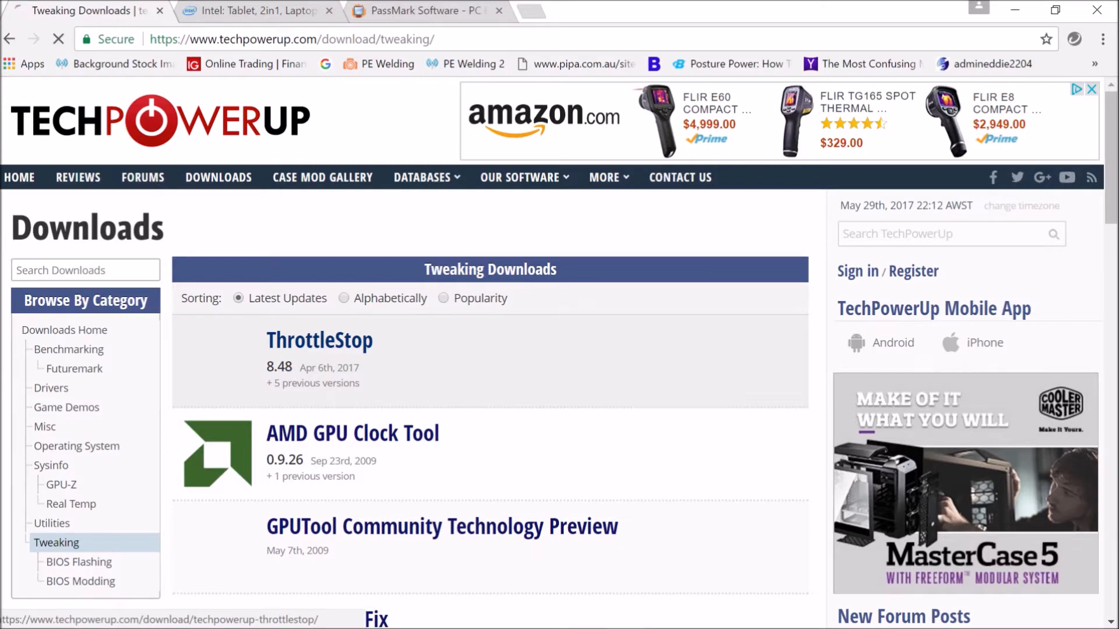
{"action": "left_click", "coordinate": [319, 340]}
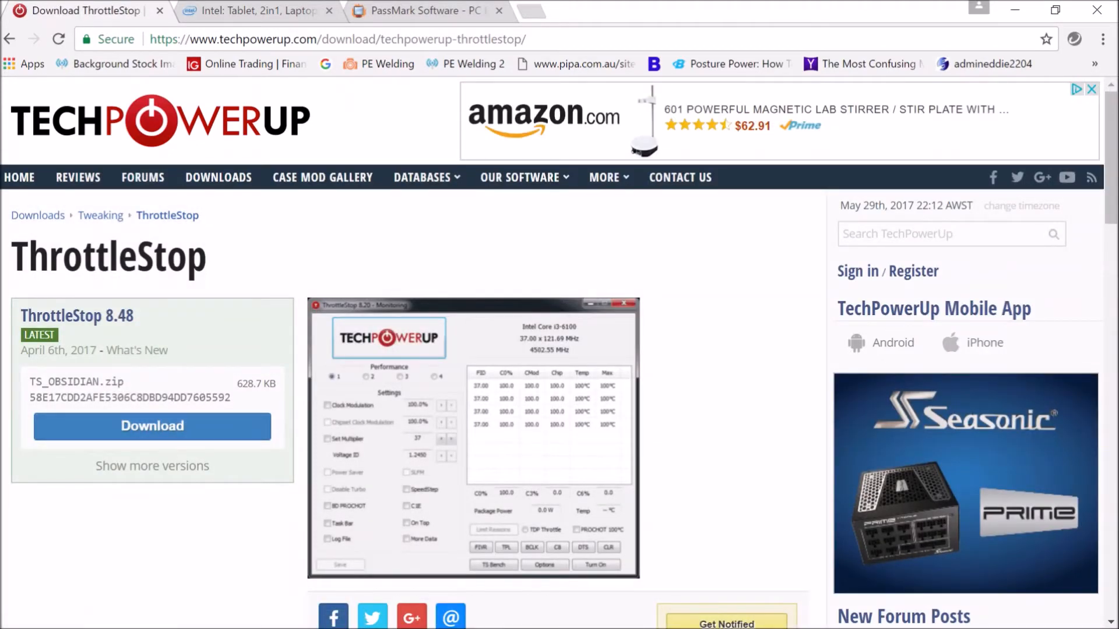
{"action": "scroll", "scroll_direction": "down", "scroll_amount": 3}
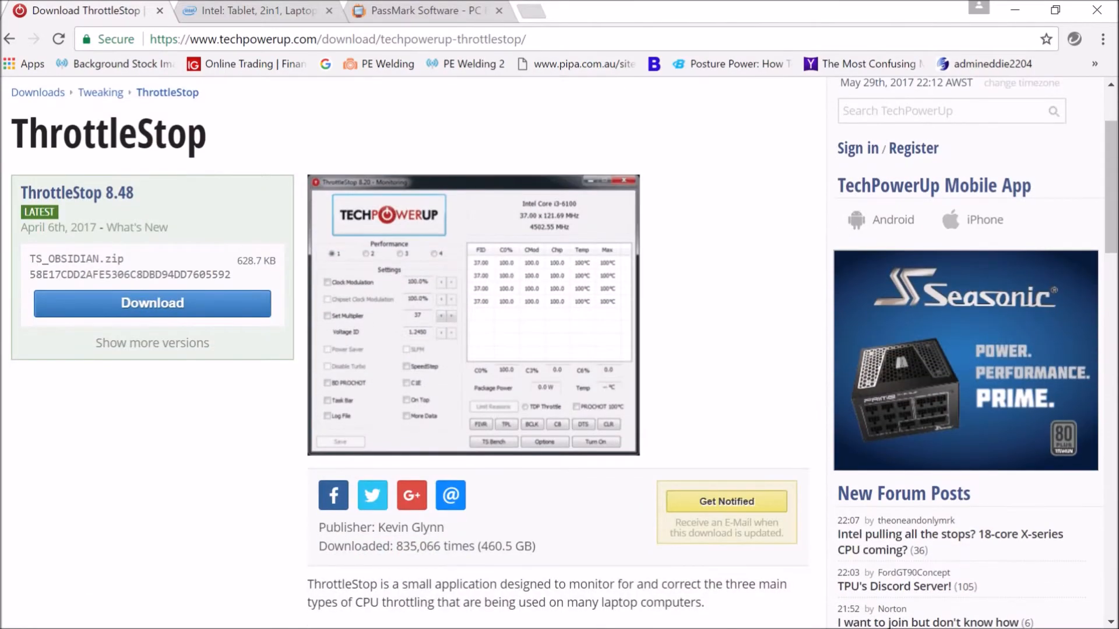
{"action": "scroll", "scroll_direction": "down", "scroll_amount": 3}
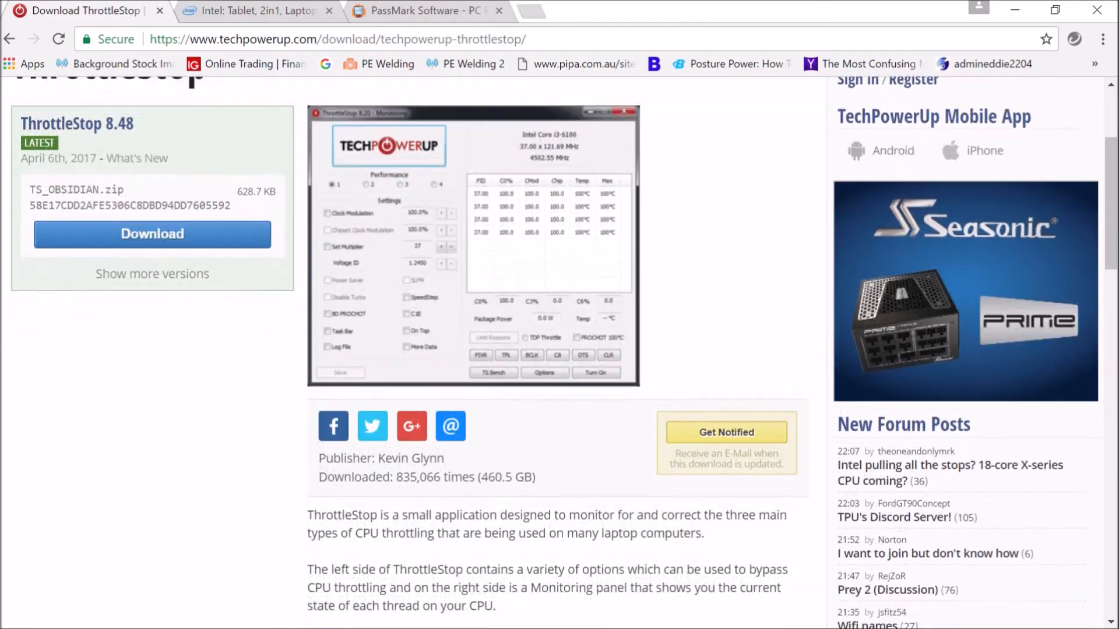
{"action": "scroll", "scroll_direction": "down", "scroll_amount": 3}
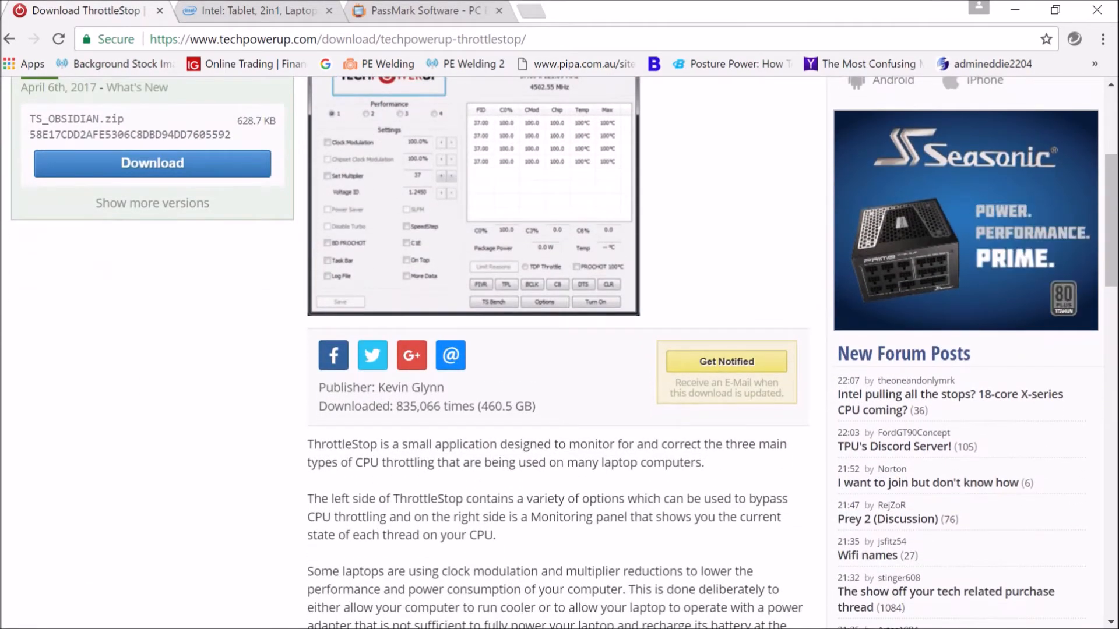
{"action": "scroll", "scroll_direction": "down", "scroll_amount": 3}
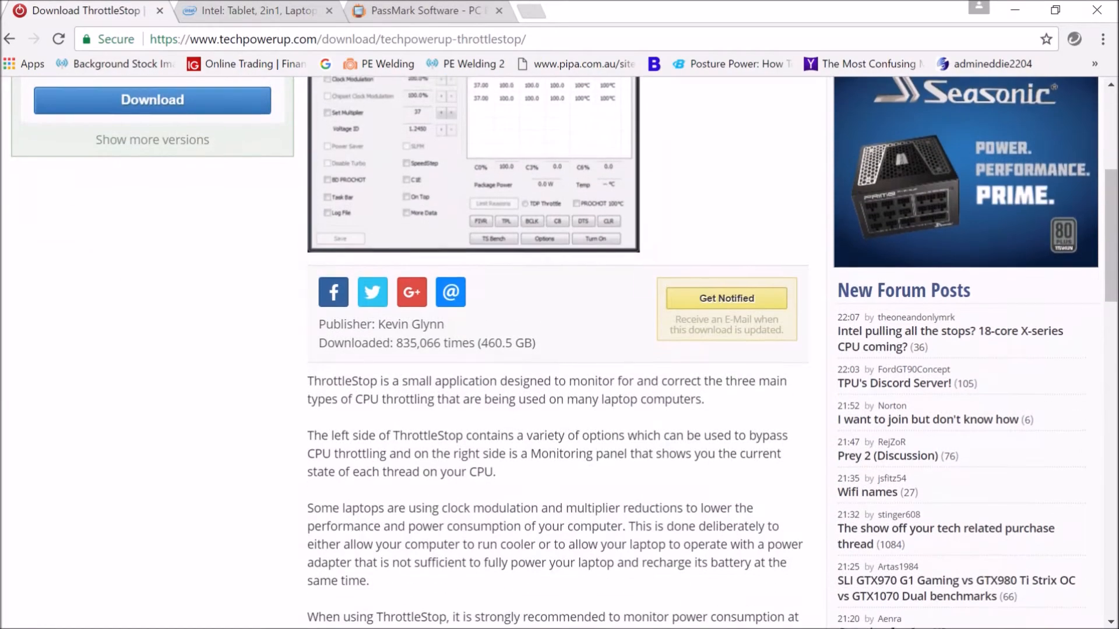
{"action": "scroll", "scroll_direction": "down", "scroll_amount": 3}
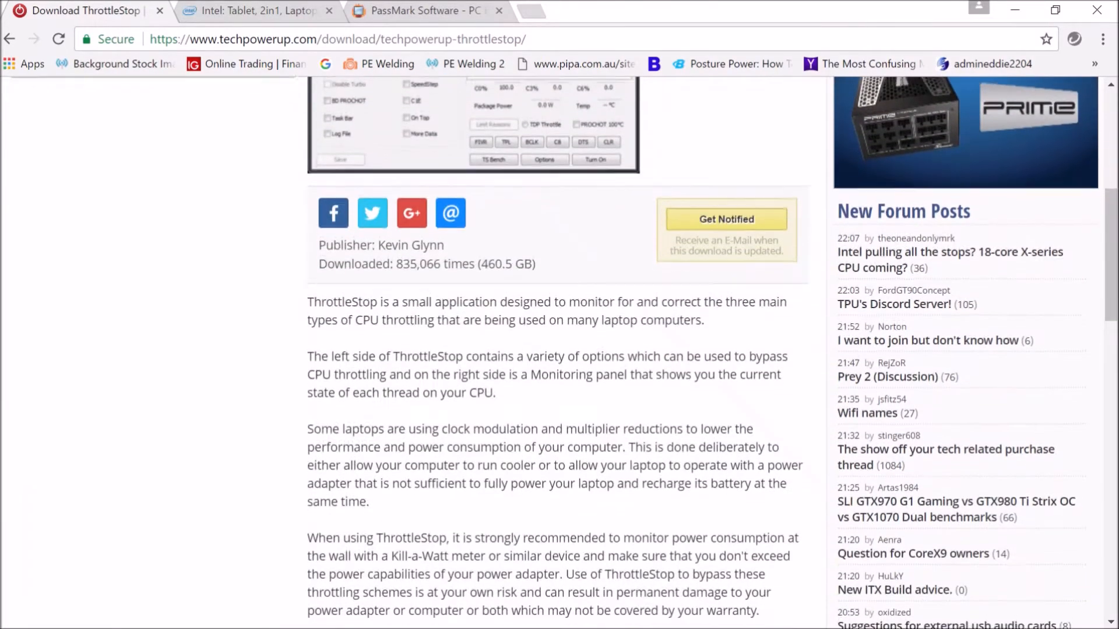
{"action": "scroll", "scroll_direction": "down", "scroll_amount": 3}
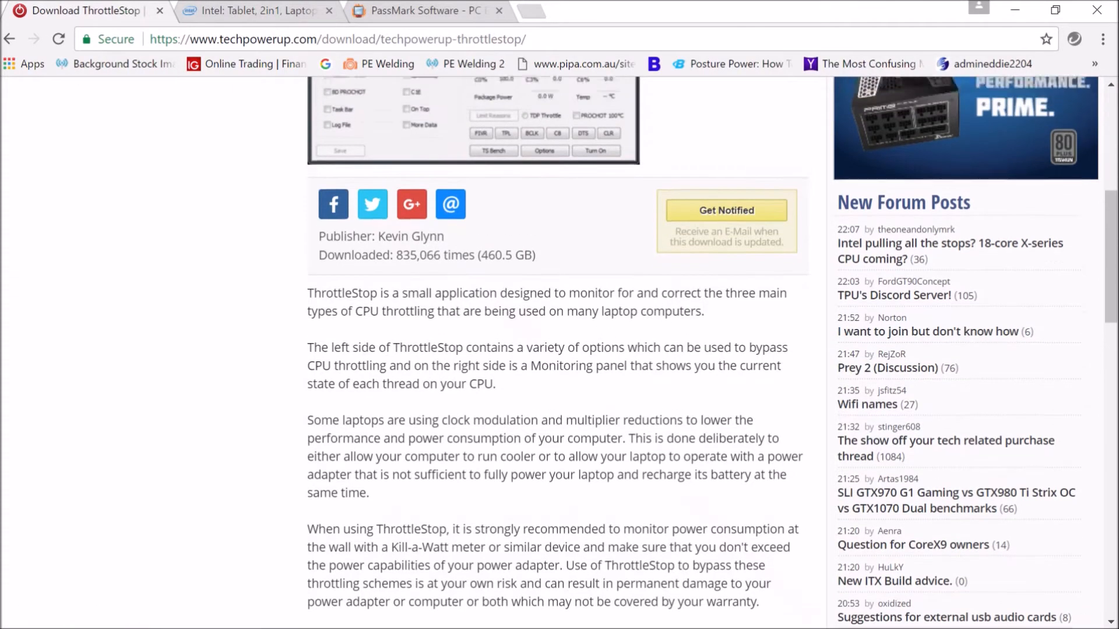
{"action": "scroll", "scroll_direction": "up", "scroll_amount": 3}
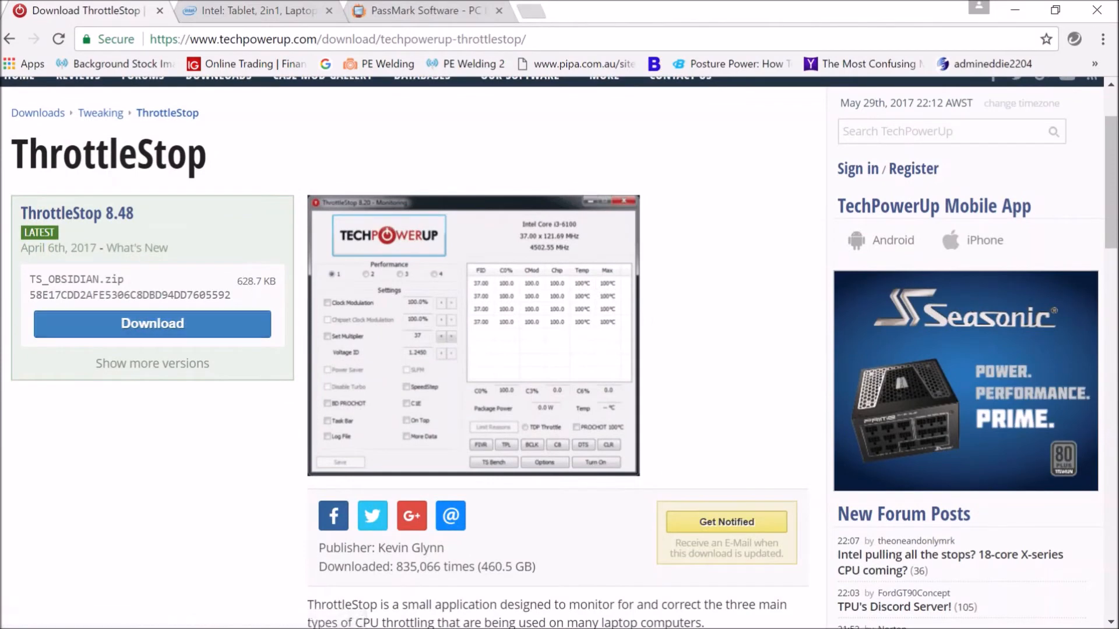
Download TS_OBSIDIAN.zip for ThrottleStop 8.48 from the TechPowerUp UK-1 server
{"action": "left_click", "coordinate": [152, 324]}
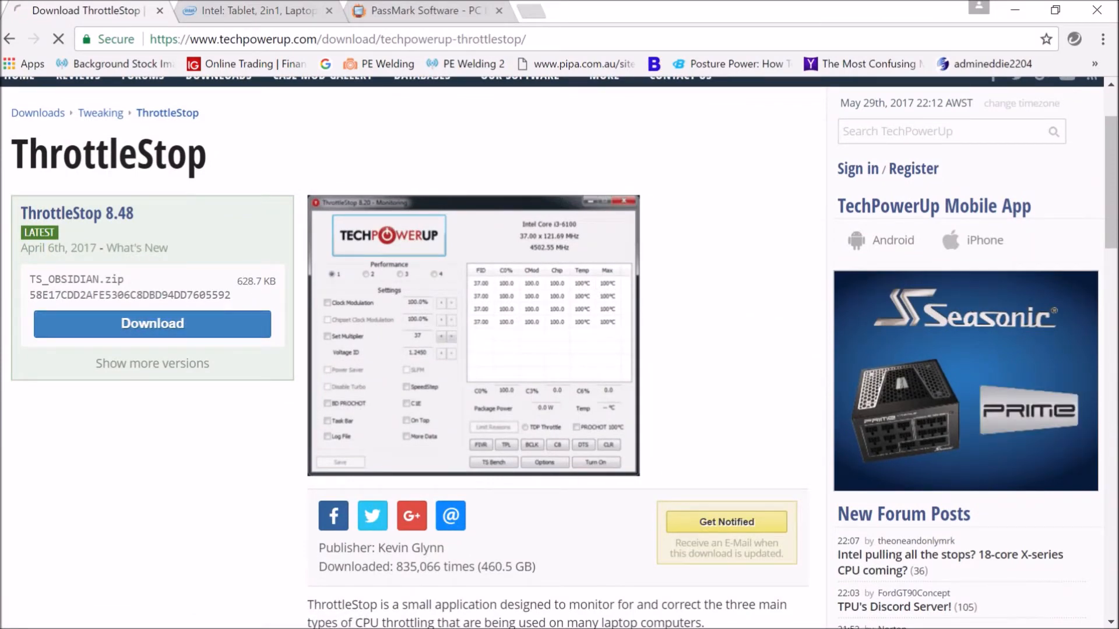
{"action": "left_click", "coordinate": [151, 323]}
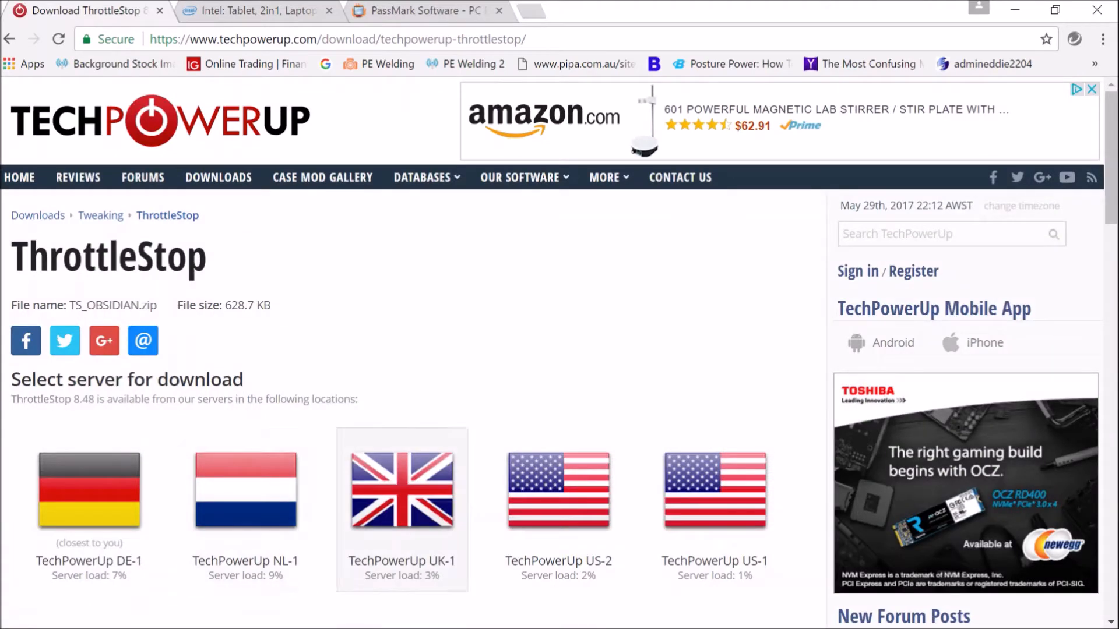
{"action": "left_click", "coordinate": [401, 489]}
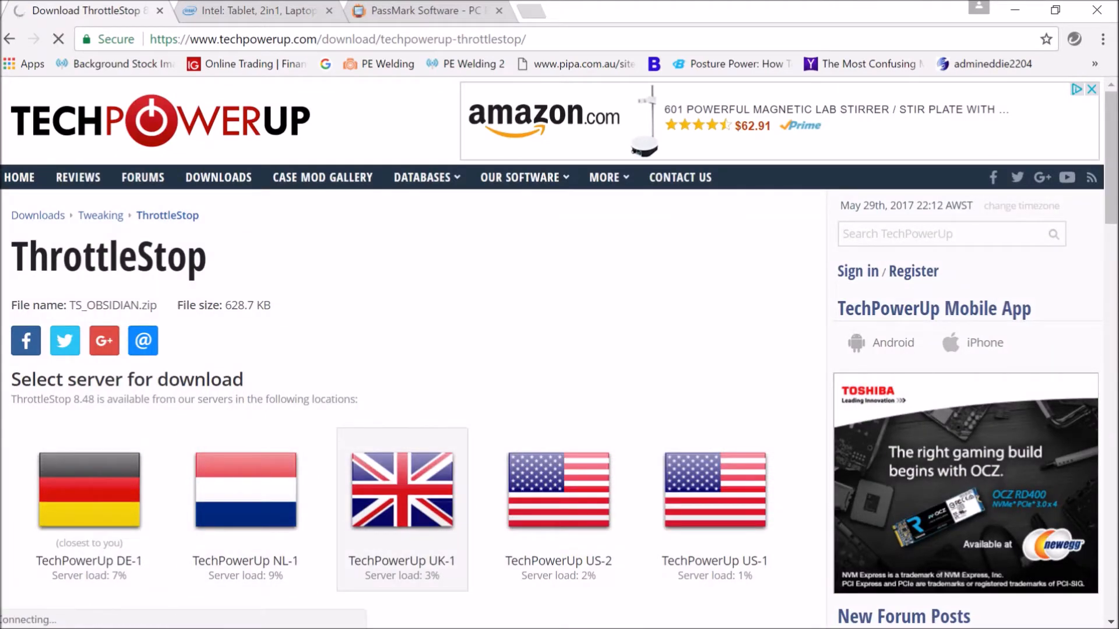
{"action": "left_click", "coordinate": [401, 489]}
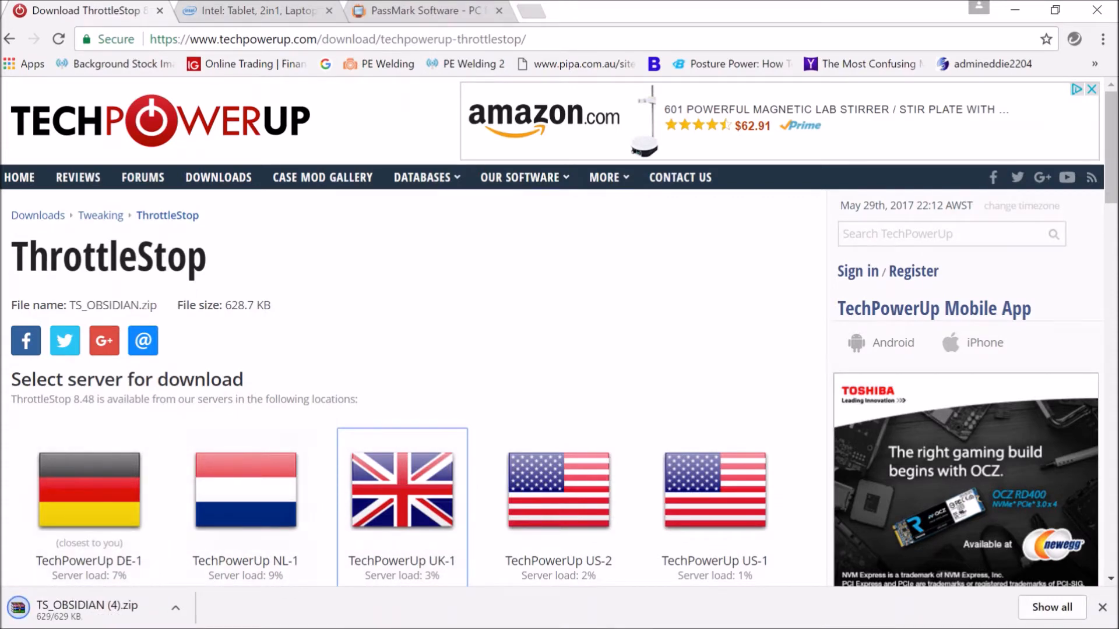
{"action": "left_click", "coordinate": [257, 11]}
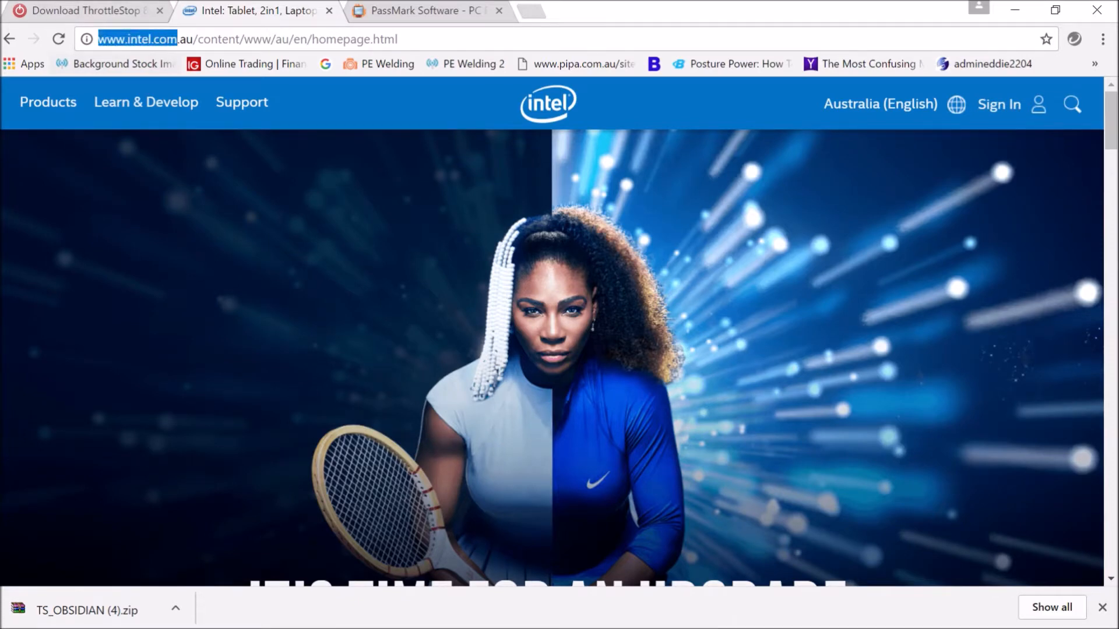
{"action": "mouse_move", "coordinate": [118, 63]}
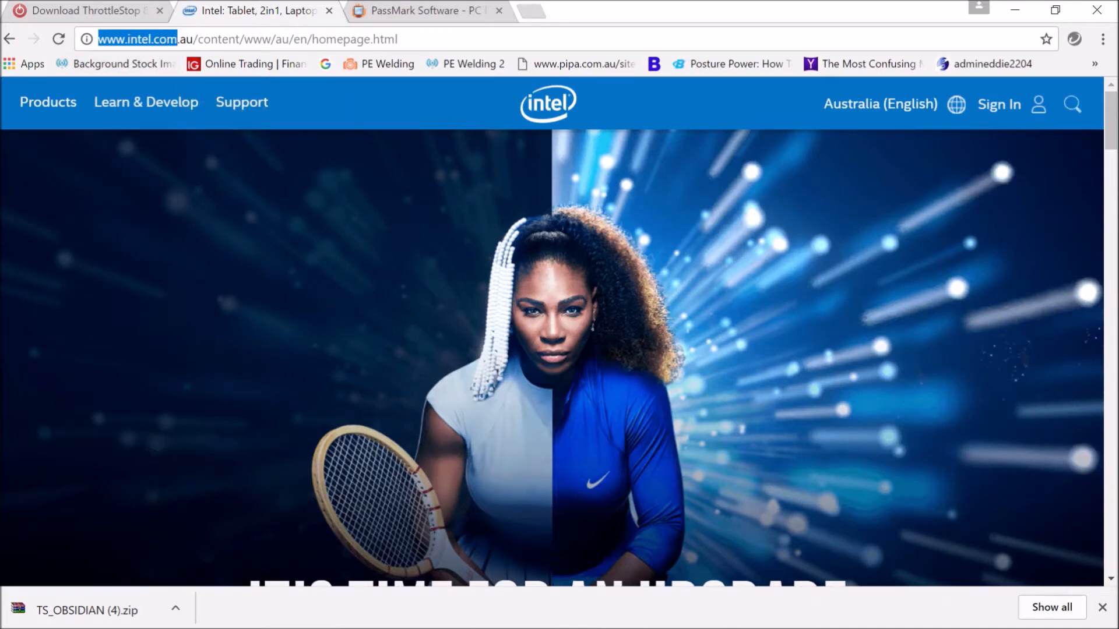
Search Intel's site for 'extreme tuning' and open the Intel XTU download page
{"action": "left_click", "coordinate": [1071, 104]}
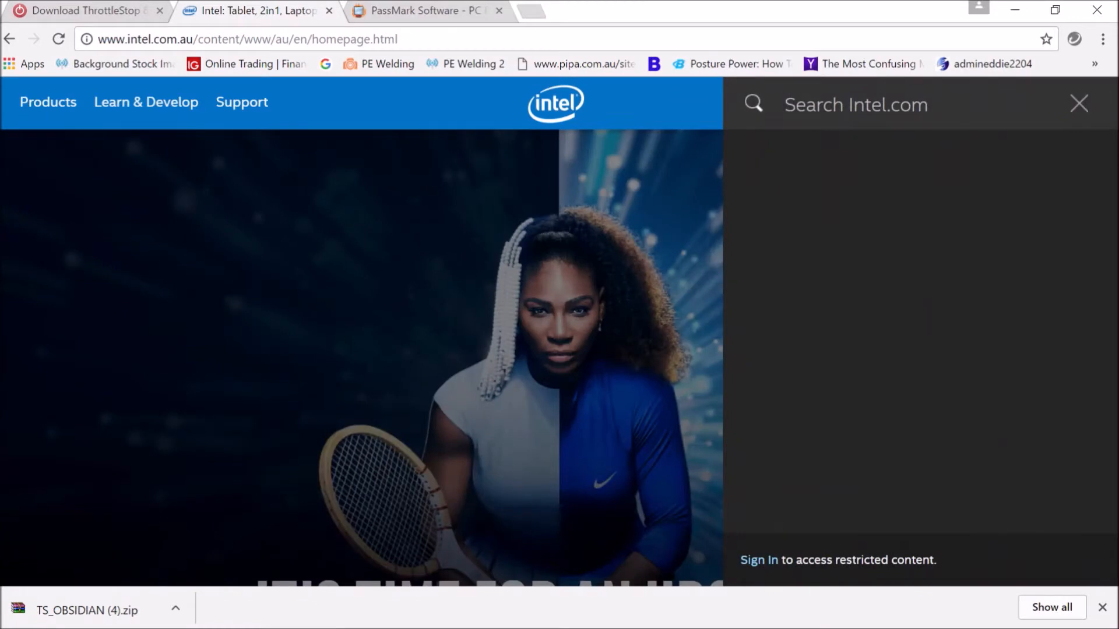
{"action": "type", "text": "ext"}
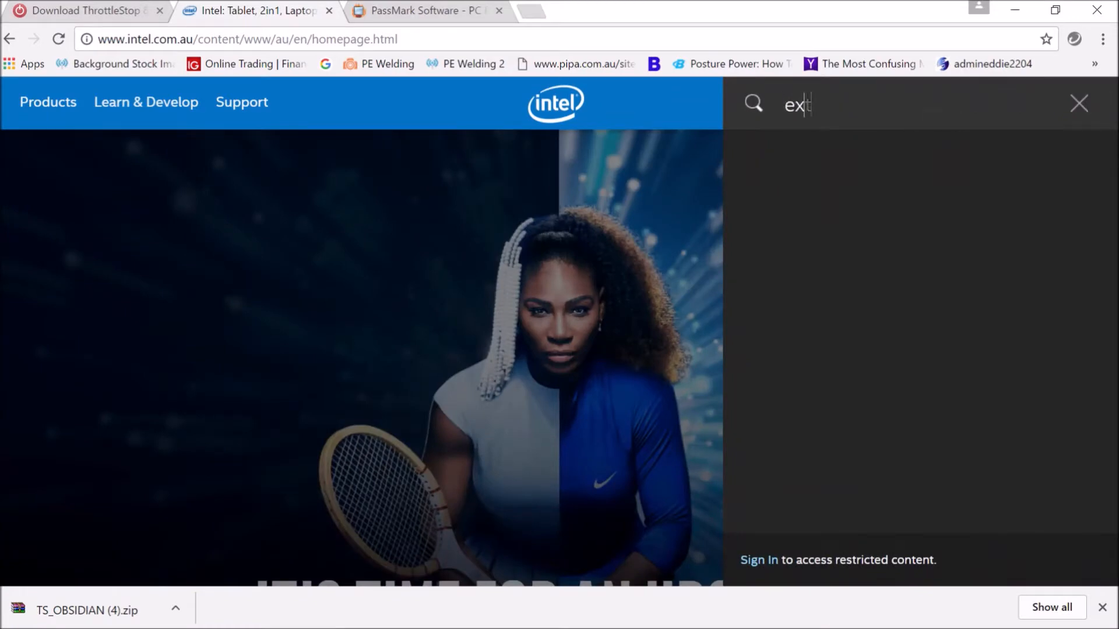
{"action": "type", "text": "tre"}
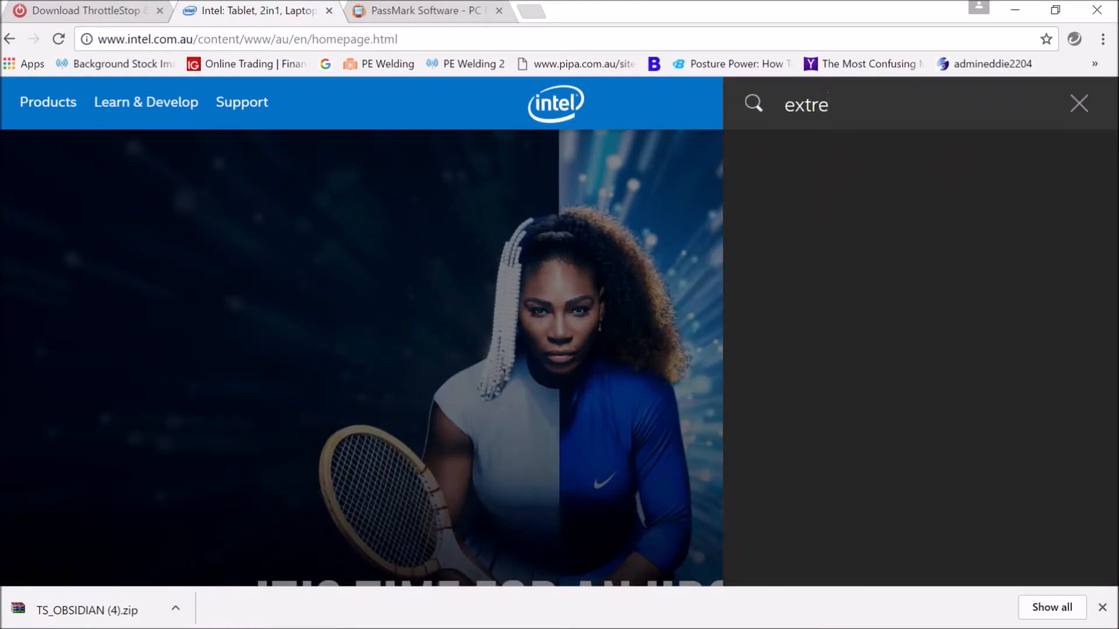
{"action": "type", "text": "me"}
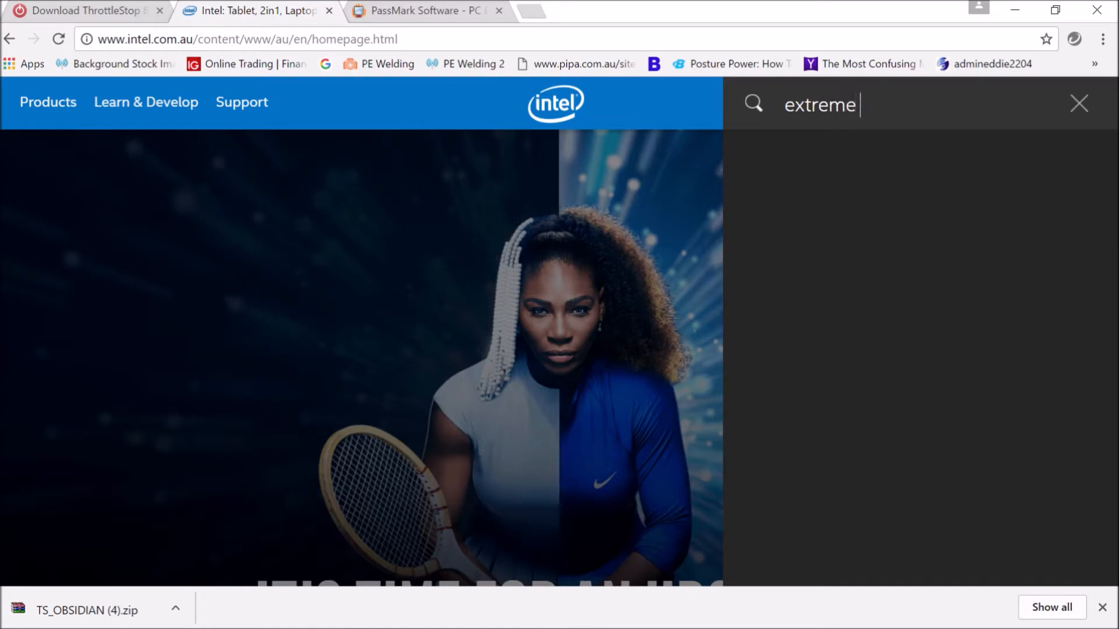
{"action": "type", "text": "tuning"}
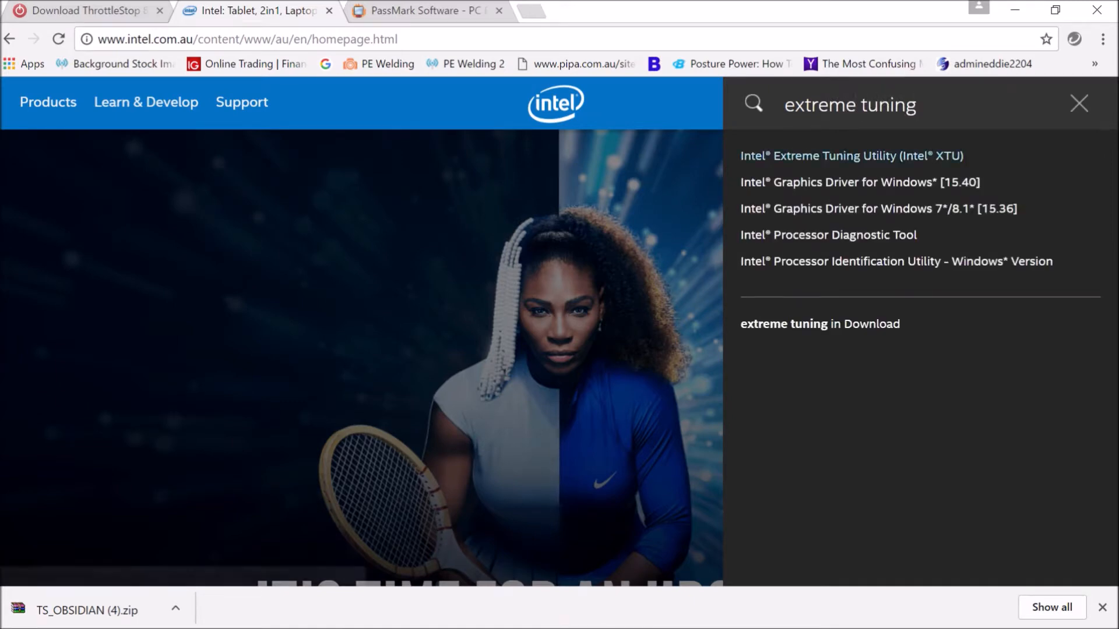
{"action": "left_click", "coordinate": [851, 156]}
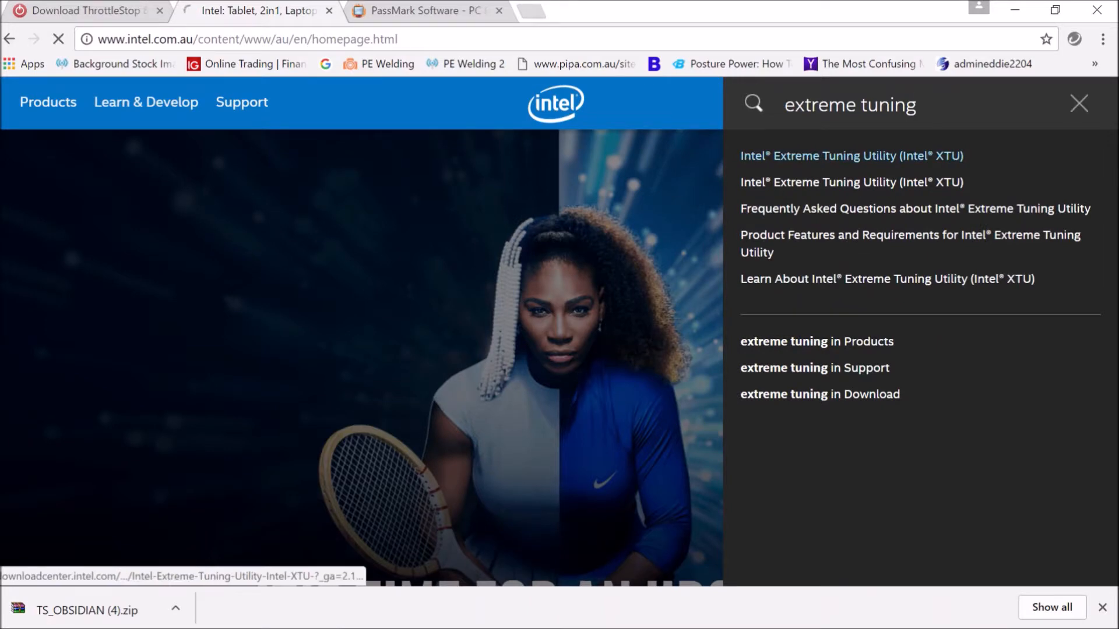
{"action": "left_click", "coordinate": [851, 156]}
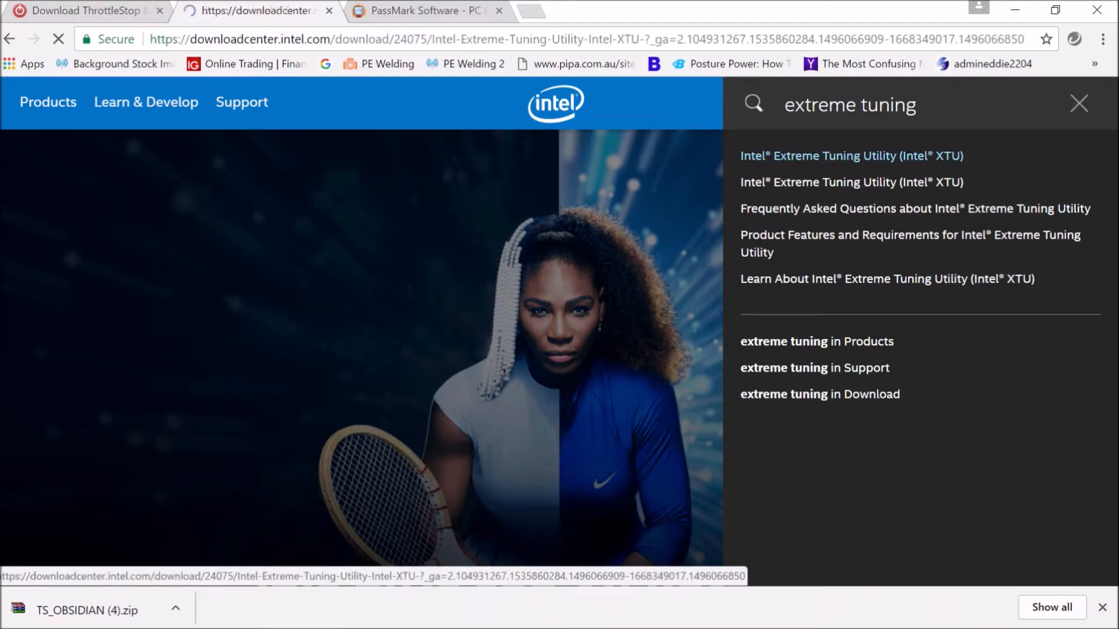
Accept Intel's license terms to download XTU-Setup-exe.exe
{"action": "left_click", "coordinate": [851, 156]}
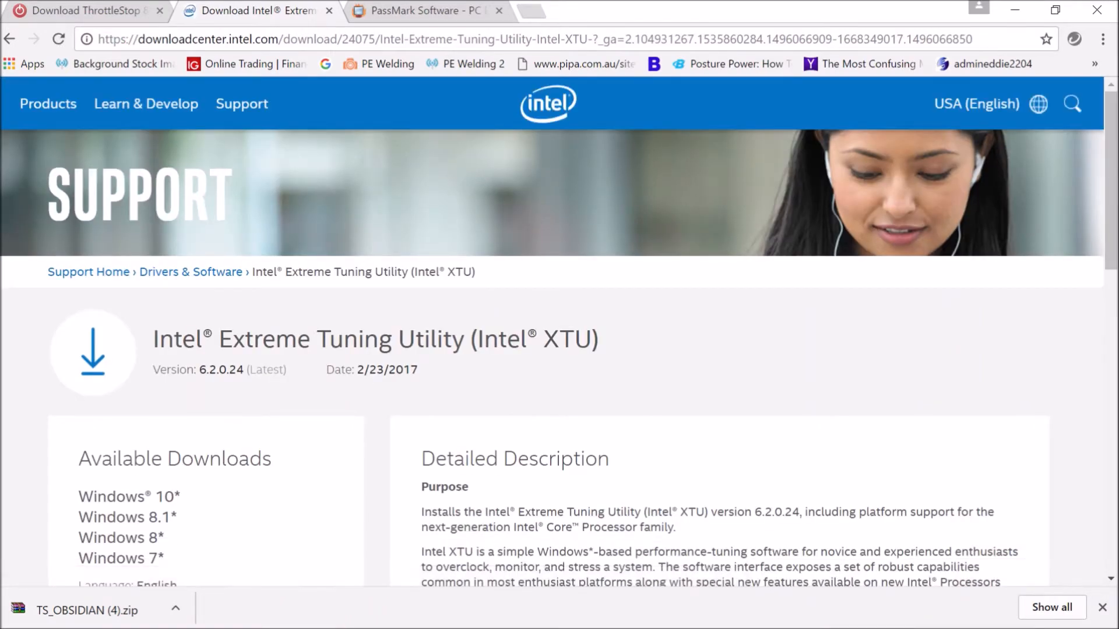
{"action": "scroll", "scroll_direction": "down", "scroll_amount": 3}
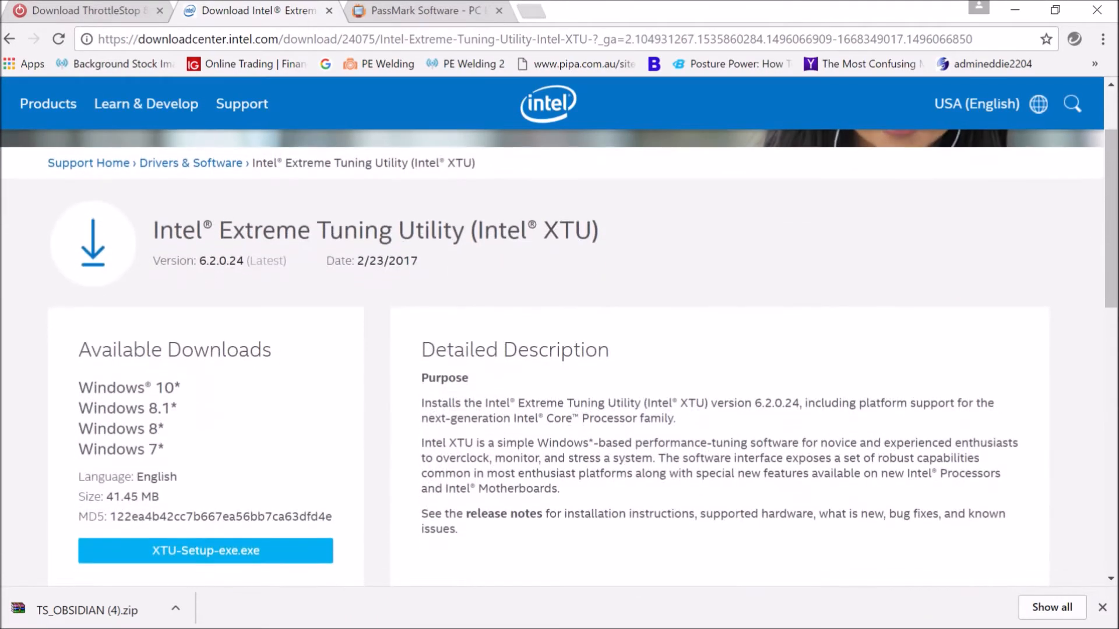
{"action": "scroll", "scroll_direction": "down", "scroll_amount": 3}
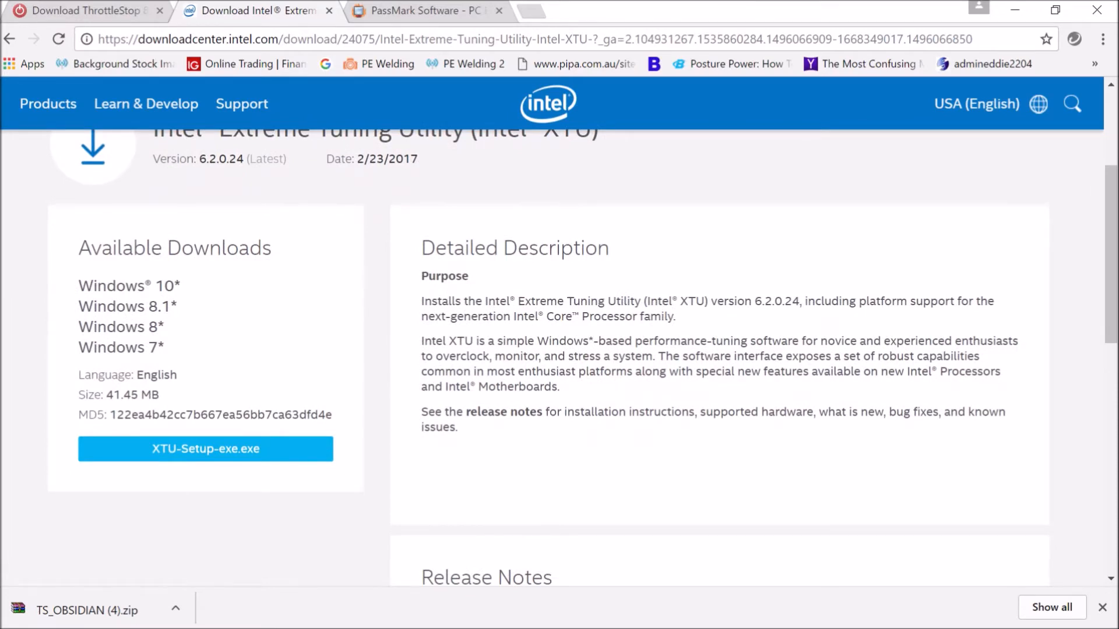
{"action": "mouse_move", "coordinate": [204, 449]}
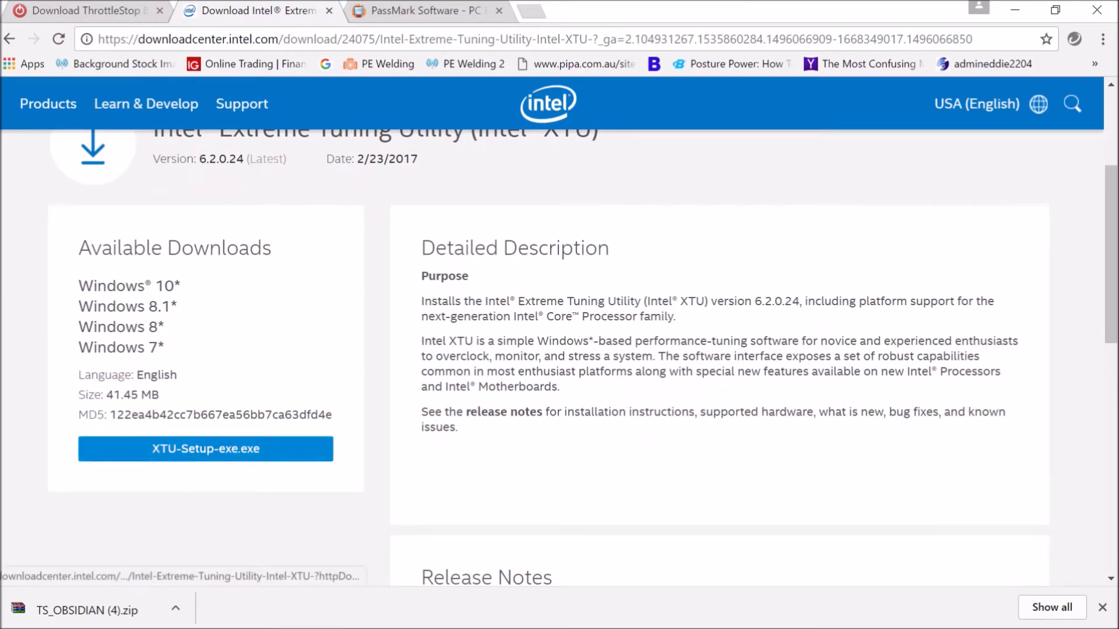
{"action": "left_click", "coordinate": [205, 448]}
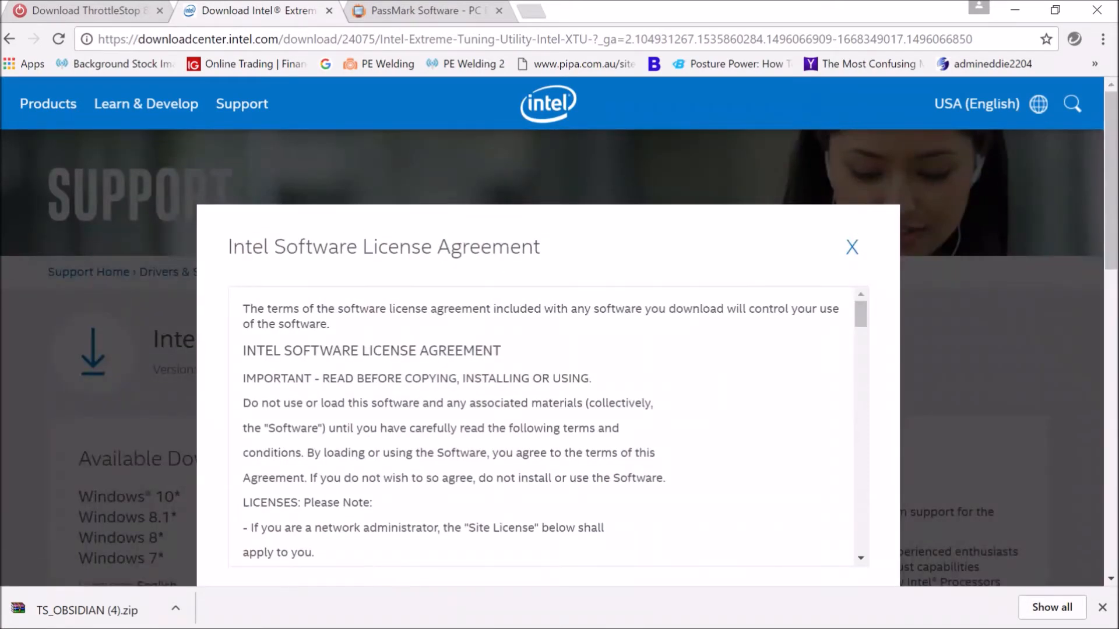
{"action": "scroll", "scroll_direction": "down", "scroll_amount": 3}
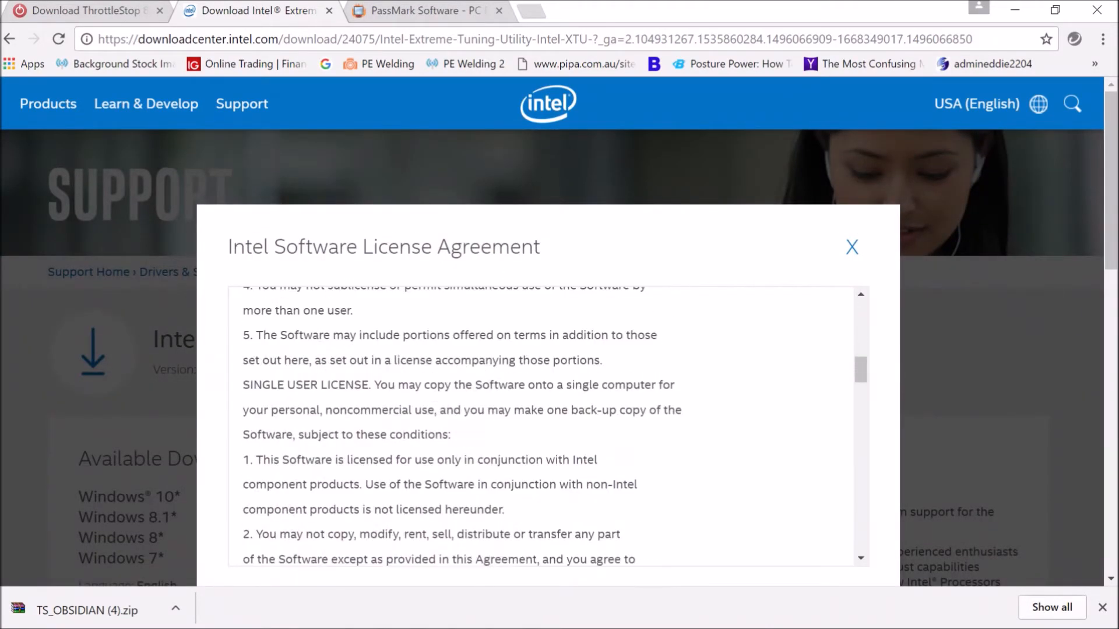
{"action": "scroll", "scroll_direction": "down", "scroll_amount": 3}
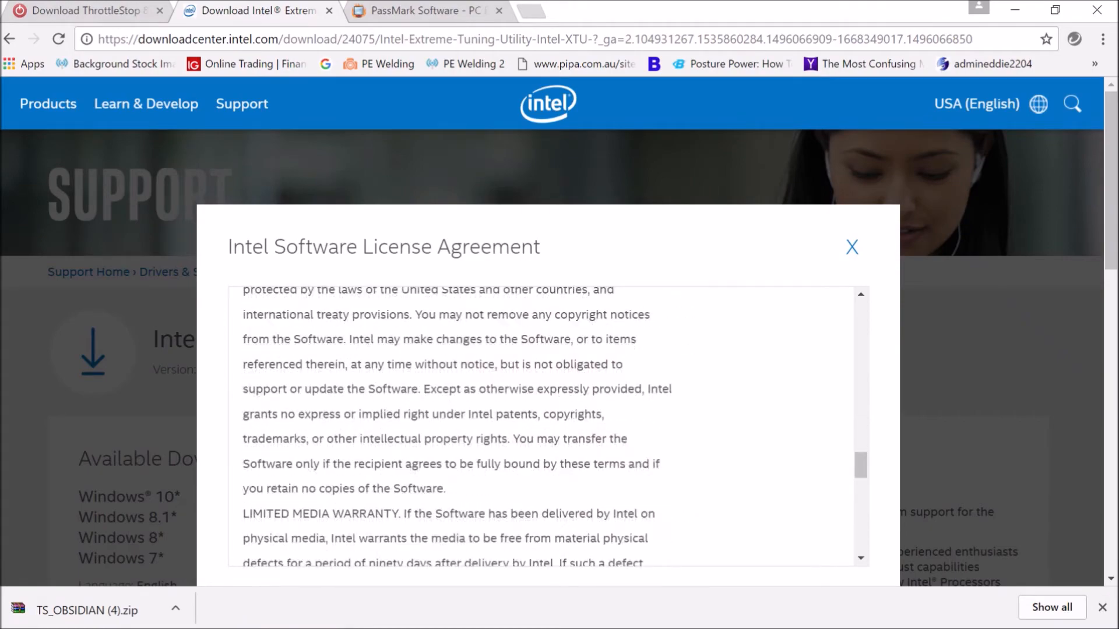
{"action": "scroll", "scroll_direction": "down", "scroll_amount": 3}
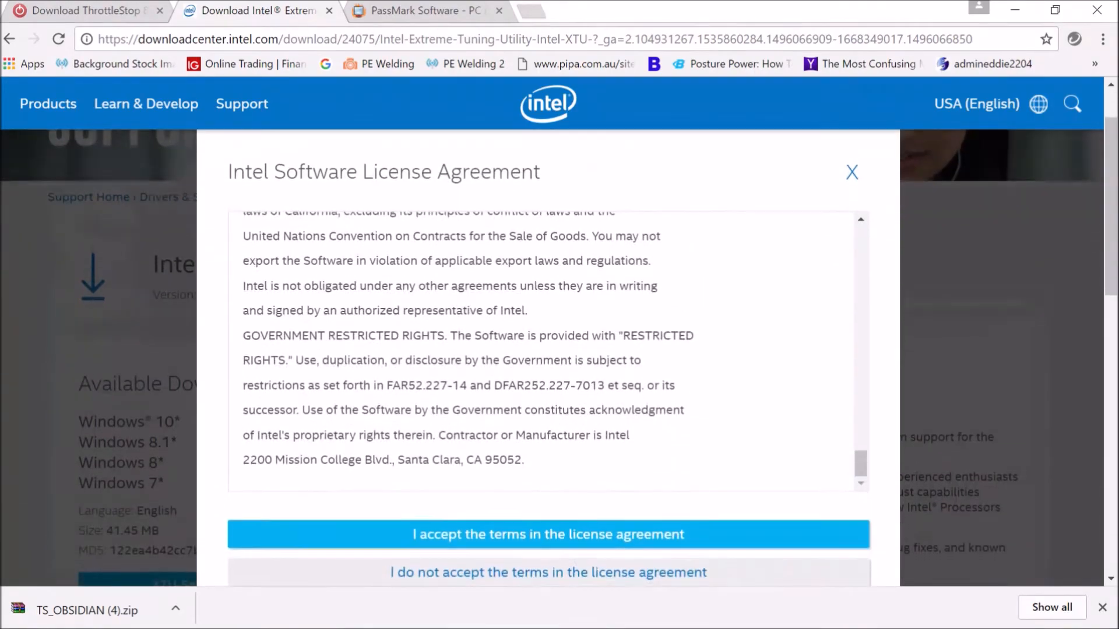
{"action": "scroll", "scroll_direction": "down", "scroll_amount": 3}
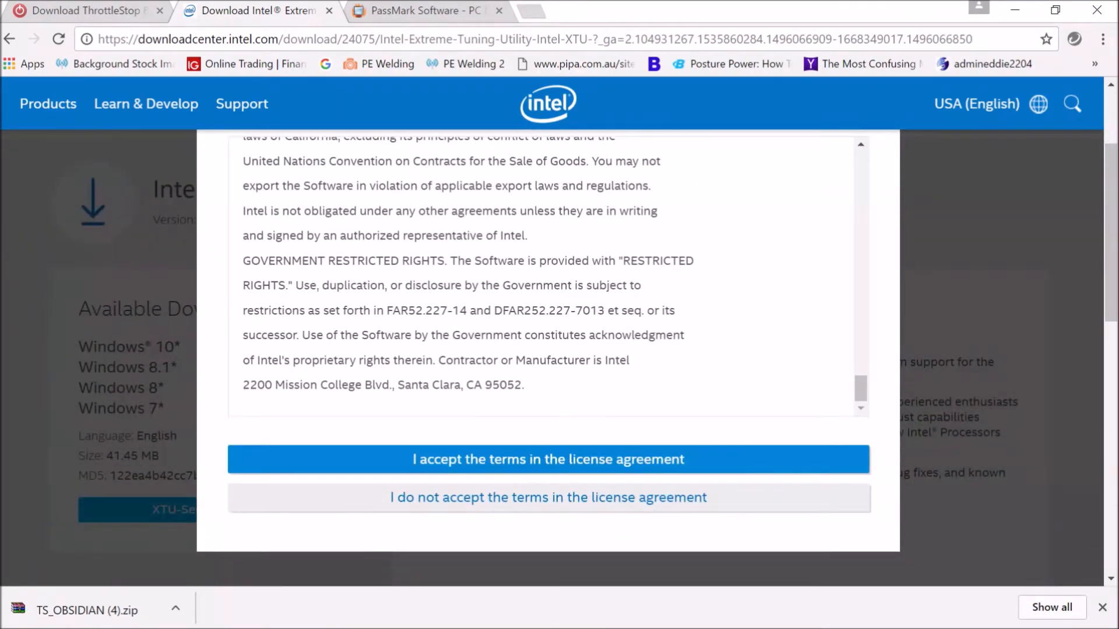
{"action": "left_click", "coordinate": [547, 458]}
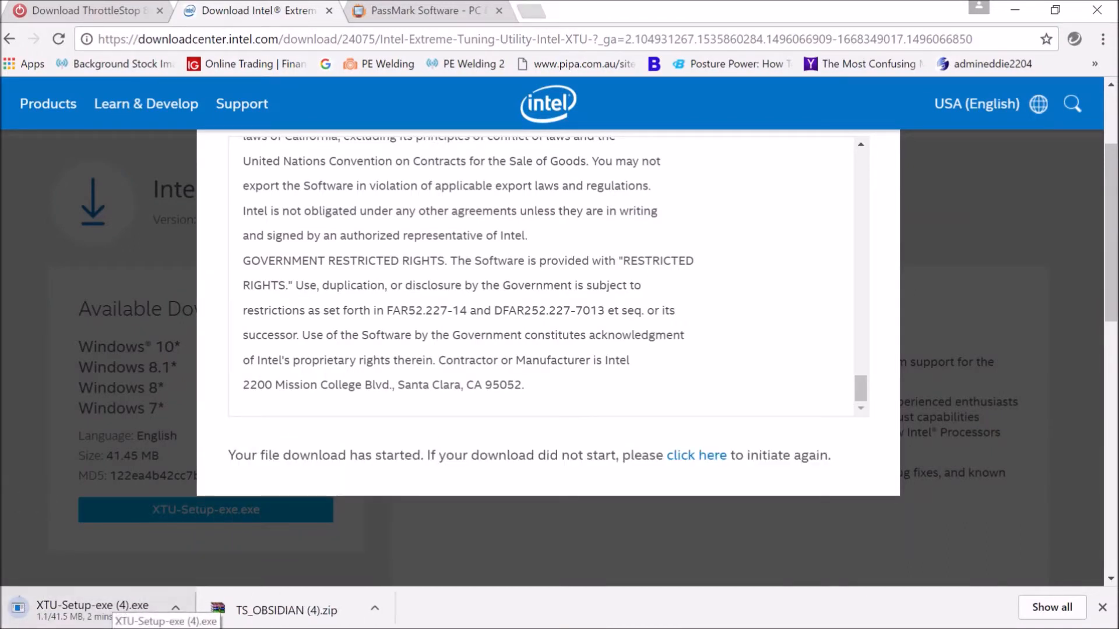
{"action": "left_click", "coordinate": [423, 11]}
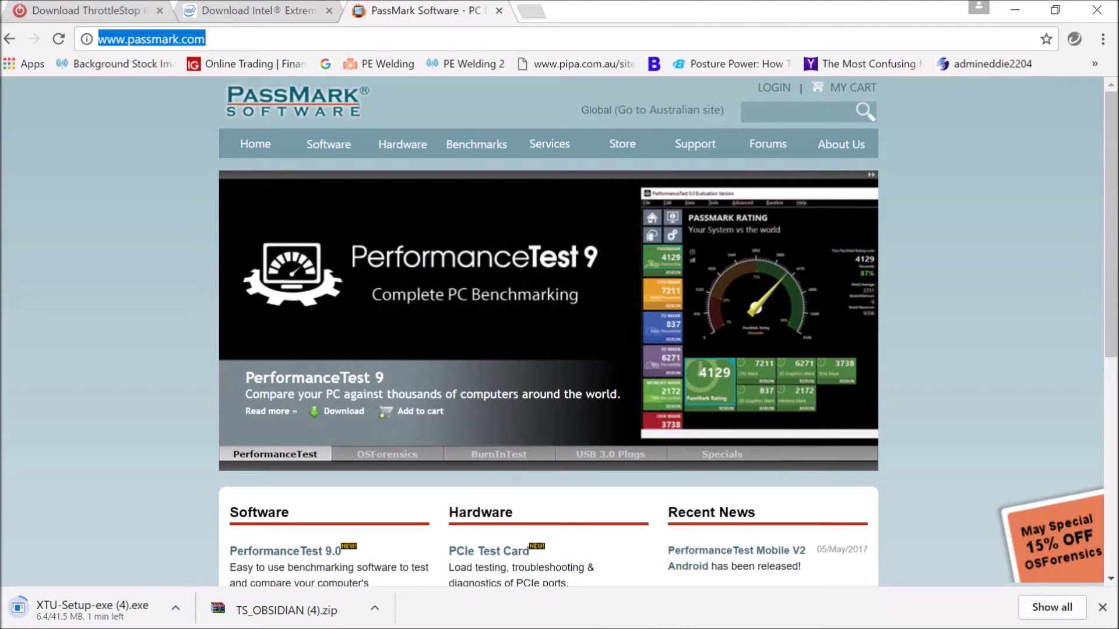
Open PassMark's PerformanceTest 9.0 product page
{"action": "left_click", "coordinate": [283, 551]}
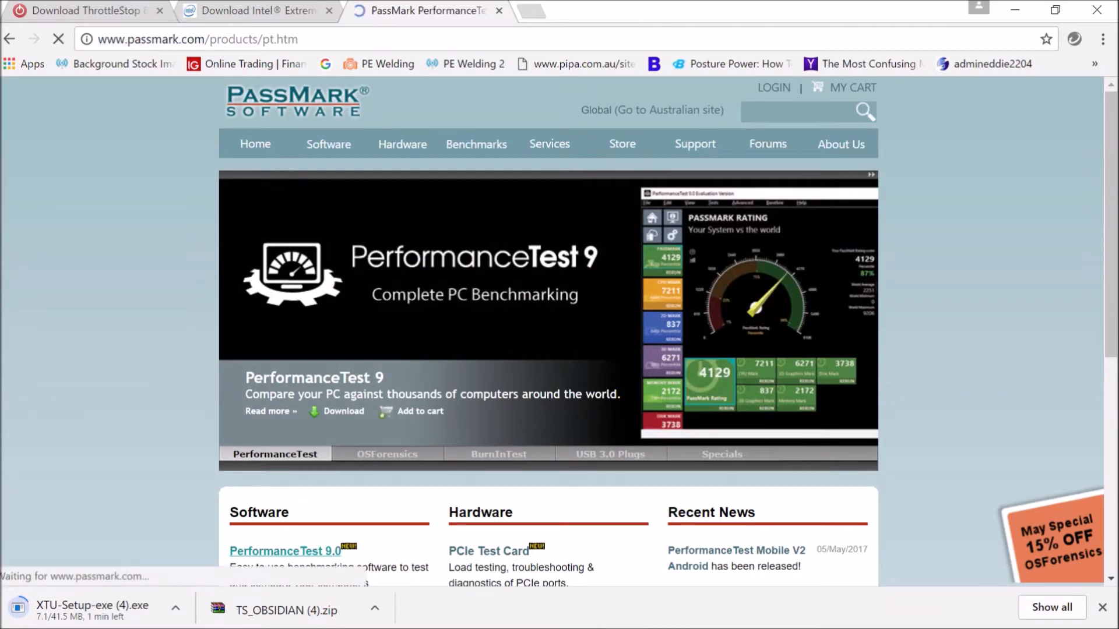
{"action": "left_click", "coordinate": [284, 552]}
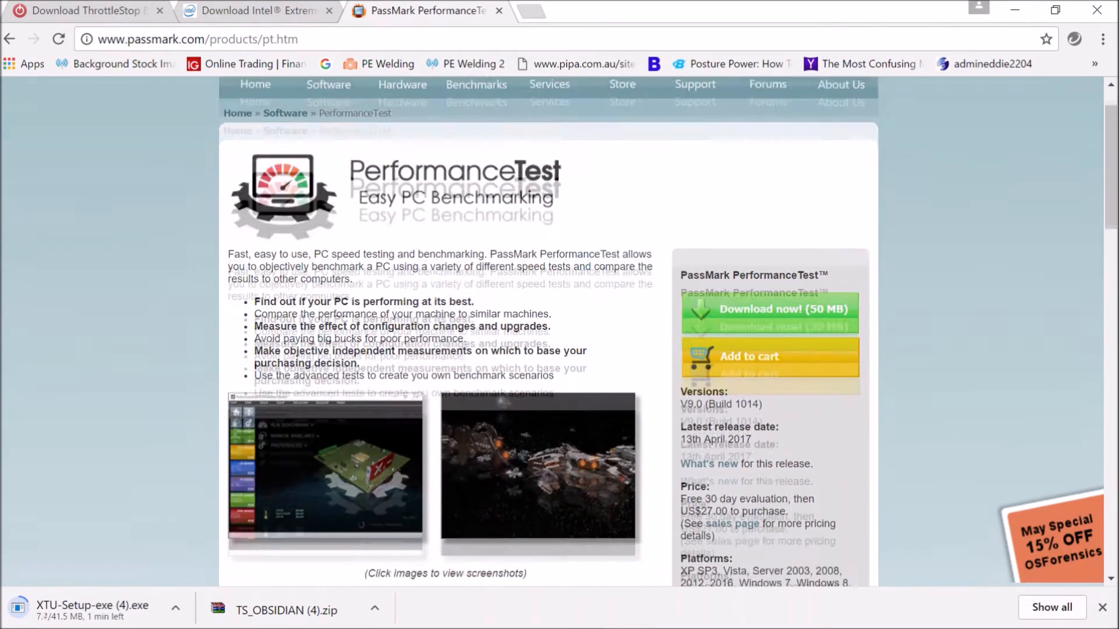
{"action": "scroll", "scroll_direction": "down", "scroll_amount": 3}
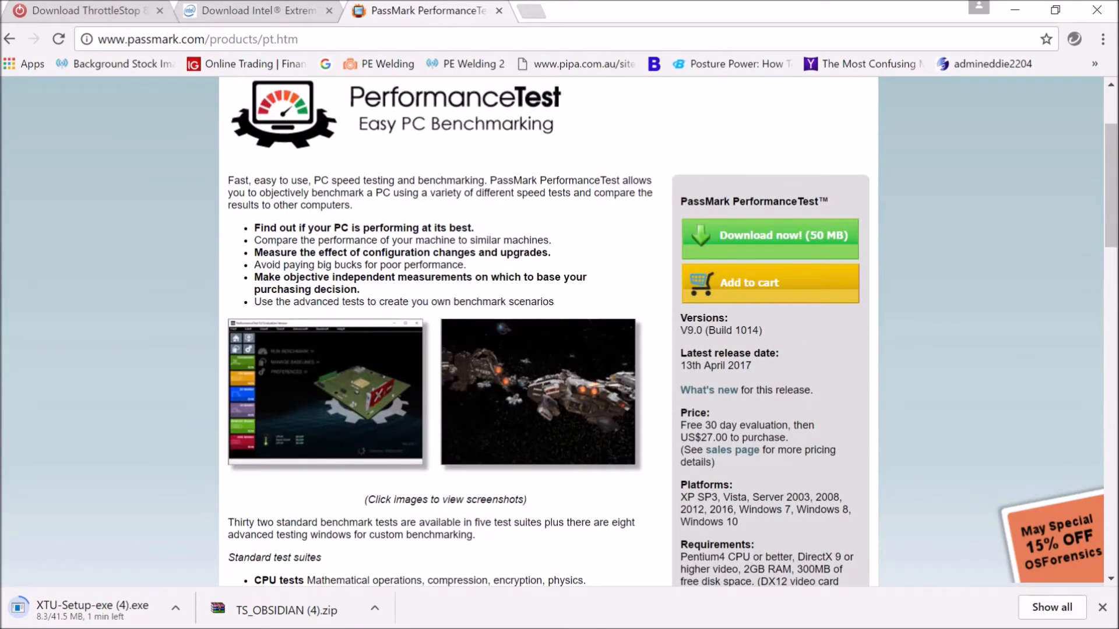
{"action": "mouse_move", "coordinate": [324, 393]}
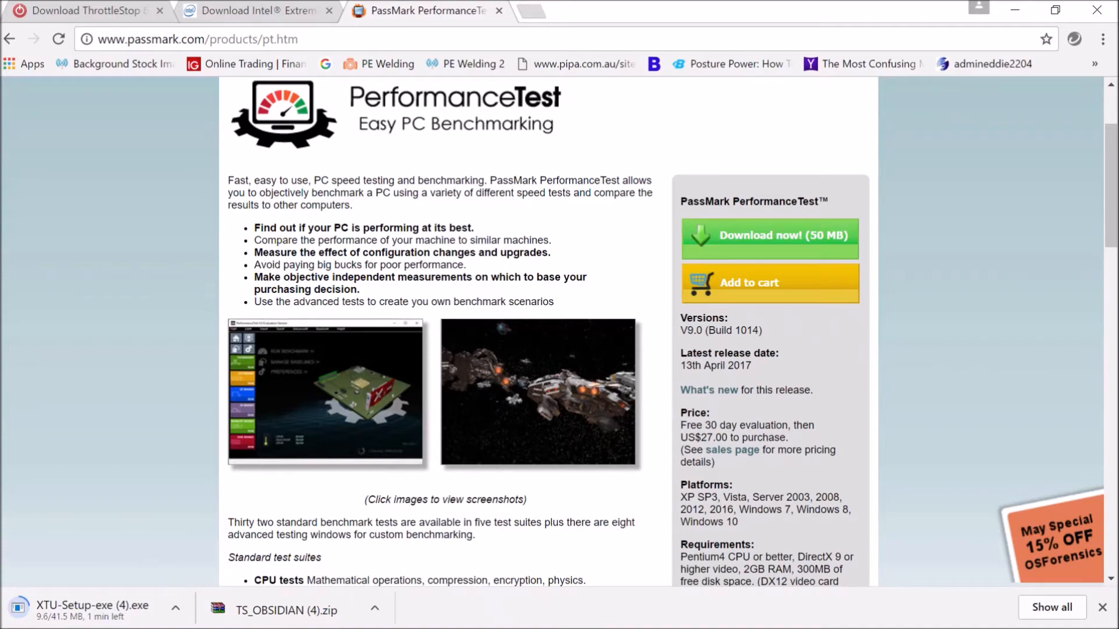
{"action": "scroll", "scroll_direction": "down", "scroll_amount": 3}
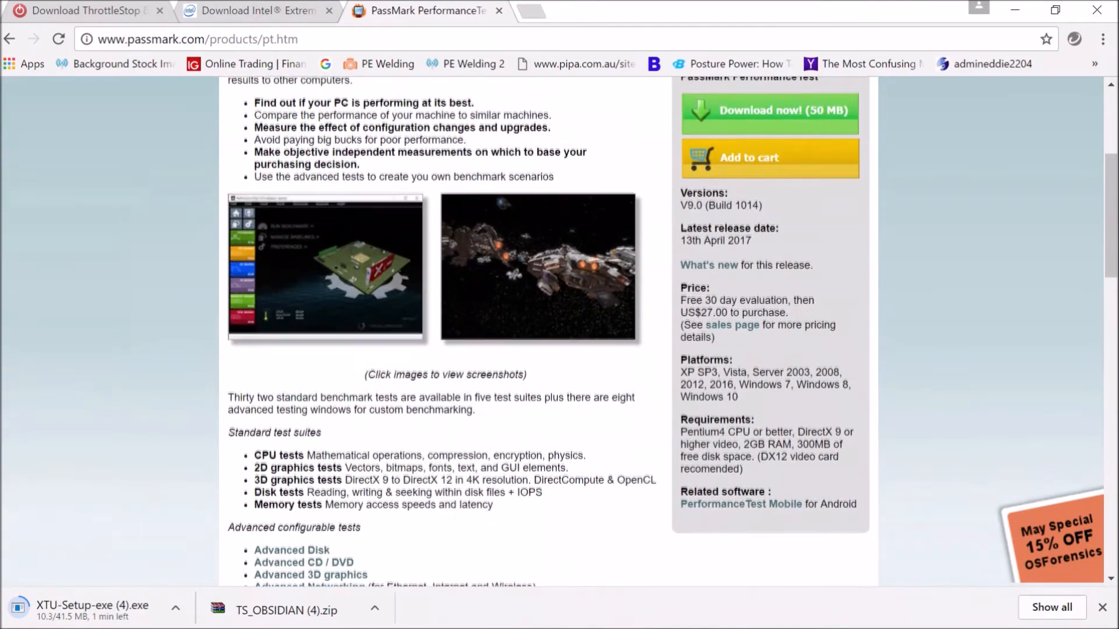
{"action": "scroll", "scroll_direction": "up", "scroll_amount": 3}
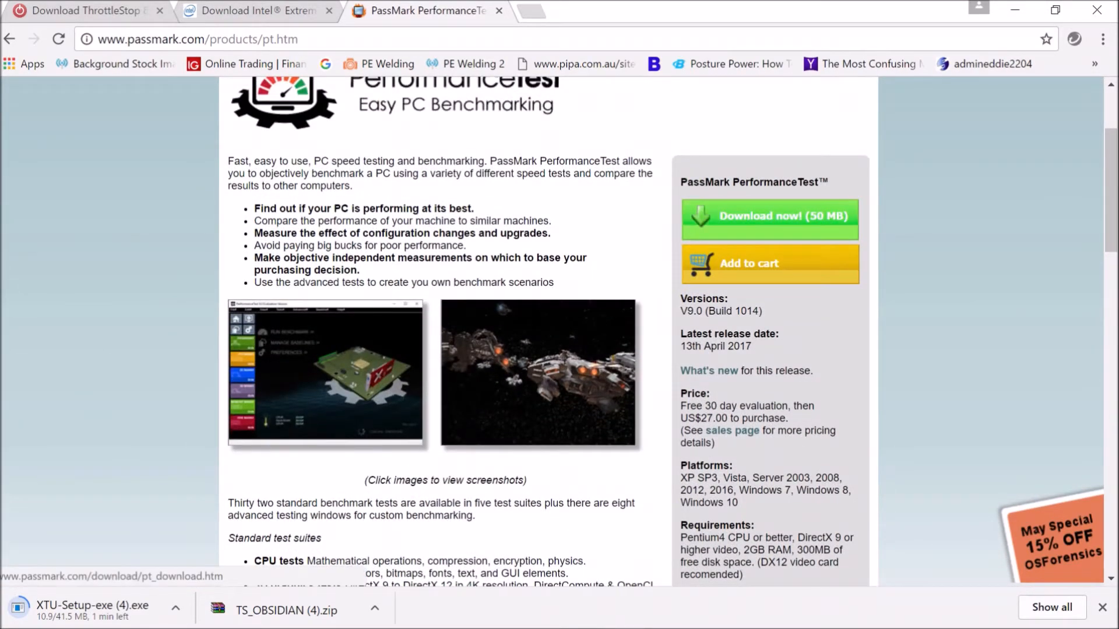
Download PerformanceTest 9 (32 & 64 Bit) from the download page
{"action": "left_click", "coordinate": [768, 216]}
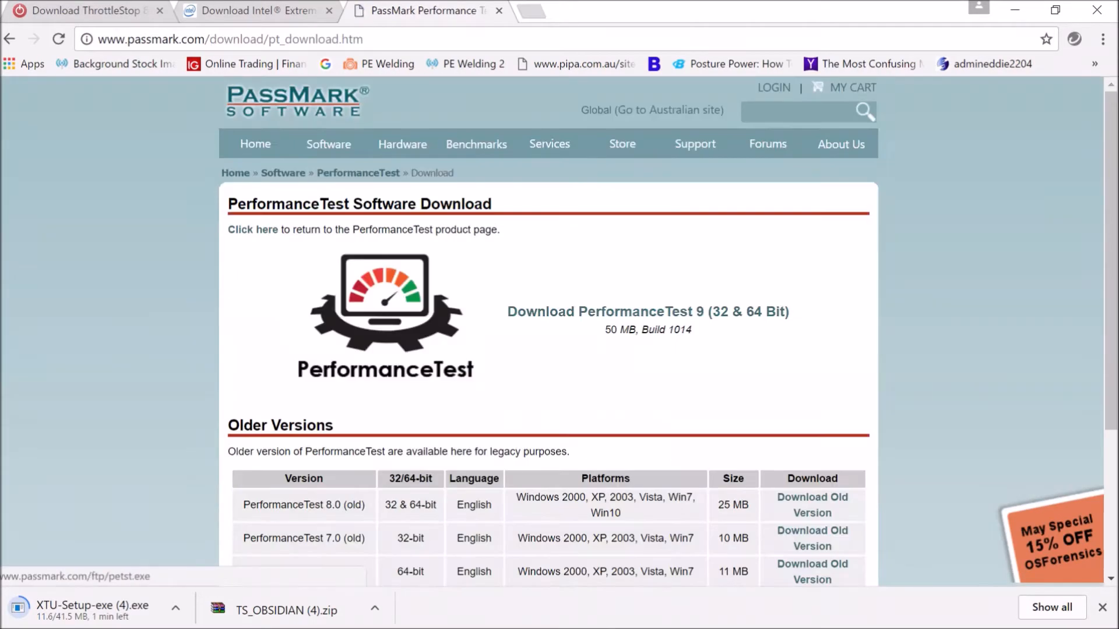
{"action": "scroll", "scroll_direction": "down", "scroll_amount": 3}
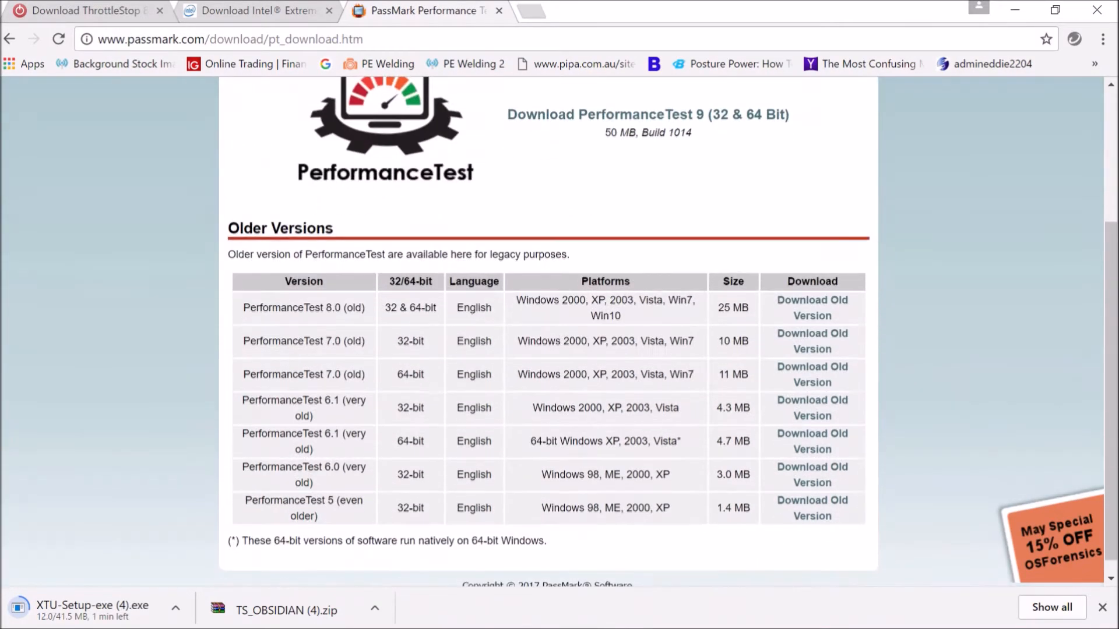
{"action": "scroll", "scroll_direction": "up", "scroll_amount": 3}
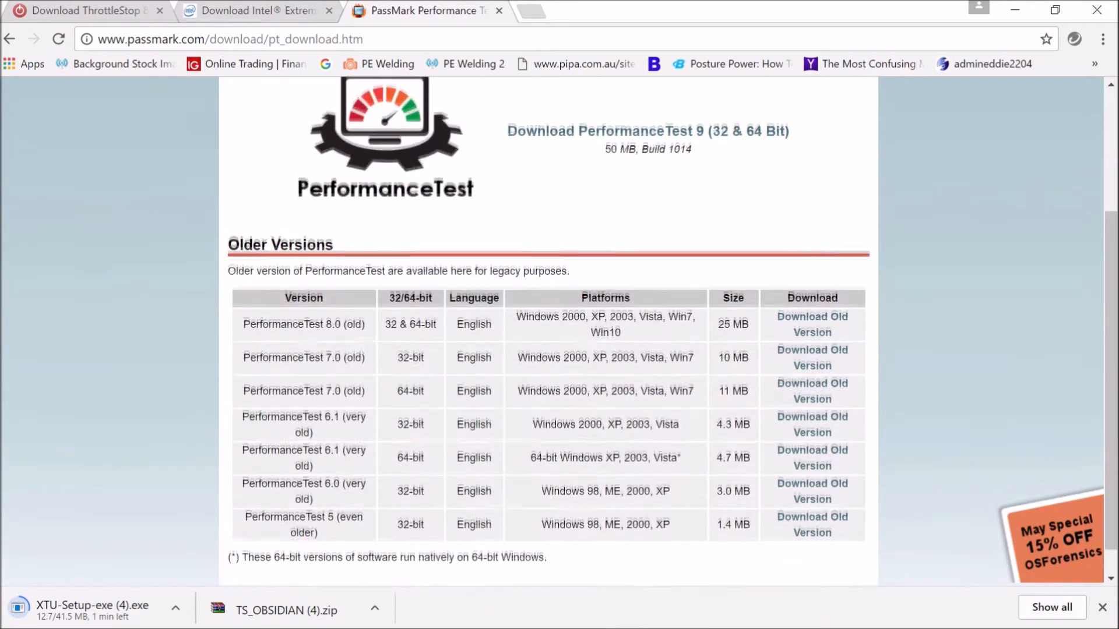
{"action": "scroll", "scroll_direction": "up", "scroll_amount": 3}
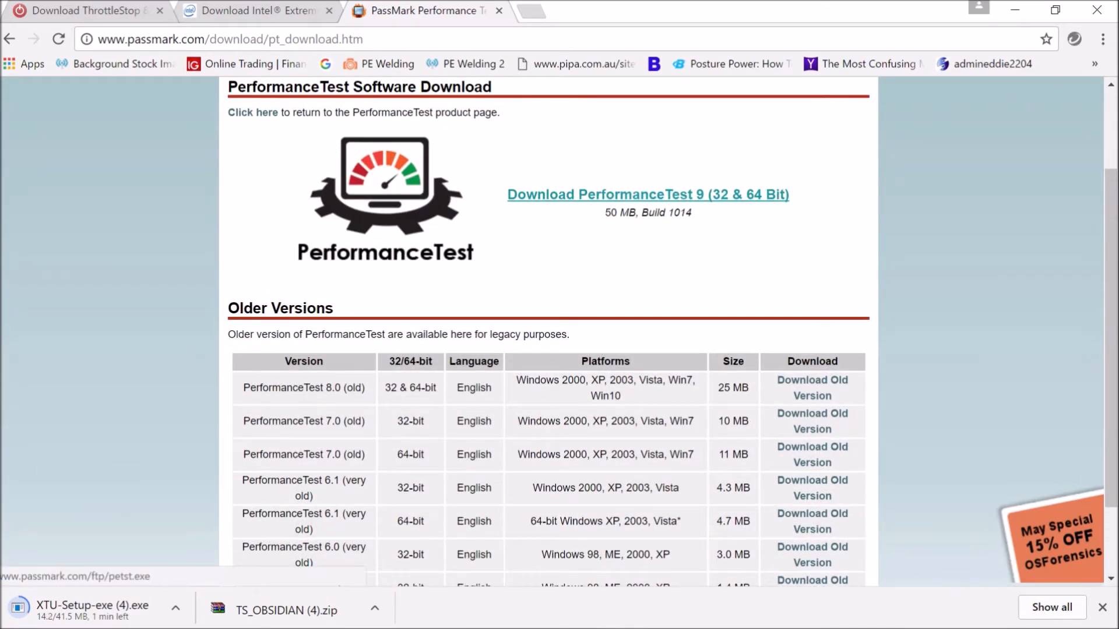
{"action": "left_click", "coordinate": [646, 194]}
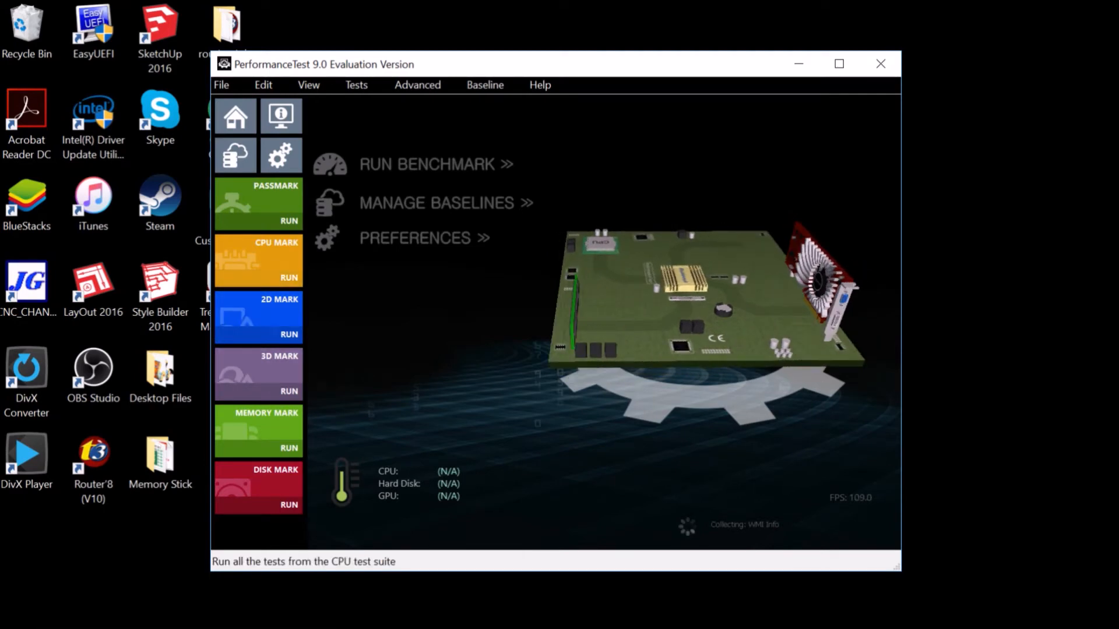
Show the CPU Mark results in PerformanceTest 9.0
{"action": "left_click", "coordinate": [259, 259]}
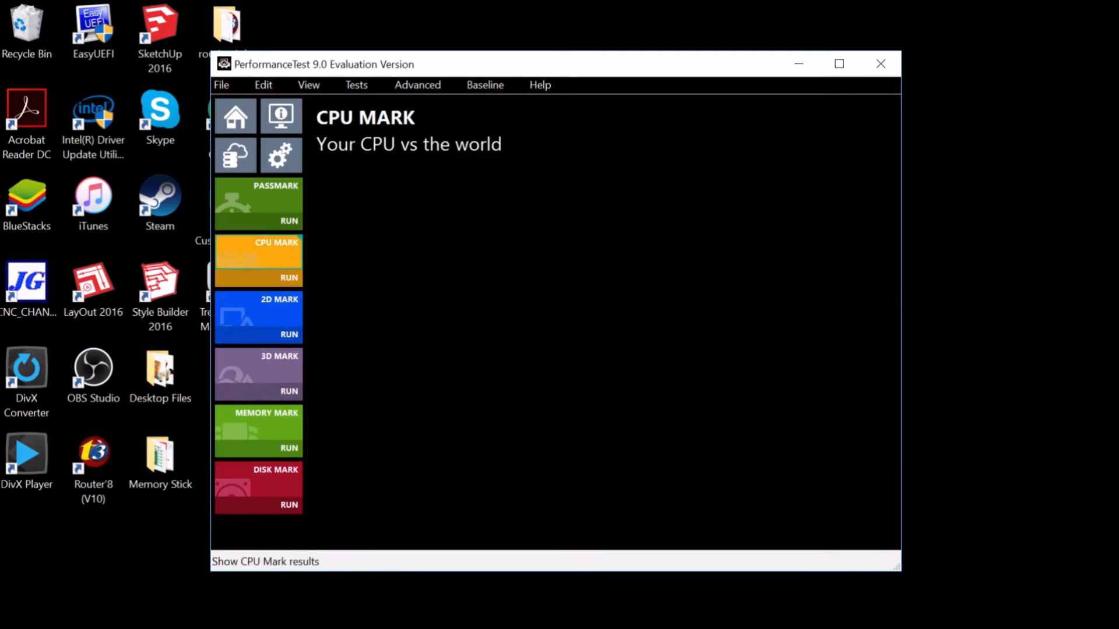
{"action": "left_click", "coordinate": [258, 259]}
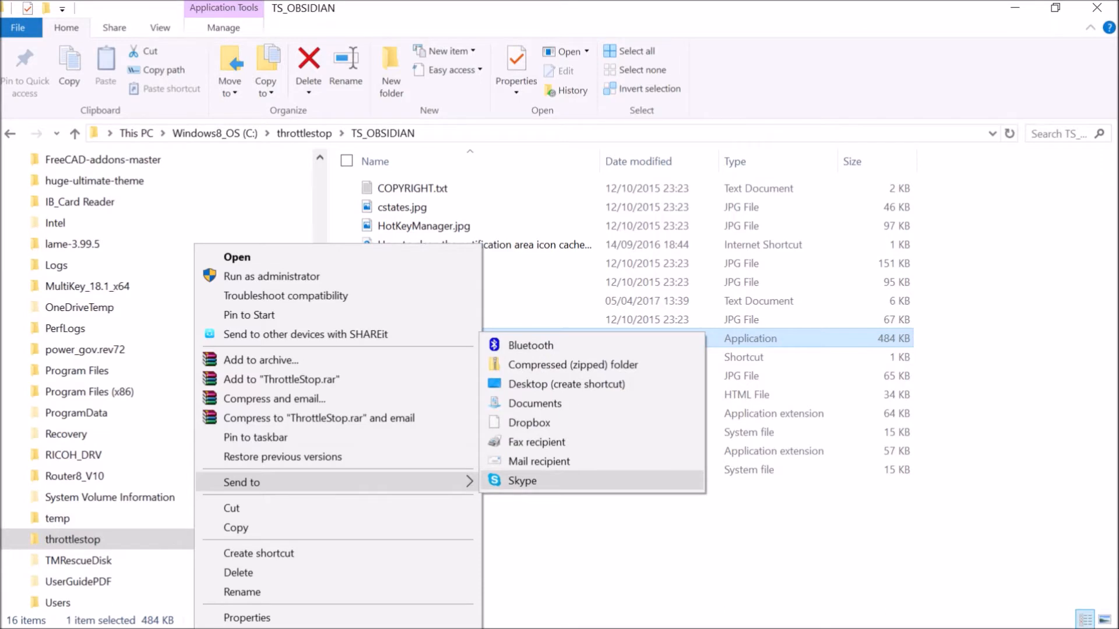
{"action": "mouse_move", "coordinate": [566, 384]}
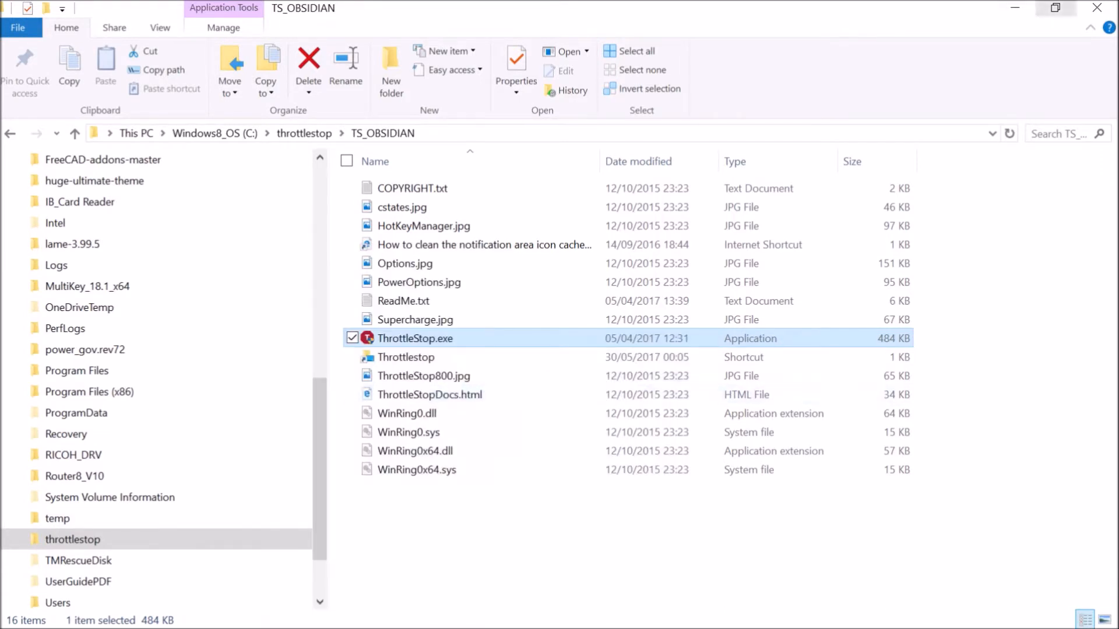
Launch ThrottleStop.exe from the TS_OBSIDIAN folder
{"action": "double_click", "coordinate": [415, 337]}
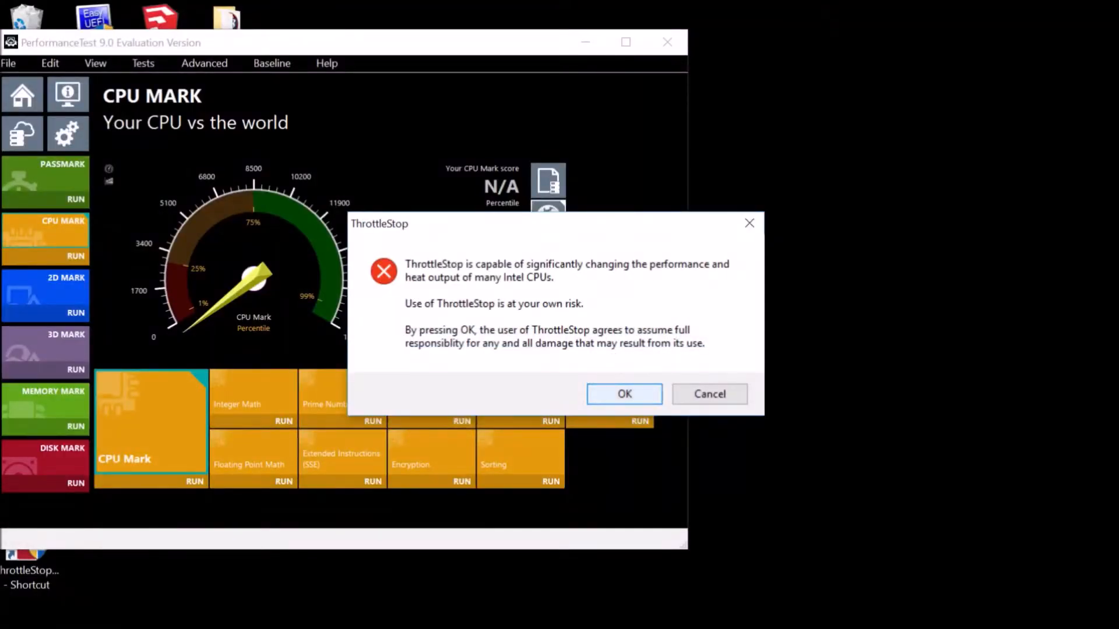
Accept the ThrottleStop risk warning and dismiss the HWiNFO Limit Reasons notice
{"action": "left_click", "coordinate": [623, 394]}
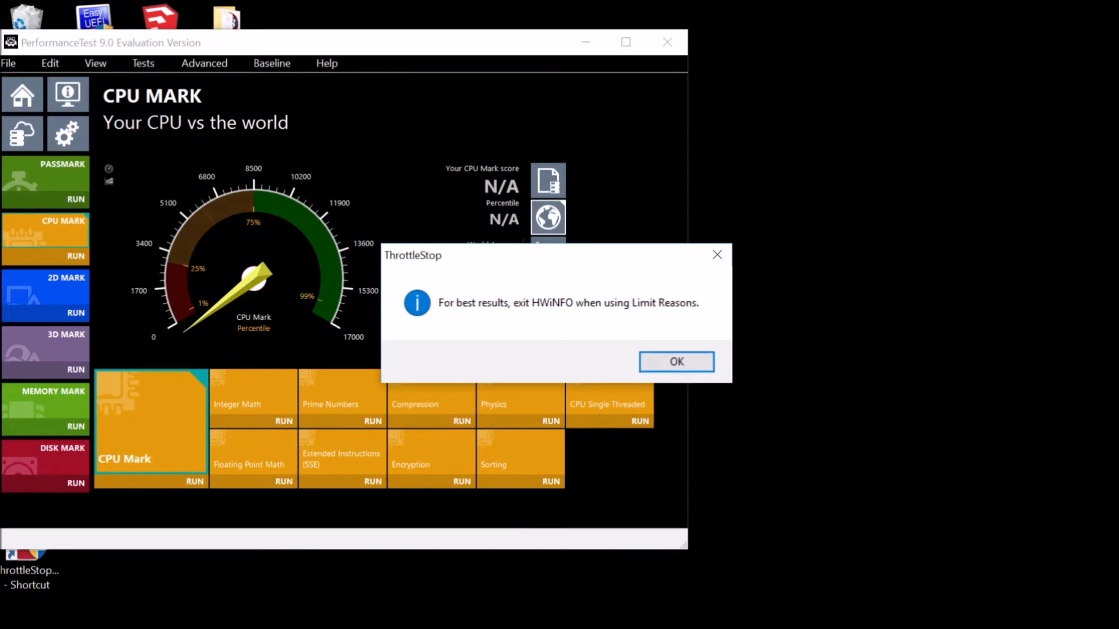
{"action": "left_click", "coordinate": [675, 362]}
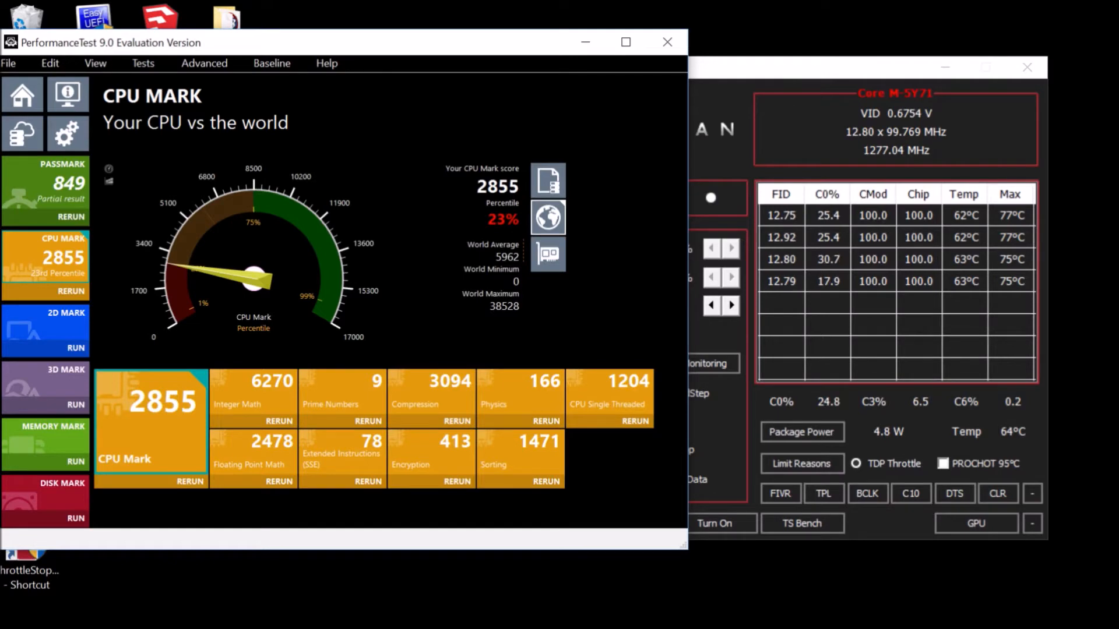
Run the CPU Mark test to a score of 2855 (23rd percentile)
{"action": "left_click", "coordinate": [30, 99]}
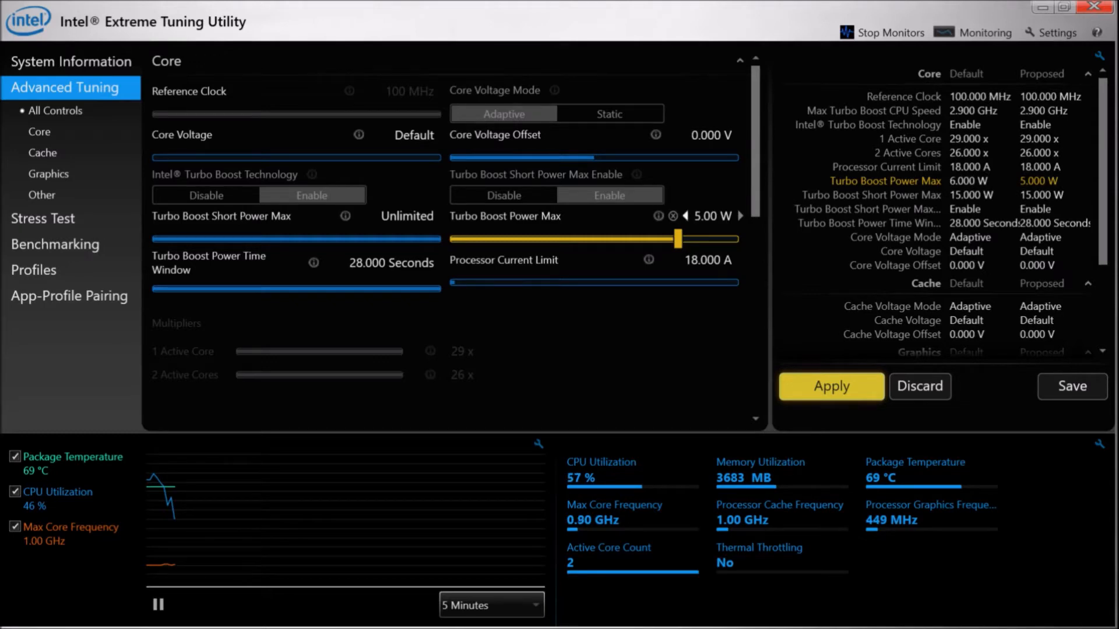
Adjust the Turbo Boost Power Max slider arrows to set 5.50 W instead of 6 W
{"action": "left_click", "coordinate": [684, 215]}
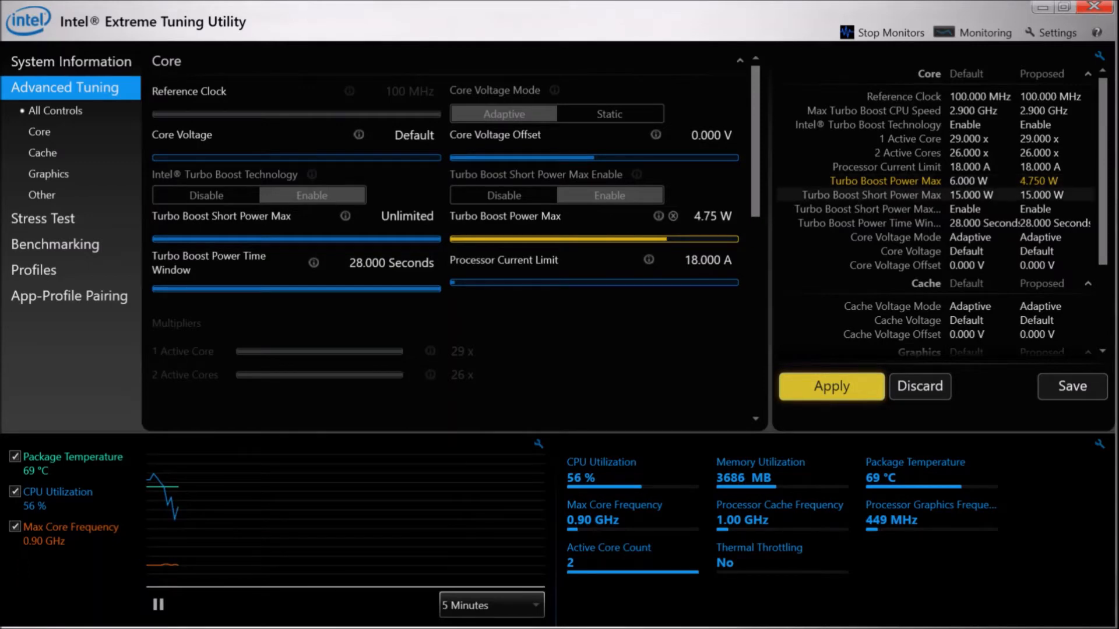
{"action": "left_click", "coordinate": [663, 238]}
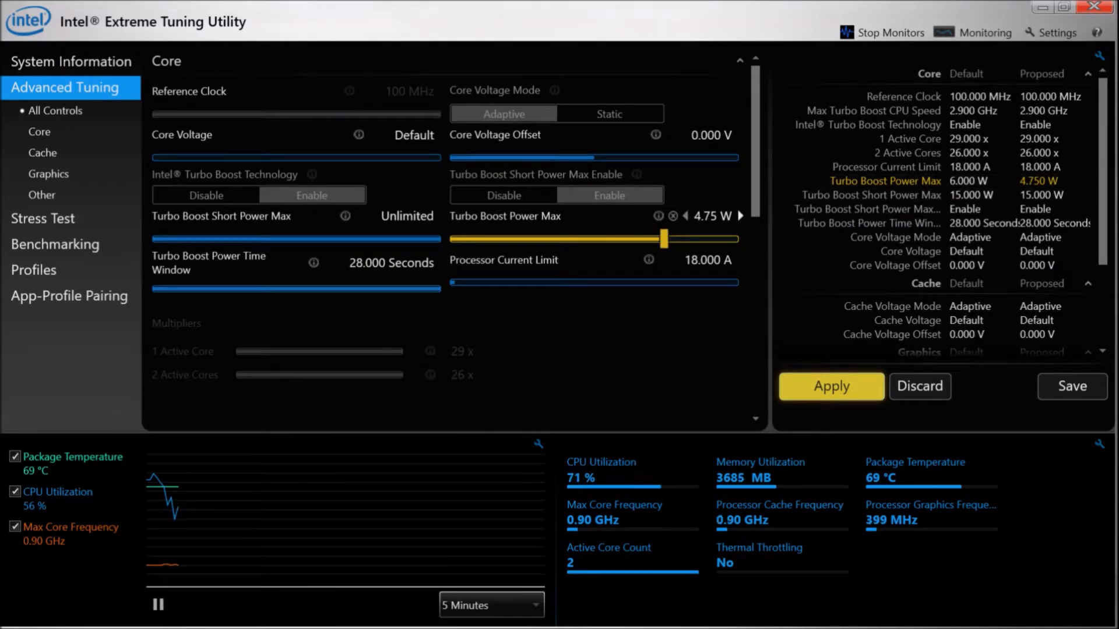
{"action": "mouse_move", "coordinate": [740, 216]}
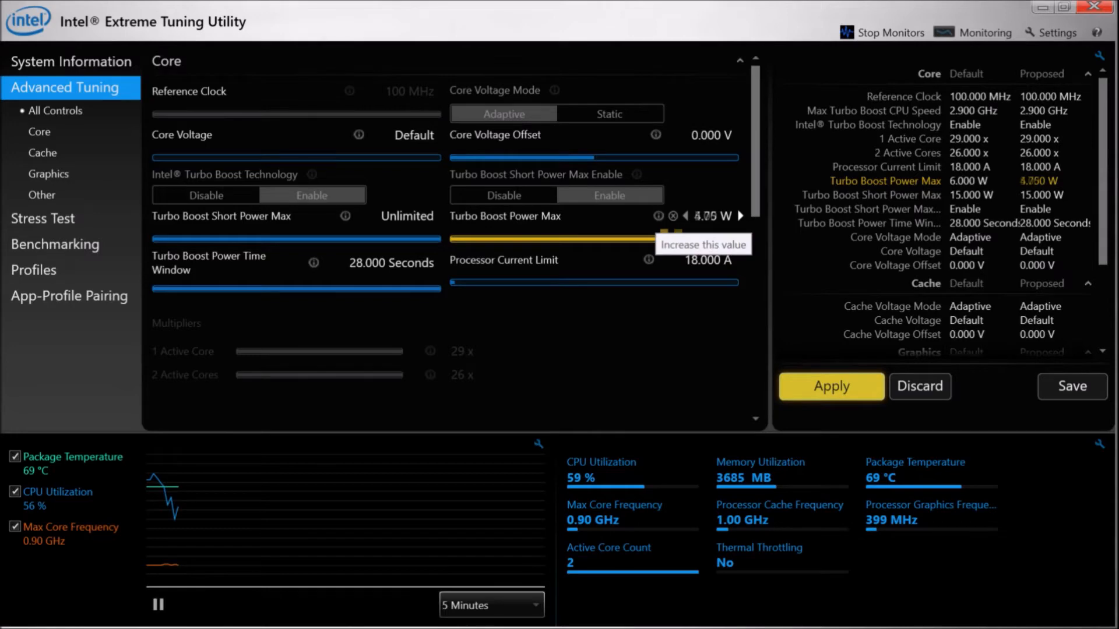
{"action": "left_click", "coordinate": [741, 216]}
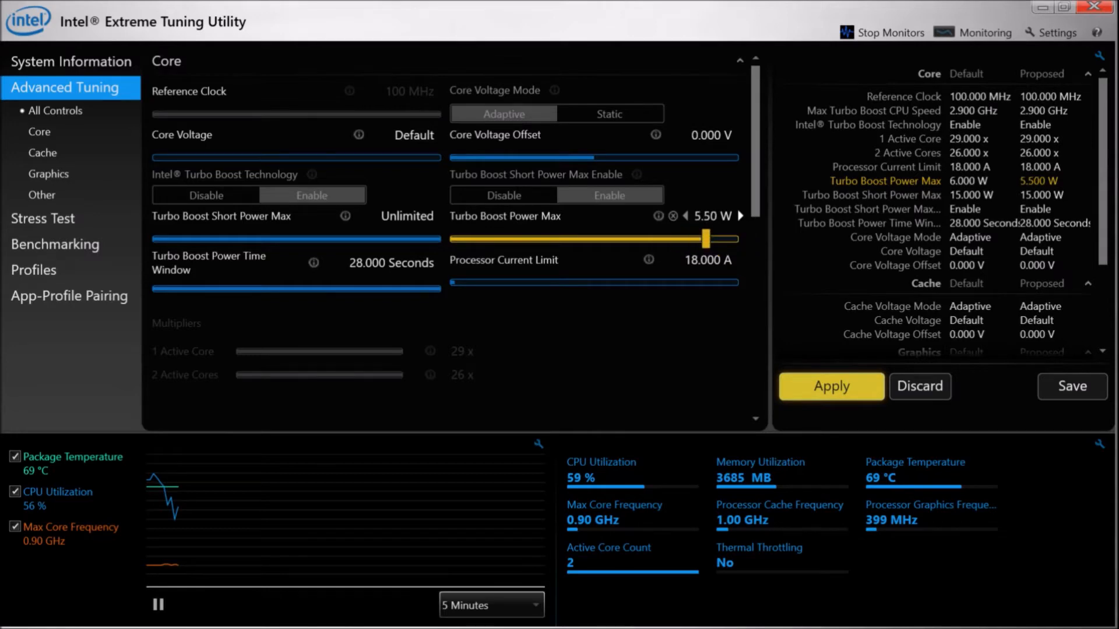
{"action": "left_click", "coordinate": [740, 216]}
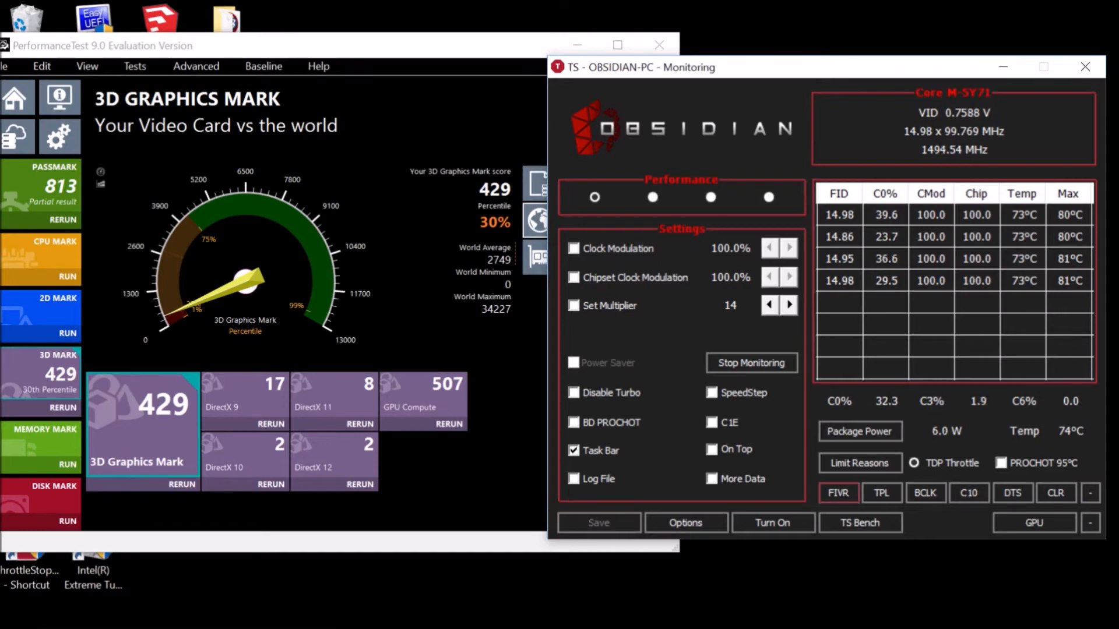
Open ThrottleStop's Turbo FIVR Control window from the FIVR button
{"action": "left_click", "coordinate": [838, 497]}
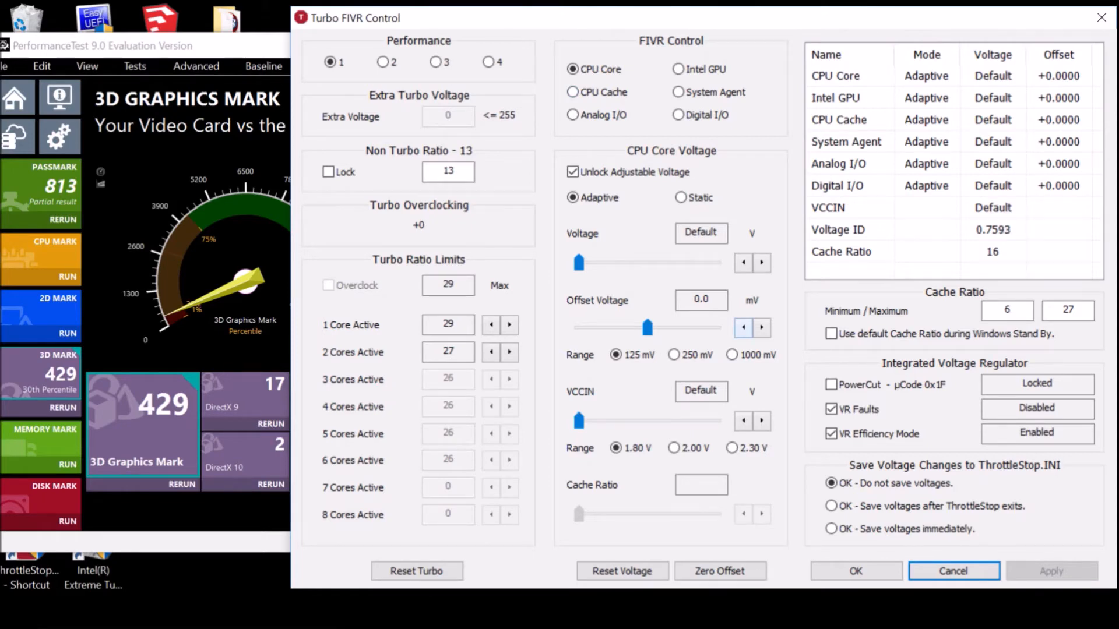
Lower the CPU Core offset voltage and check the CPU Mark results
{"action": "left_click", "coordinate": [743, 327]}
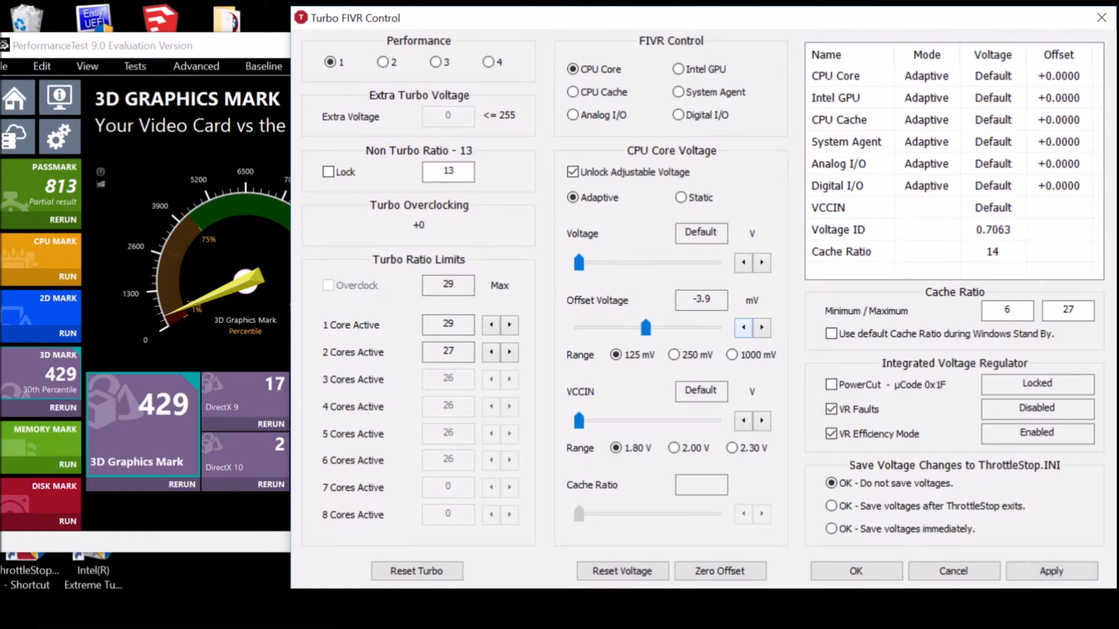
{"action": "left_click", "coordinate": [743, 328]}
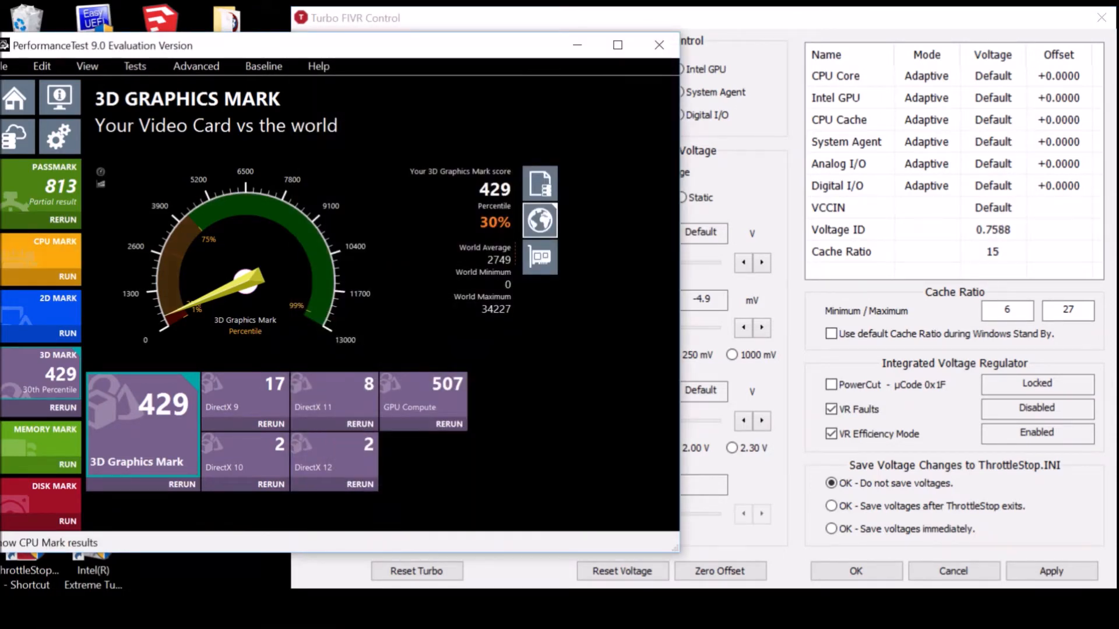
{"action": "left_click", "coordinate": [40, 261]}
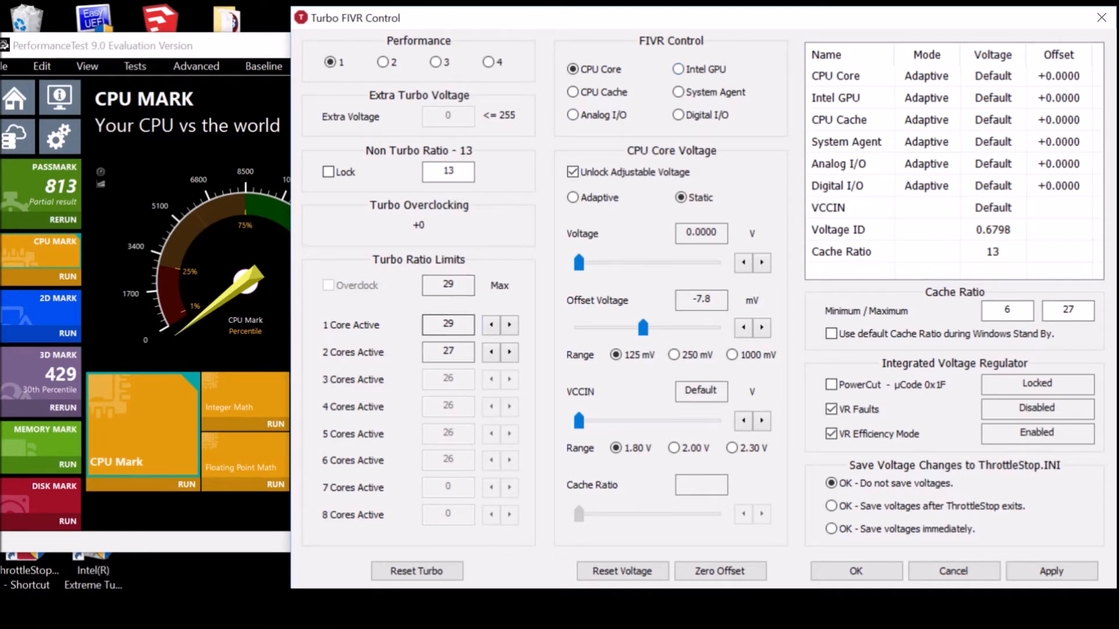
{"action": "left_click", "coordinate": [492, 324]}
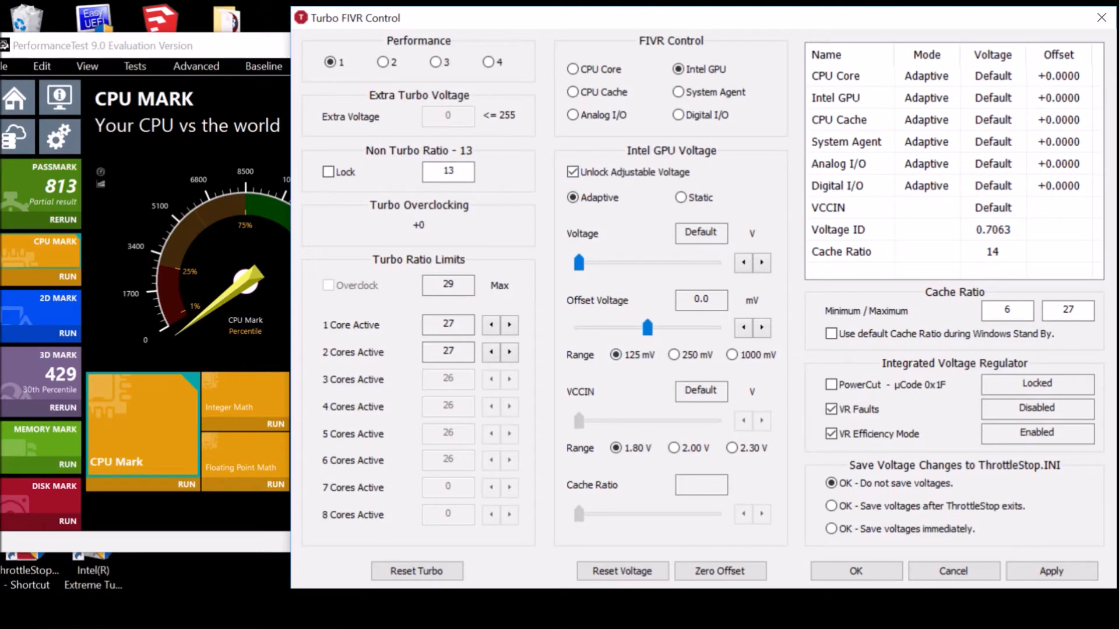
Lower the Intel GPU offset voltage and check the 3D Graphics Mark results
{"action": "left_click", "coordinate": [744, 327]}
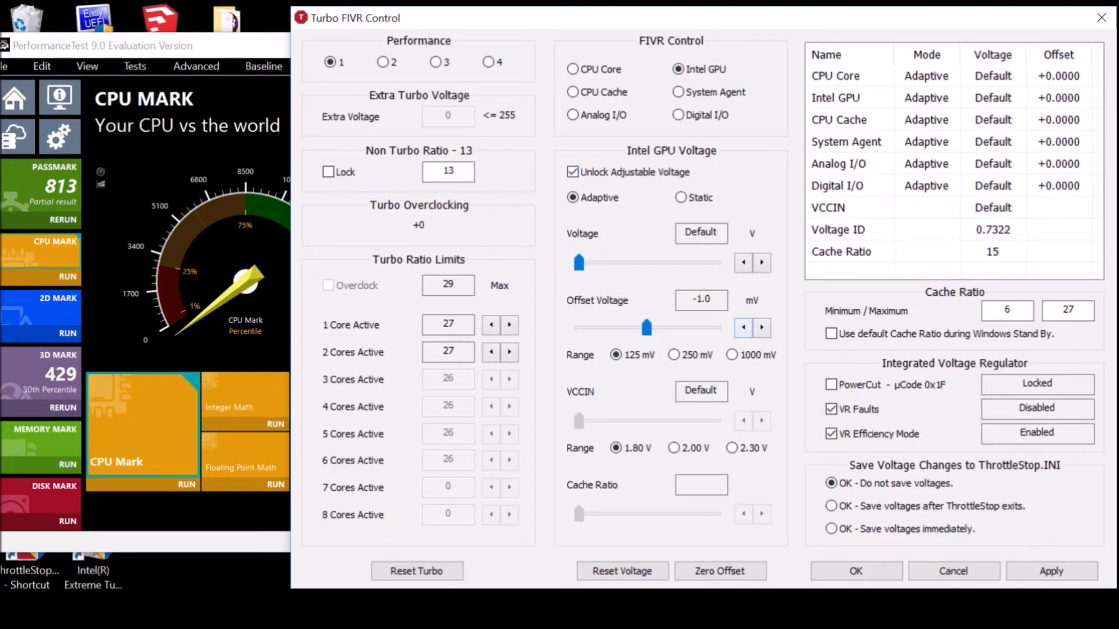
{"action": "left_click", "coordinate": [743, 327]}
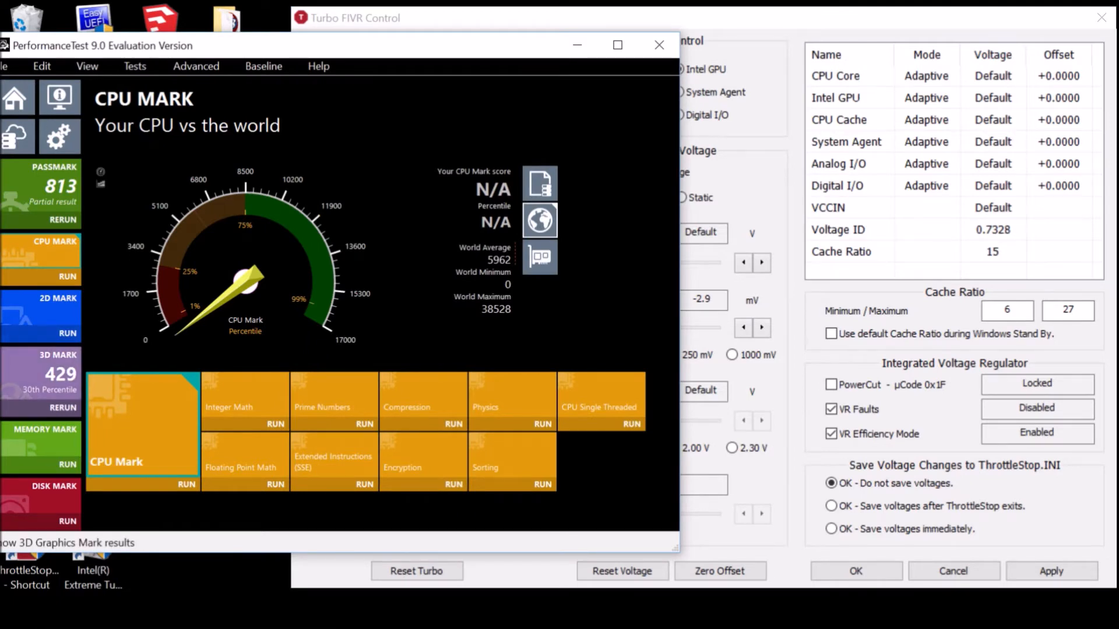
{"action": "left_click", "coordinate": [41, 371]}
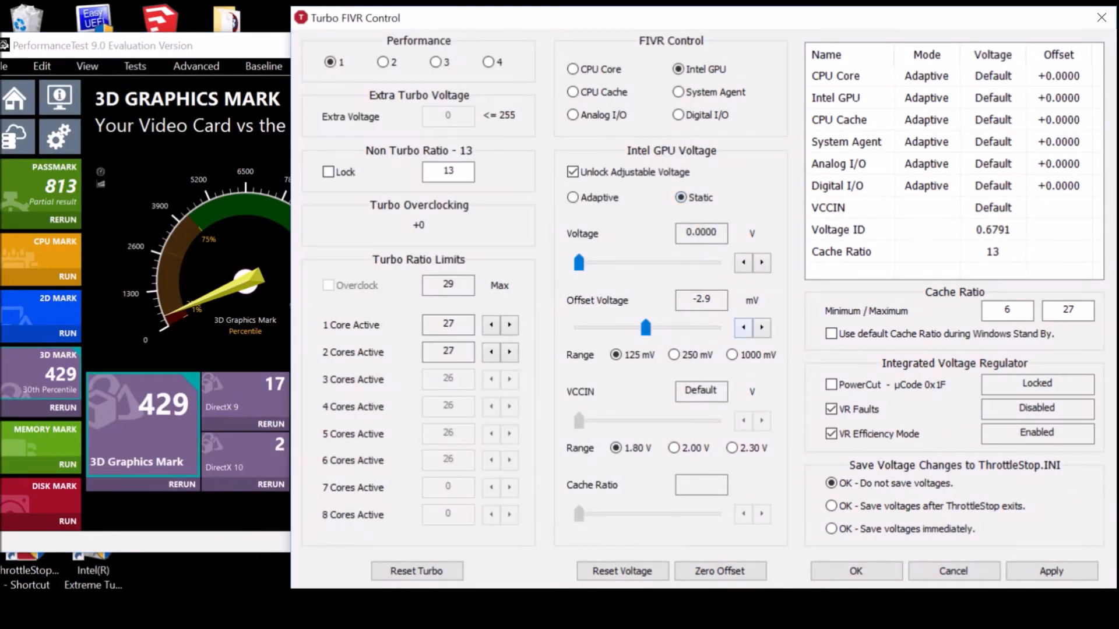
{"action": "left_click", "coordinate": [743, 328]}
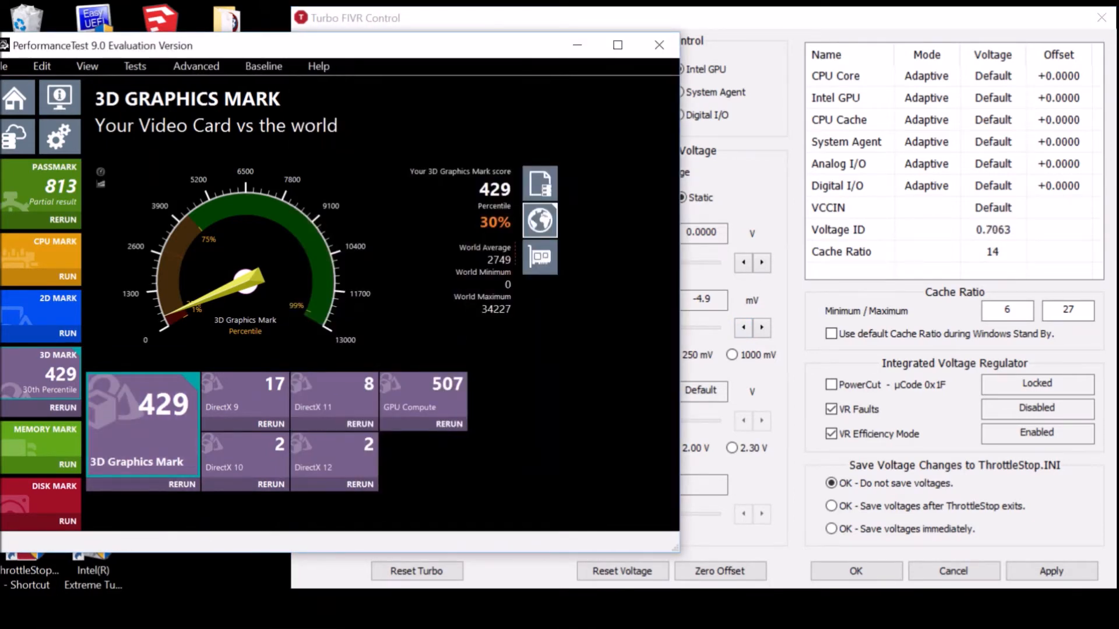
{"action": "left_click", "coordinate": [356, 18]}
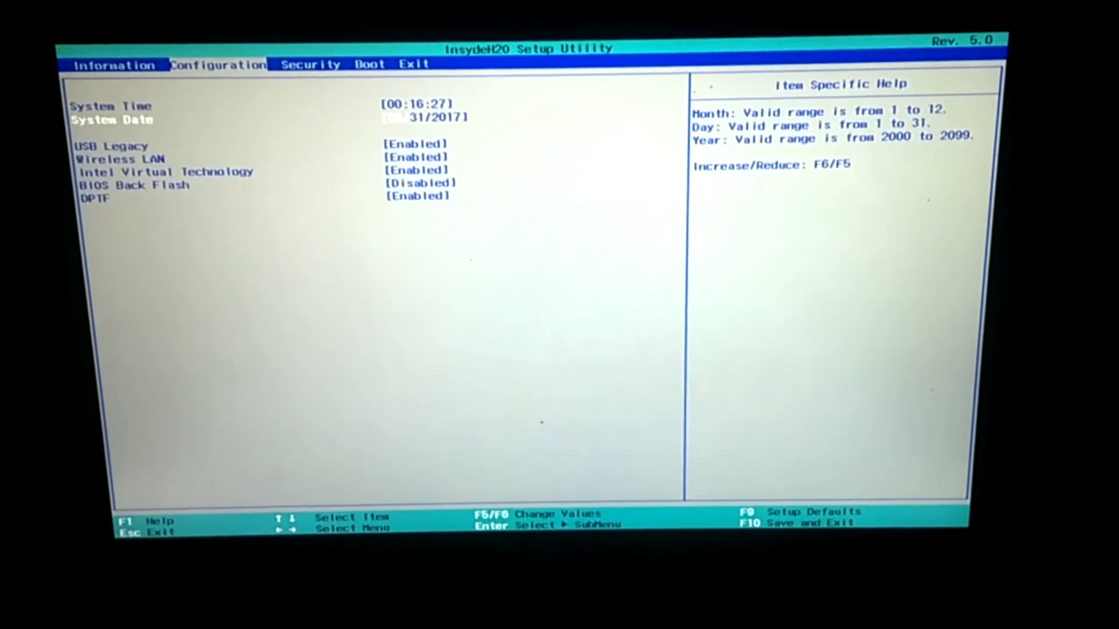
Move from the BIOS Configuration tab to the Boot tab
{"action": "key", "text": "down"}
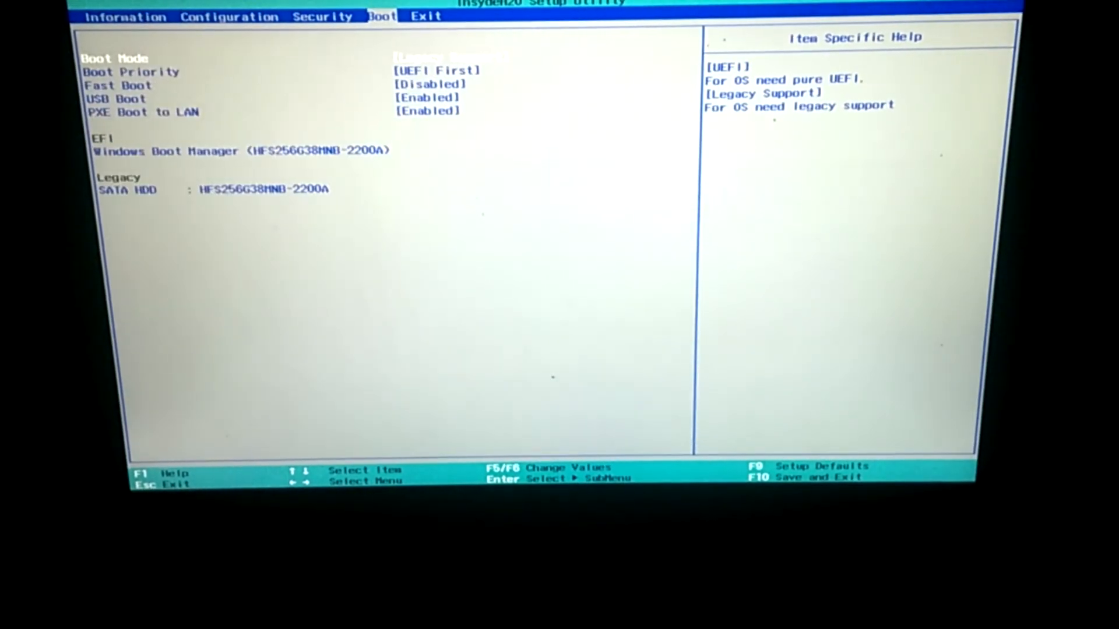
{"action": "left_click", "coordinate": [426, 16]}
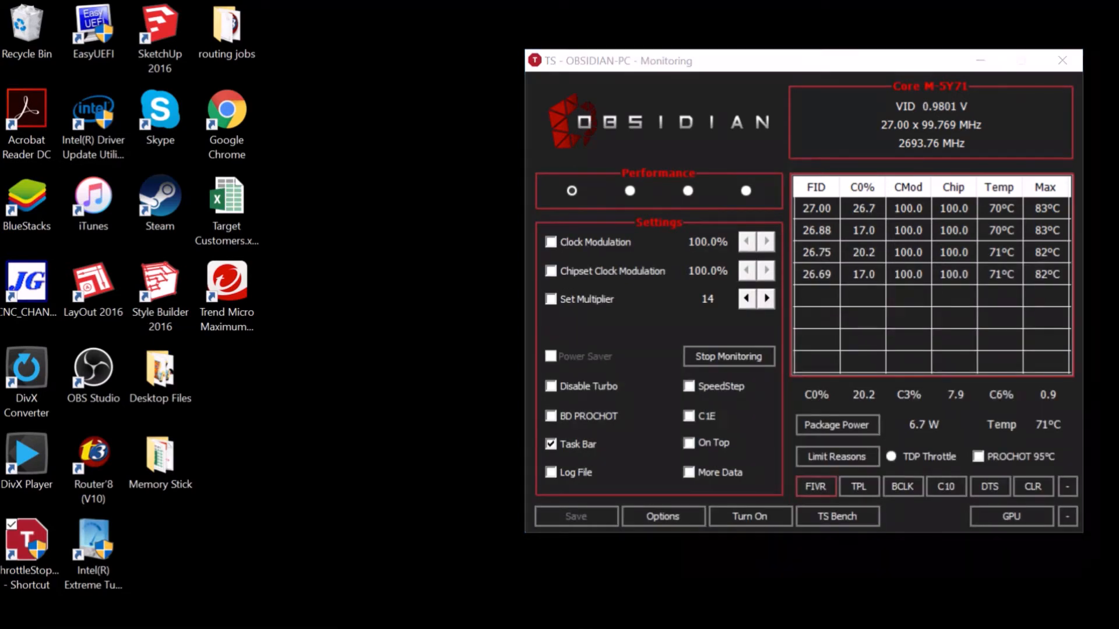
Reopen Turbo FIVR Control to apply -70.3 mV CPU core and -18.6 mV GPU offsets
{"action": "left_click", "coordinate": [816, 487]}
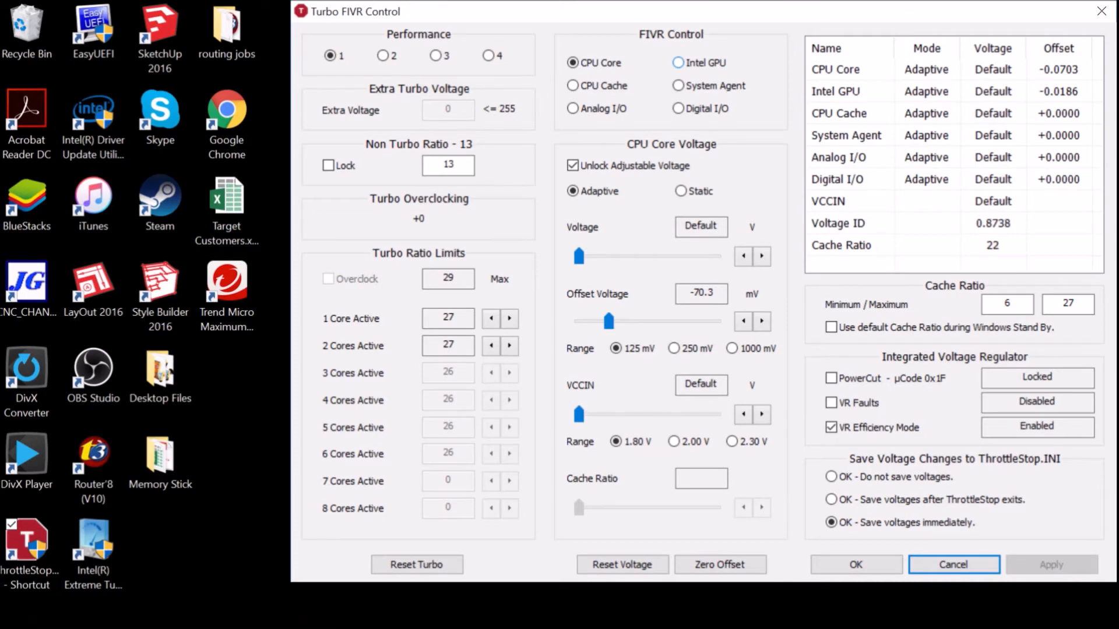
Accept the saved FIVR voltage offsets with OK and return to ThrottleStop's main window
{"action": "left_click", "coordinate": [678, 63]}
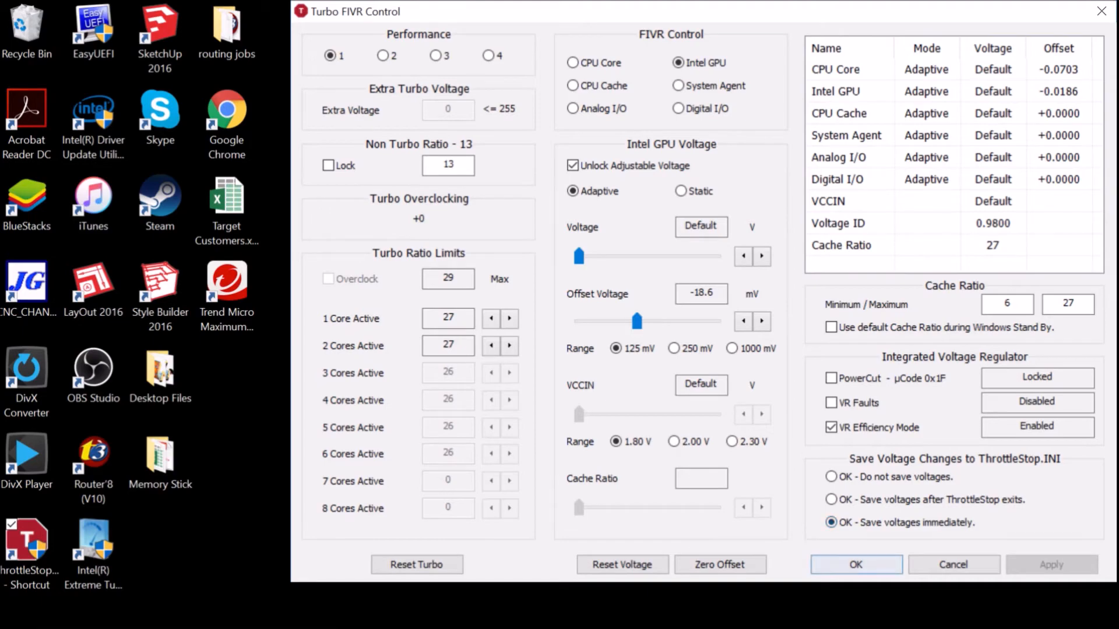
{"action": "left_click", "coordinate": [855, 565]}
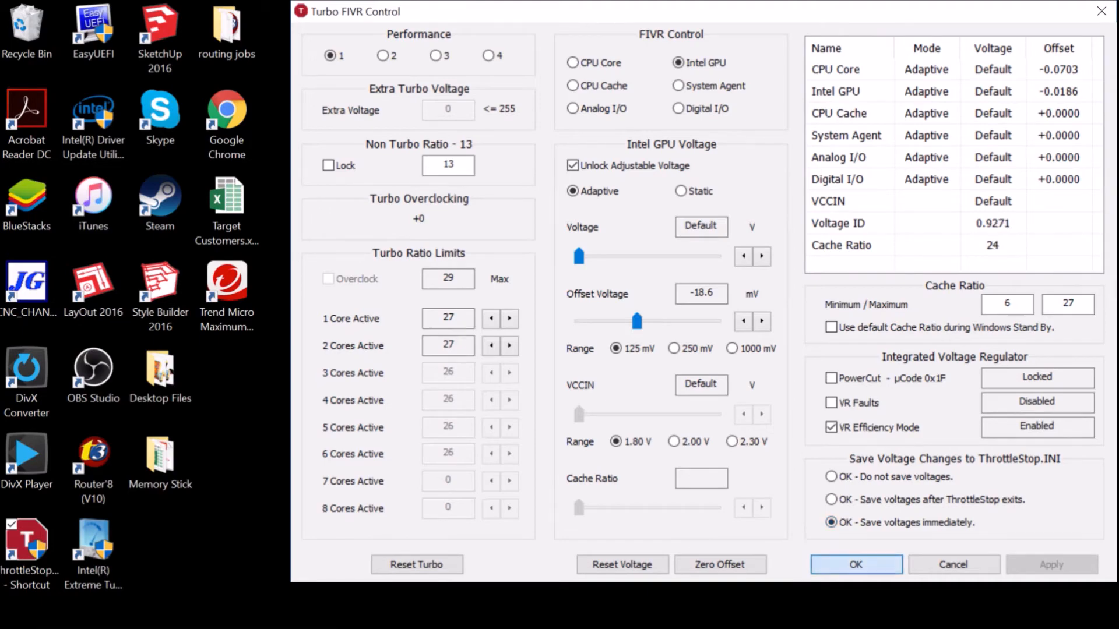
{"action": "left_click", "coordinate": [855, 564]}
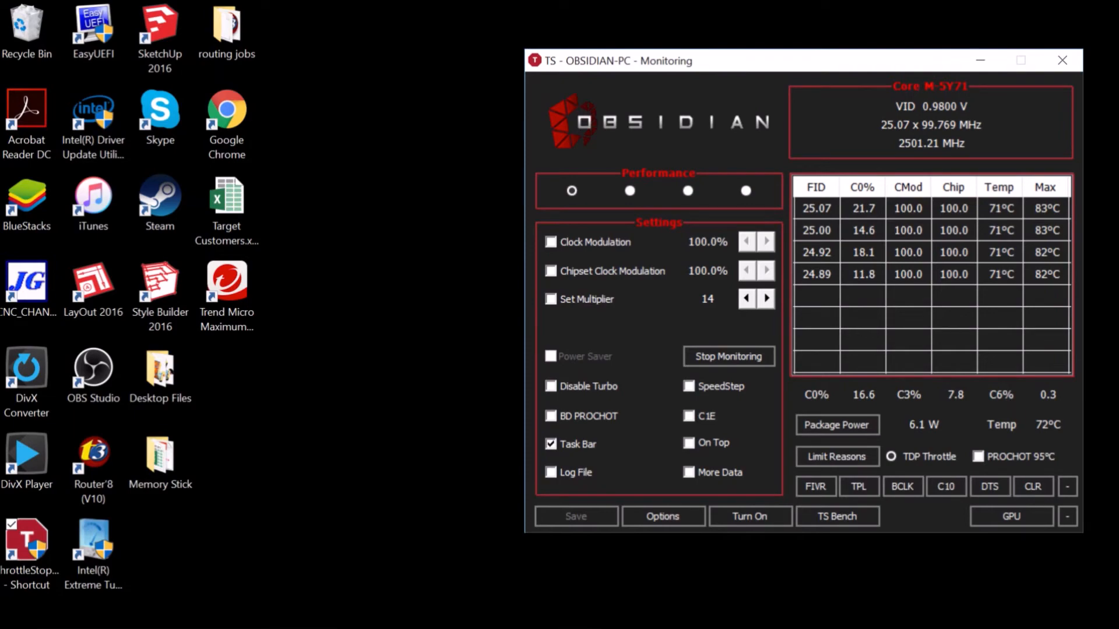
Review the TDP and package power values in Turbo Power Limits, then close it
{"action": "left_click", "coordinate": [859, 487]}
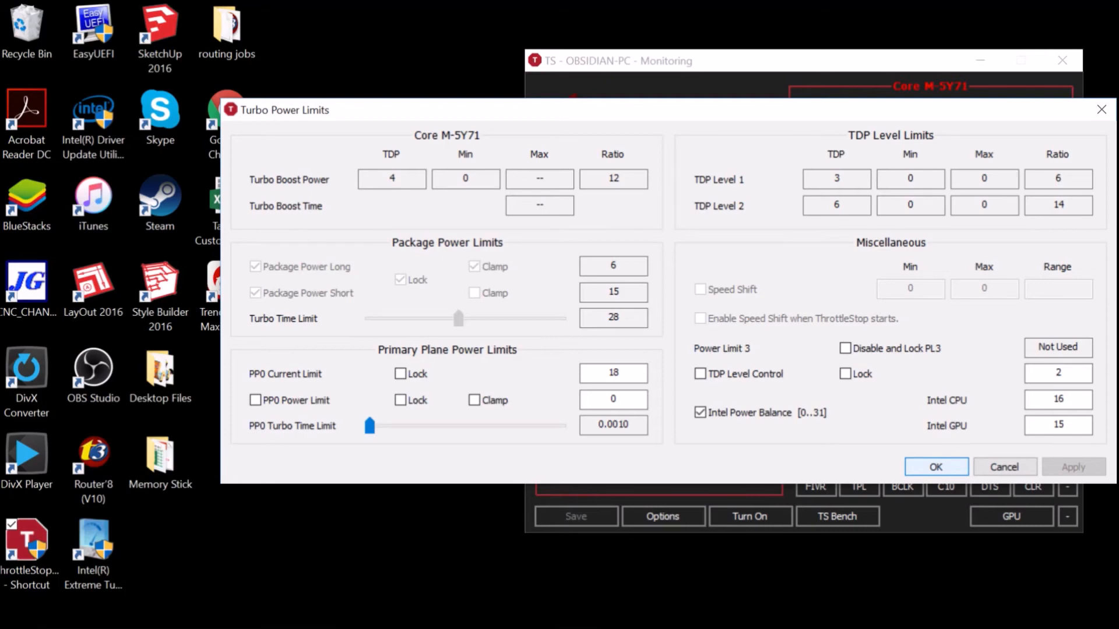
{"action": "left_click", "coordinate": [936, 466]}
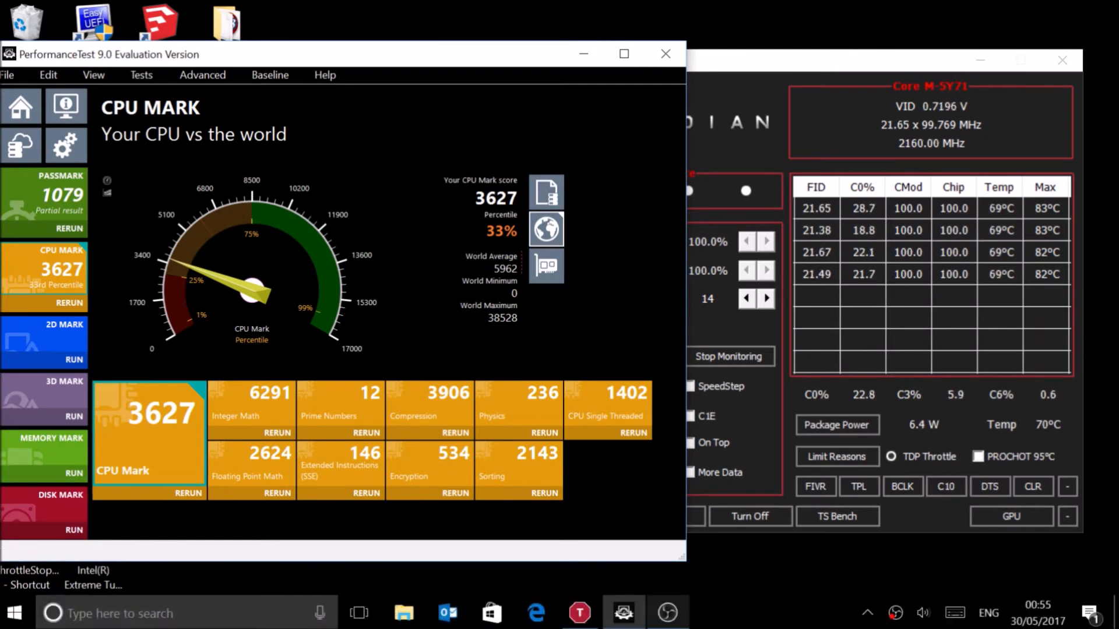
Close the PerformanceTest CPU Mark results window
{"action": "left_click", "coordinate": [45, 397]}
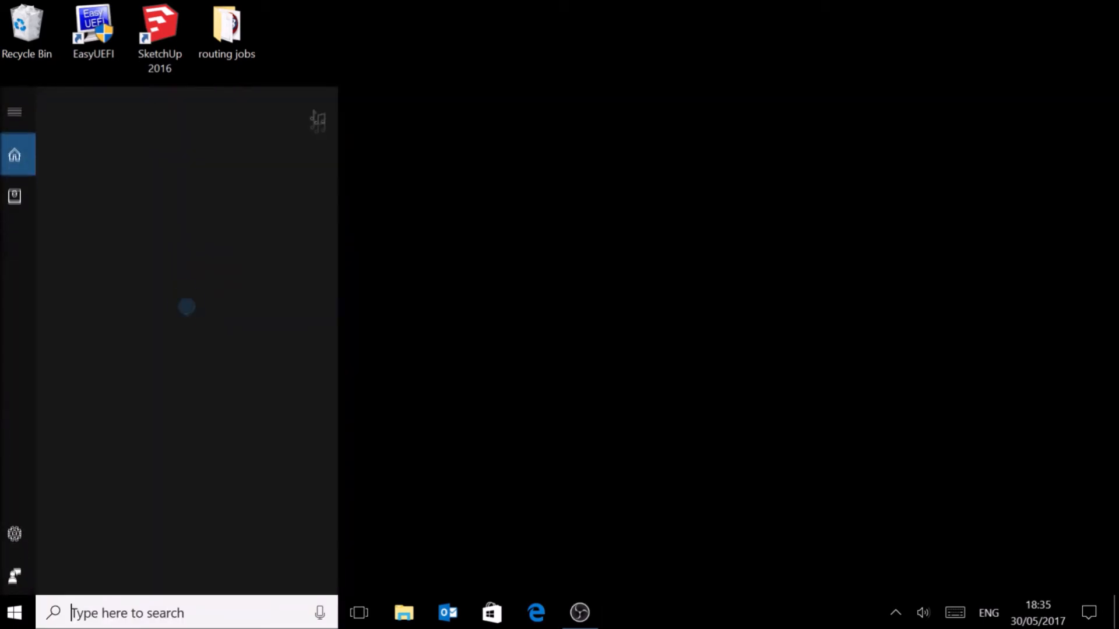
Launch Task Scheduler via search and view the Adobe Acrobat Update and top task details
{"action": "type", "text": "t"}
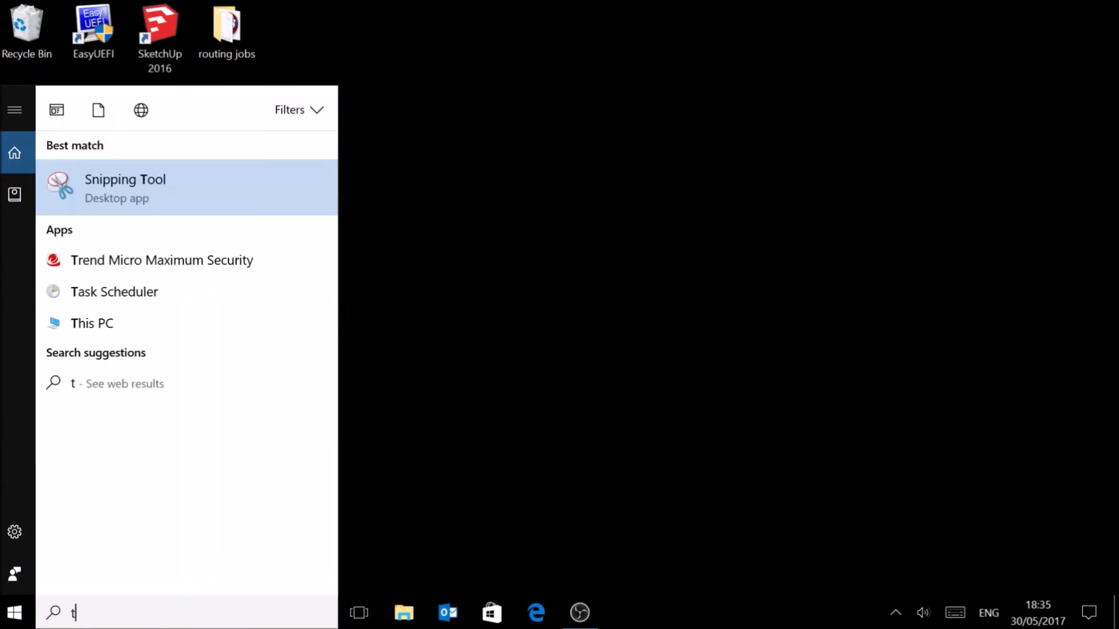
{"action": "type", "text": "ask s"}
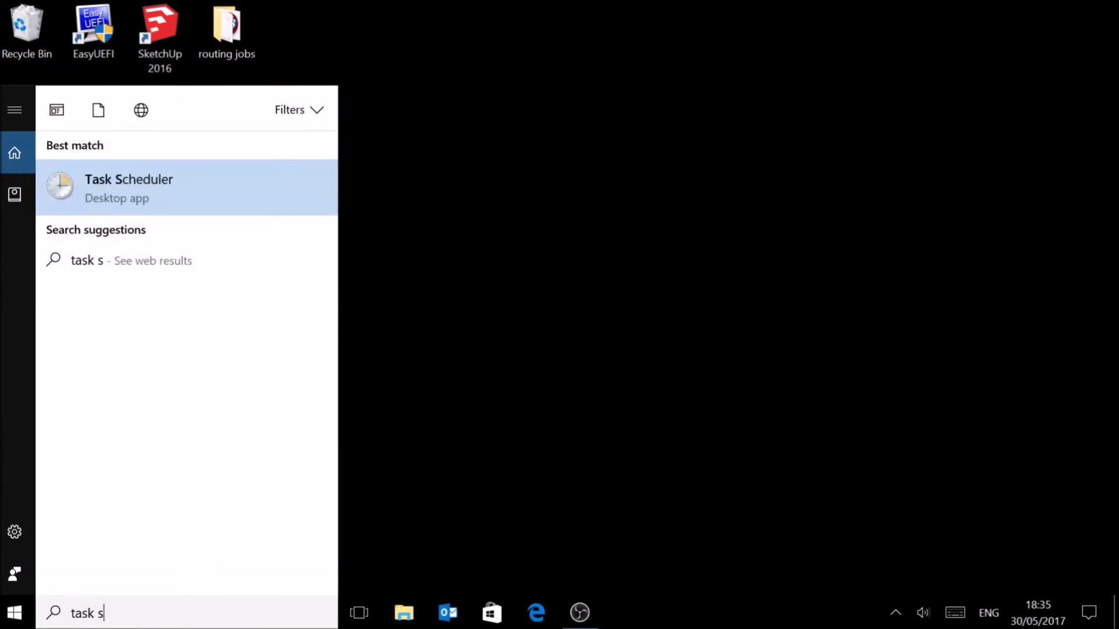
{"action": "type", "text": "ch"}
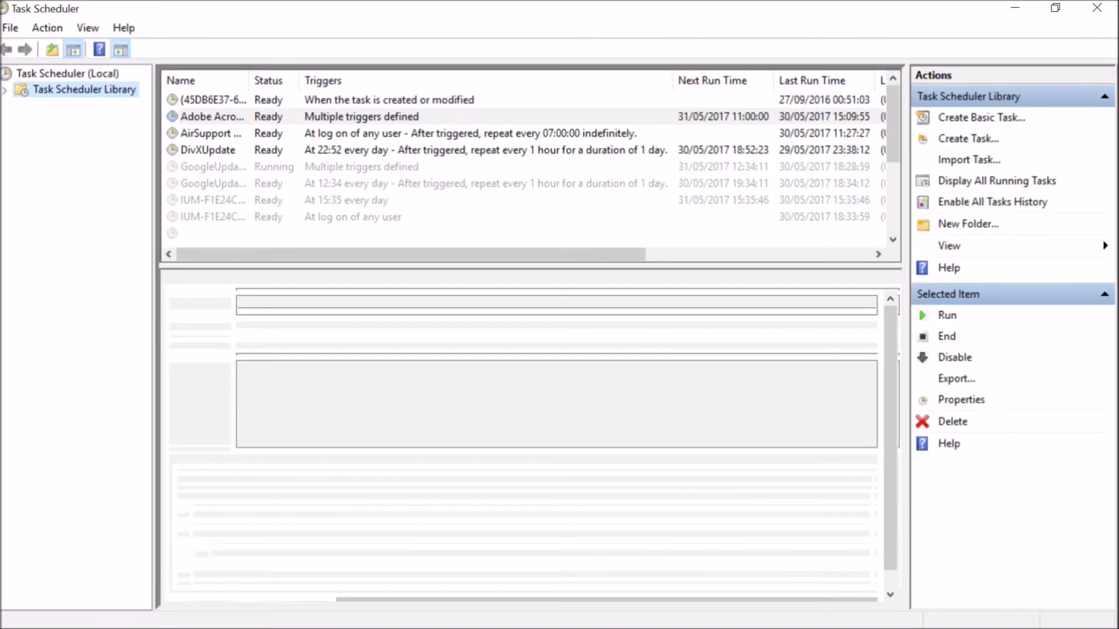
{"action": "left_click", "coordinate": [212, 117]}
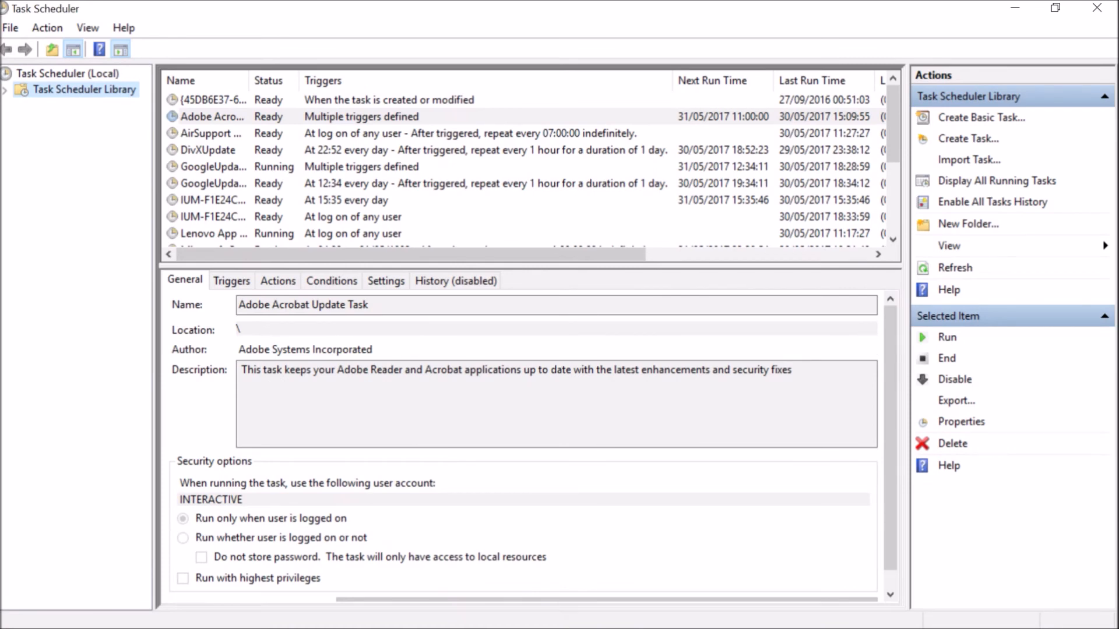
{"action": "mouse_move", "coordinate": [969, 138]}
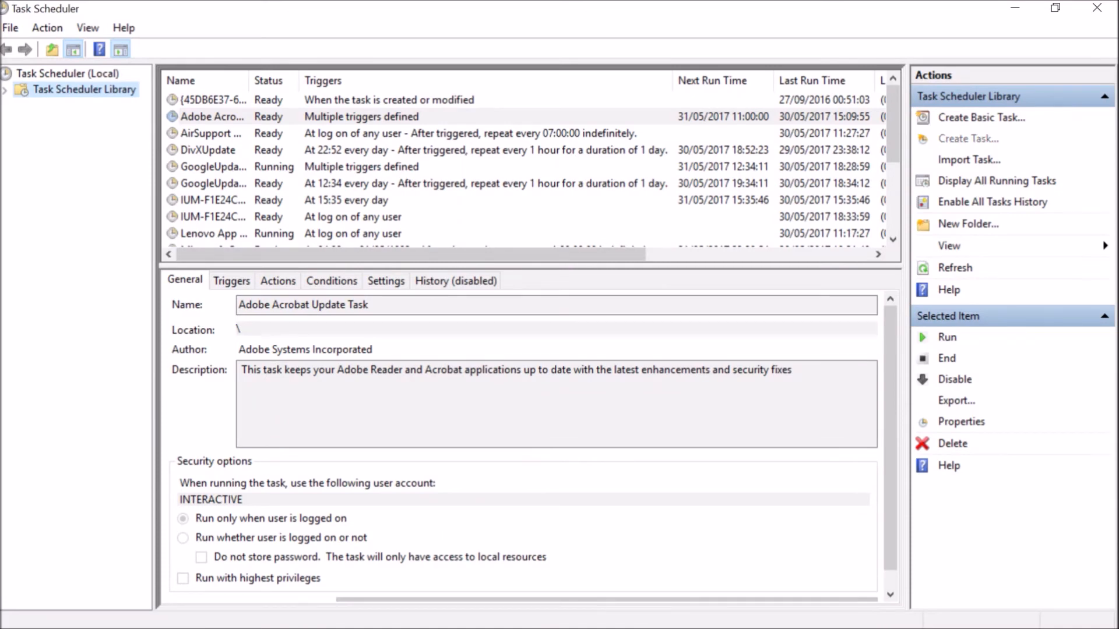
{"action": "left_click", "coordinate": [213, 99]}
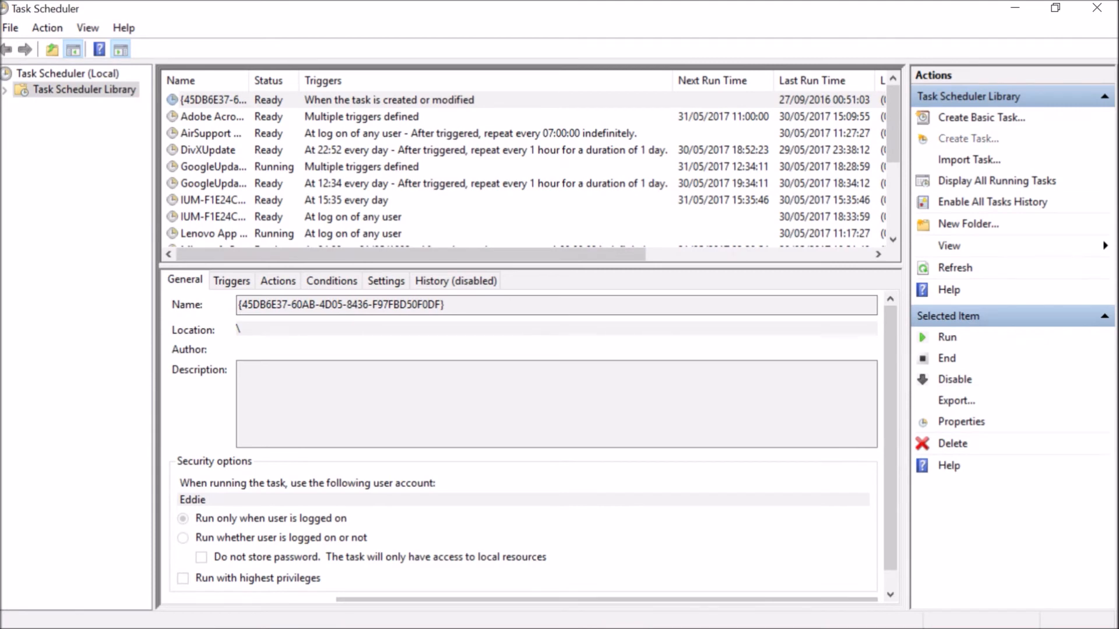
Create a task named ThrottleStop with description 'Launches ThrottleStop at Log In'
{"action": "left_click", "coordinate": [968, 139]}
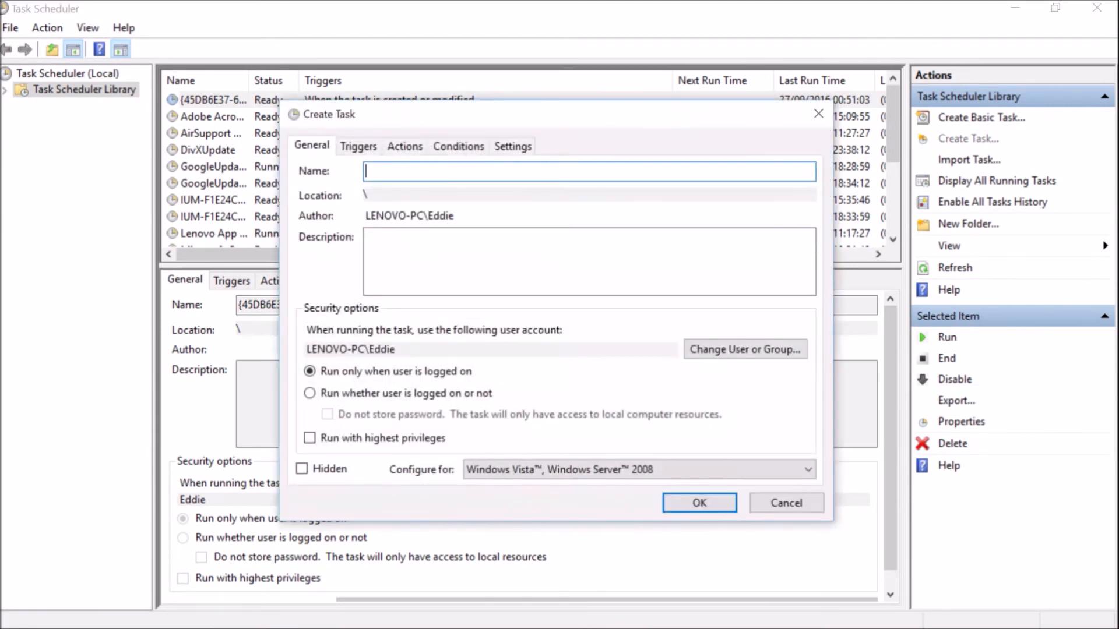
{"action": "type", "text": "Throttle"}
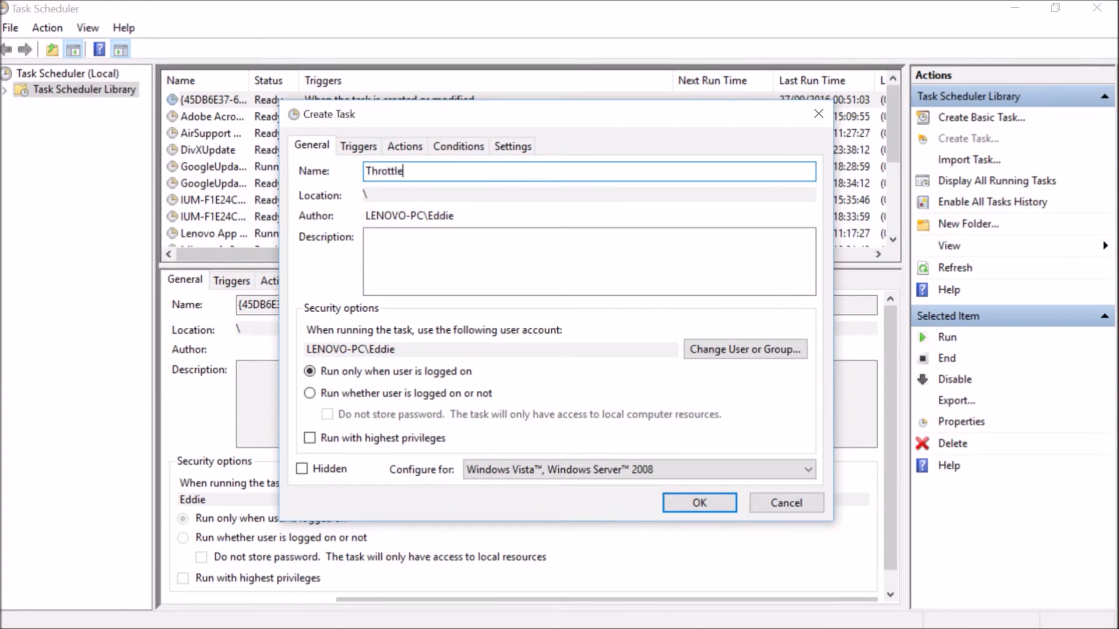
{"action": "type", "text": "Stop"}
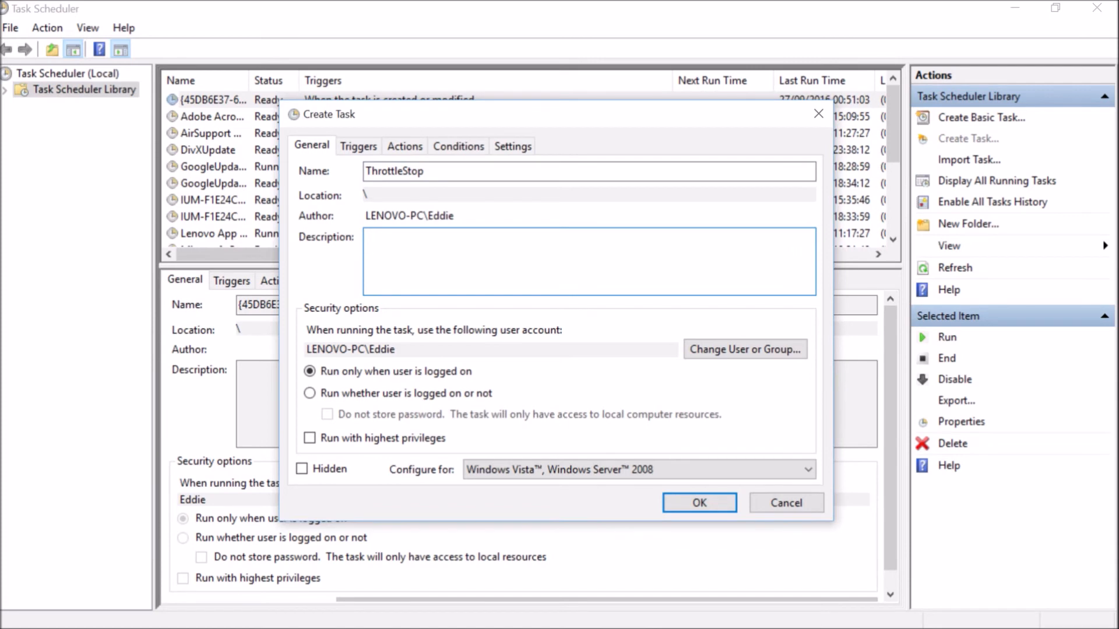
{"action": "type", "text": "Lau"}
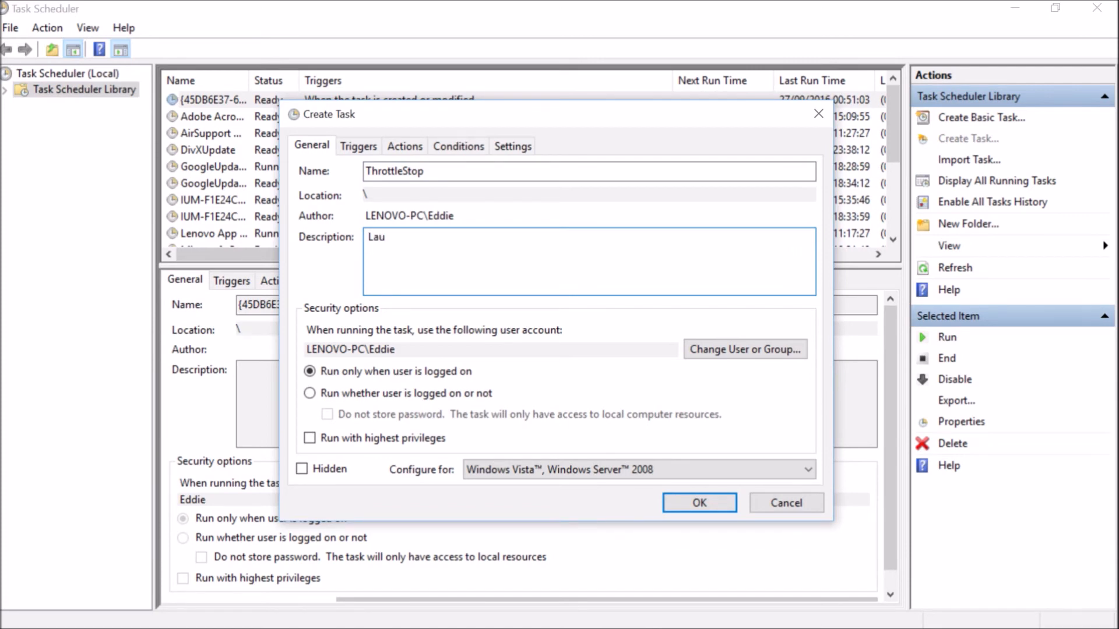
{"action": "type", "text": "nches"}
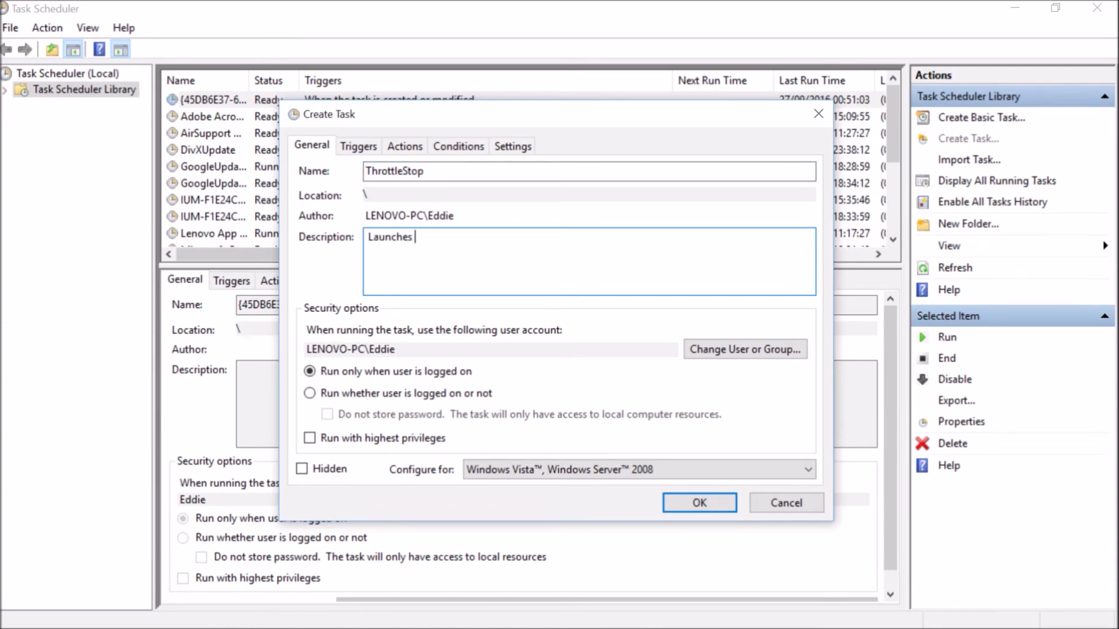
{"action": "type", "text": "Thro"}
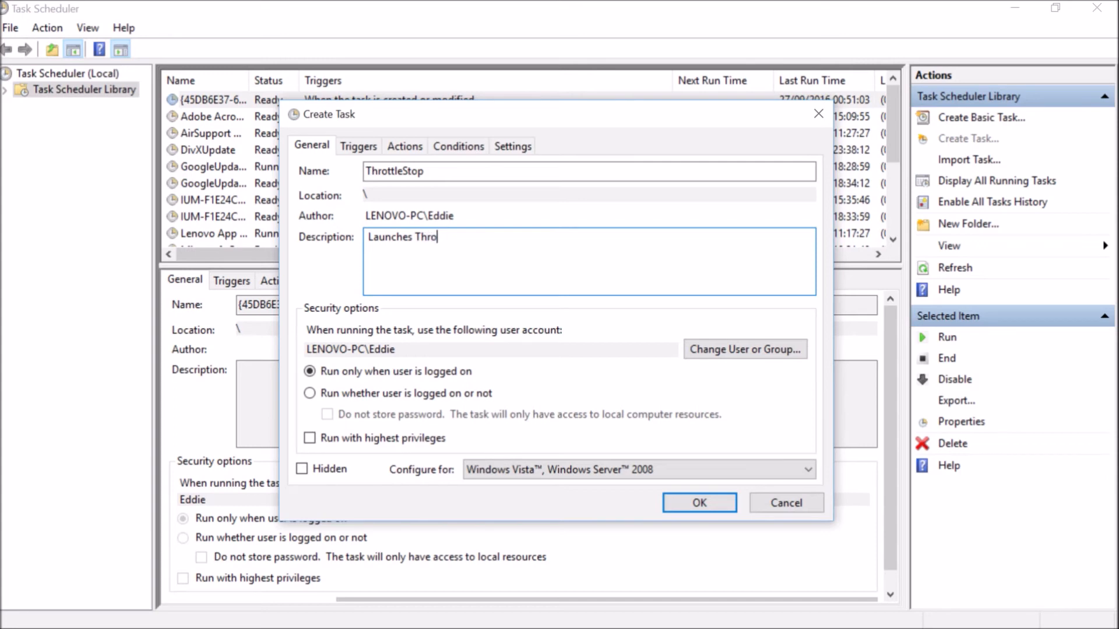
{"action": "type", "text": "ttleS"}
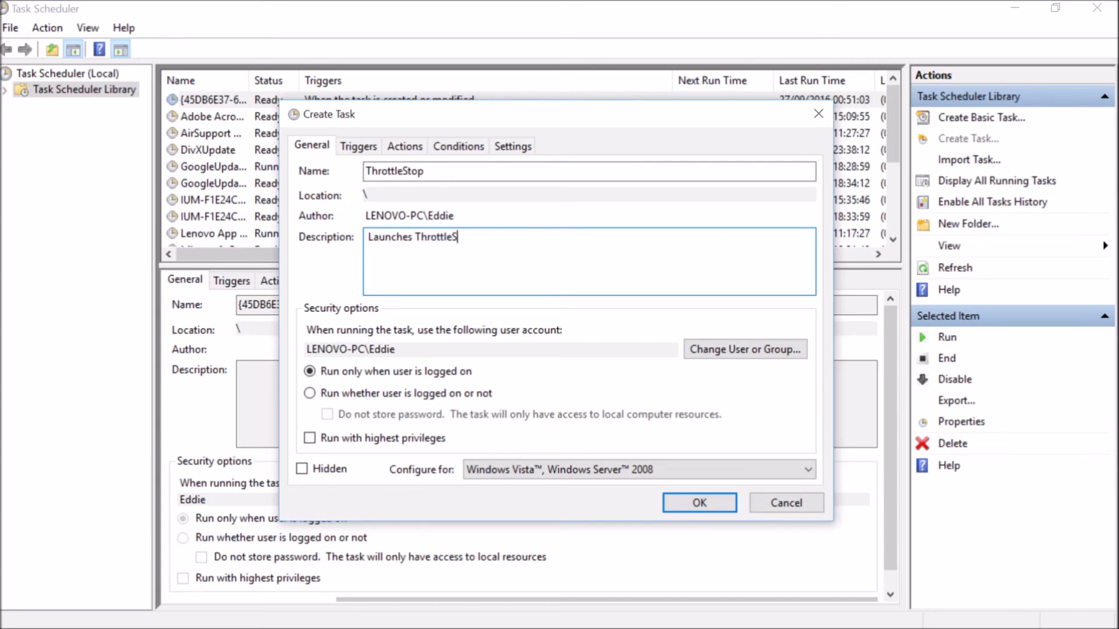
{"action": "type", "text": "op"}
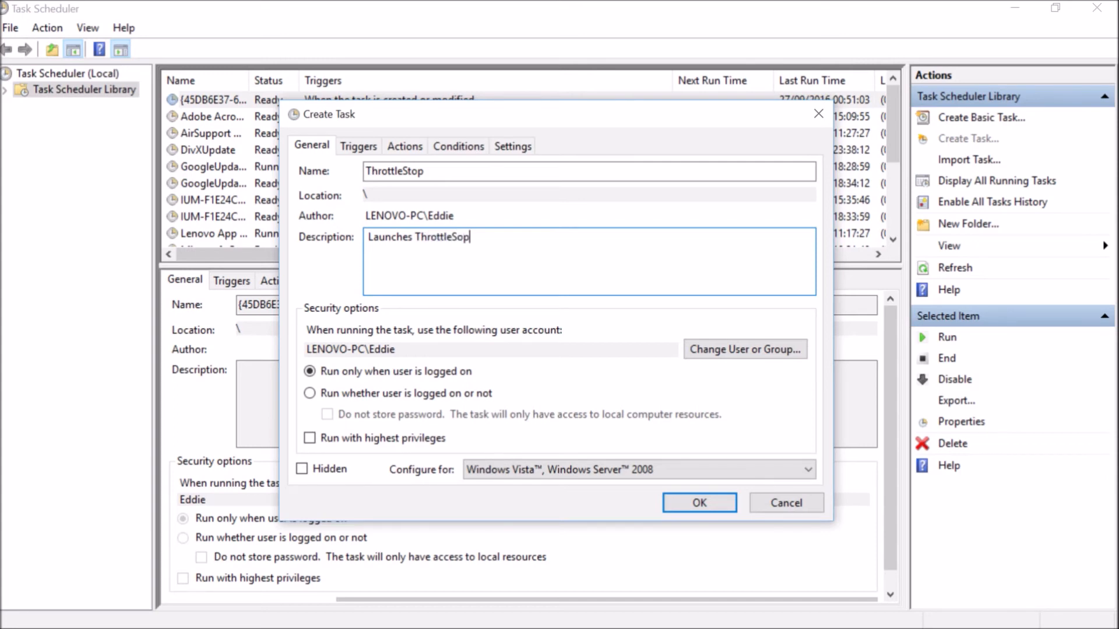
{"action": "type", "text": "t"}
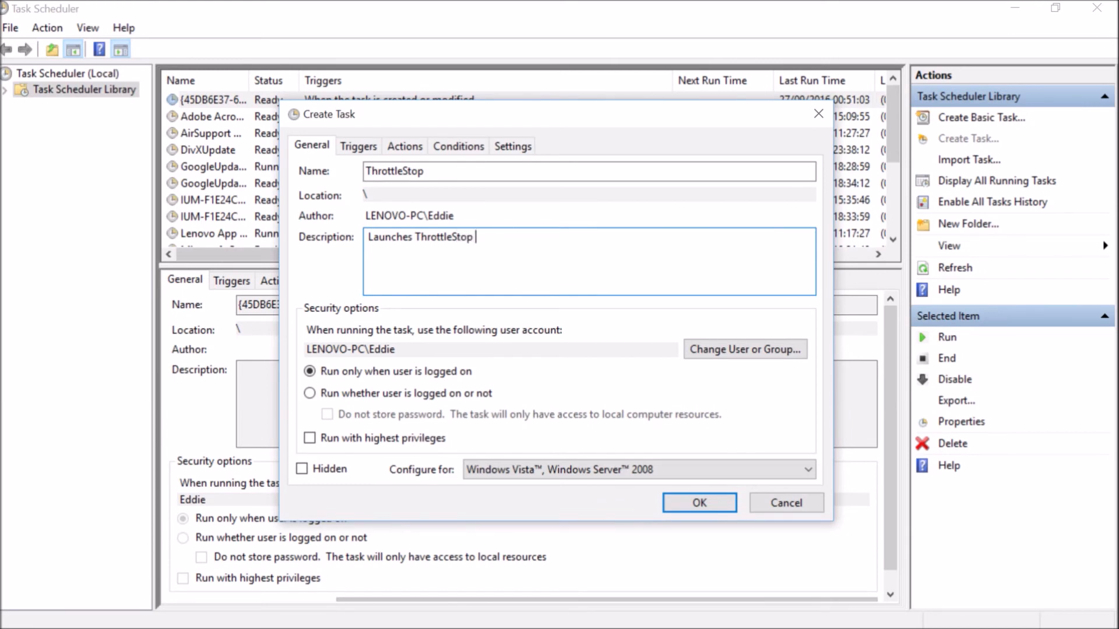
{"action": "type", "text": "at"}
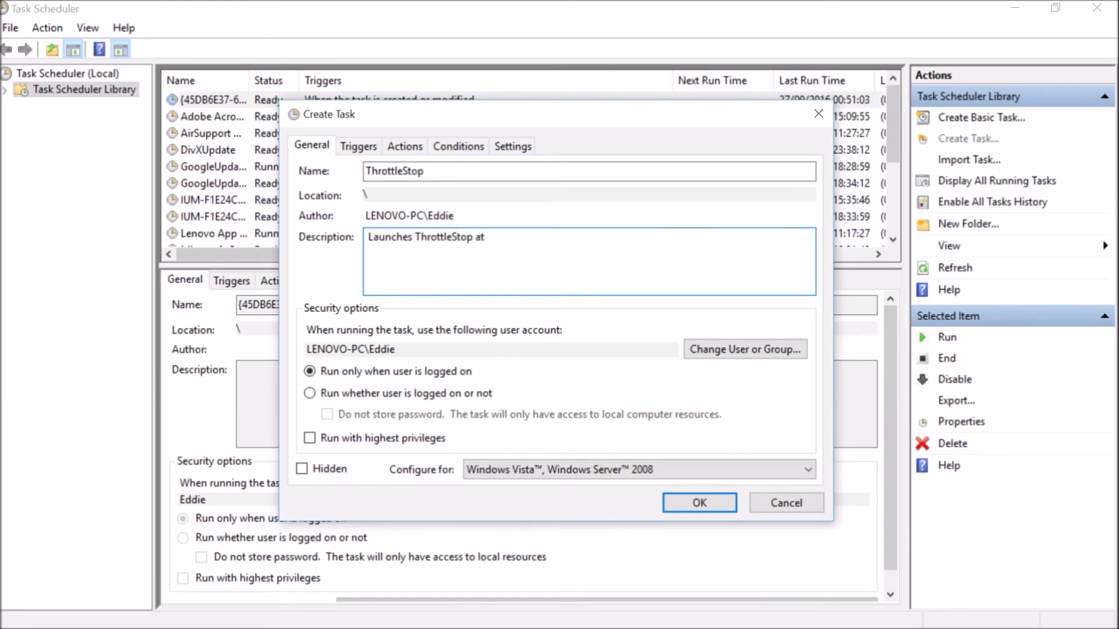
{"action": "type", "text": "L"}
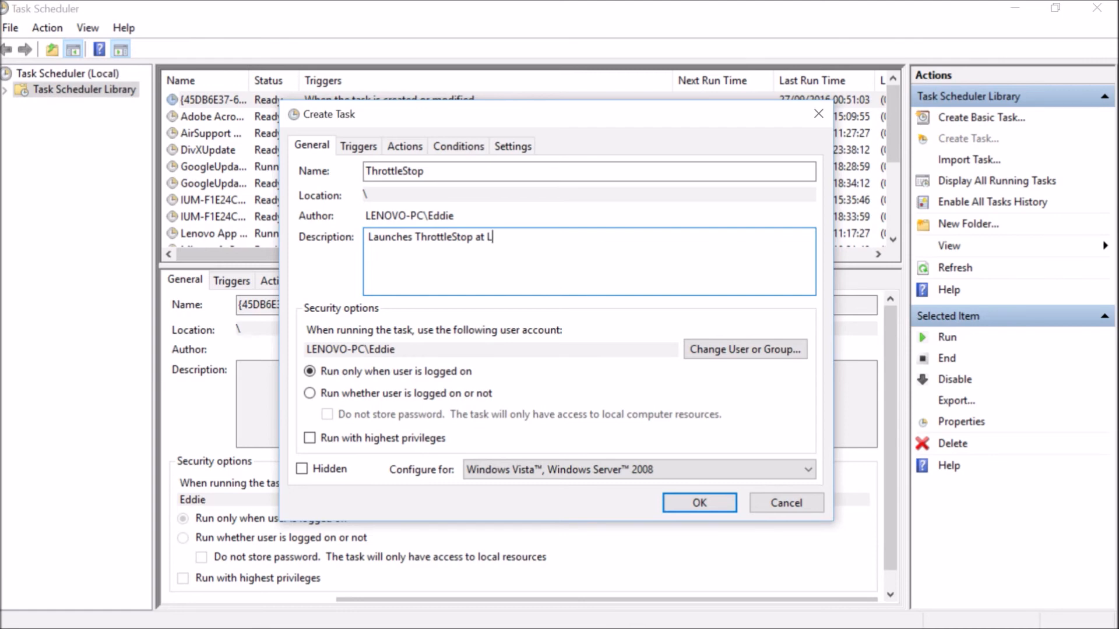
{"action": "type", "text": "og"}
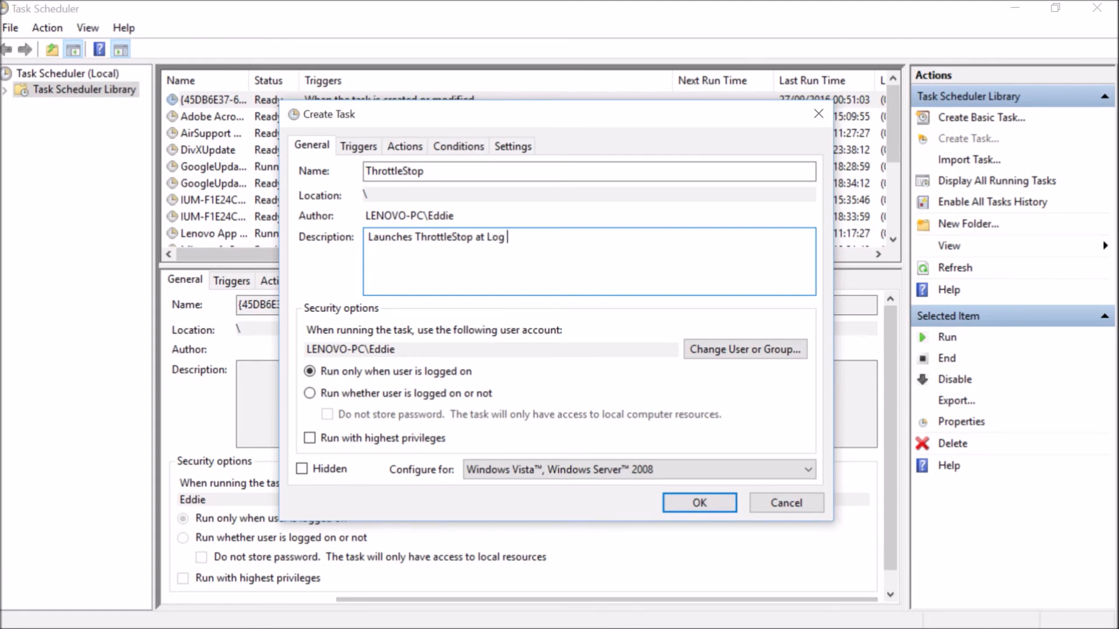
{"action": "type", "text": "In"}
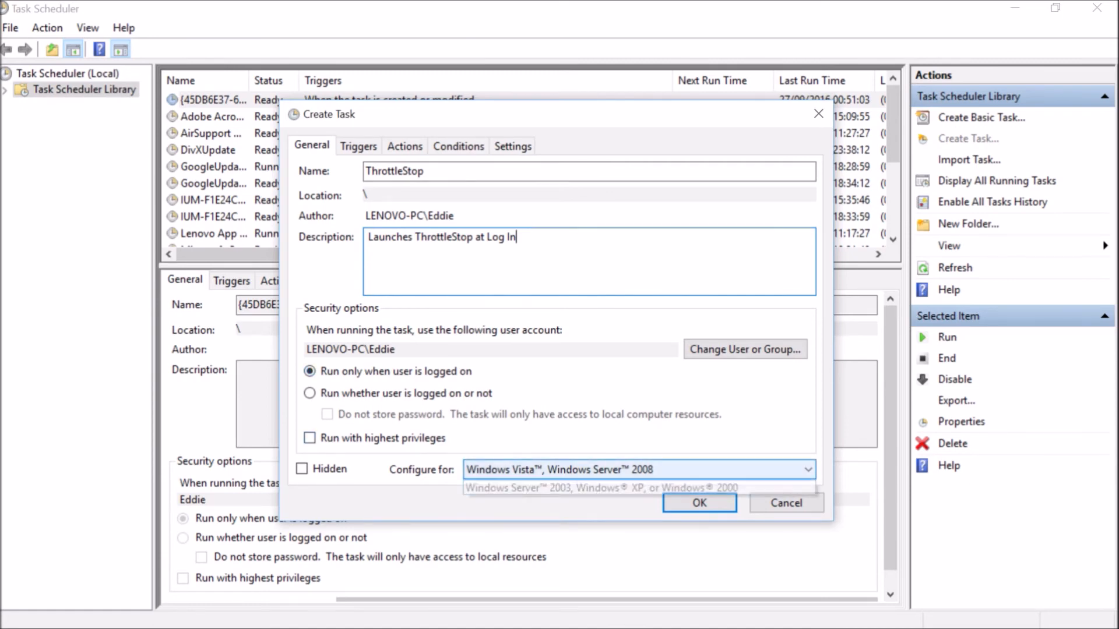
Configure the task for Windows 10 and run it with highest privileges
{"action": "left_click", "coordinate": [807, 470]}
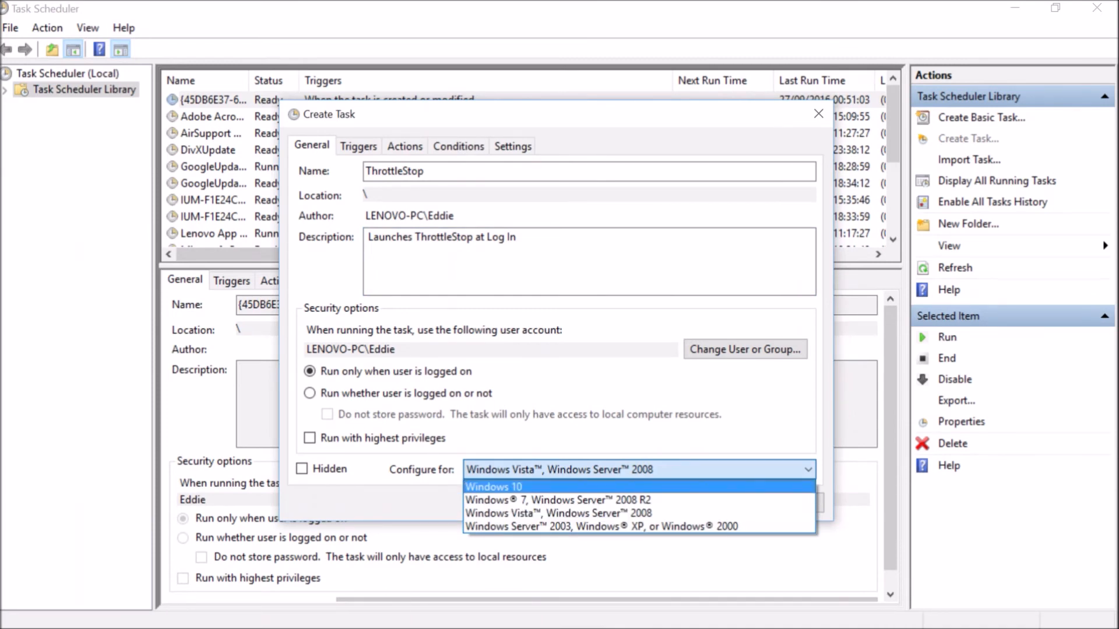
{"action": "left_click", "coordinate": [493, 487]}
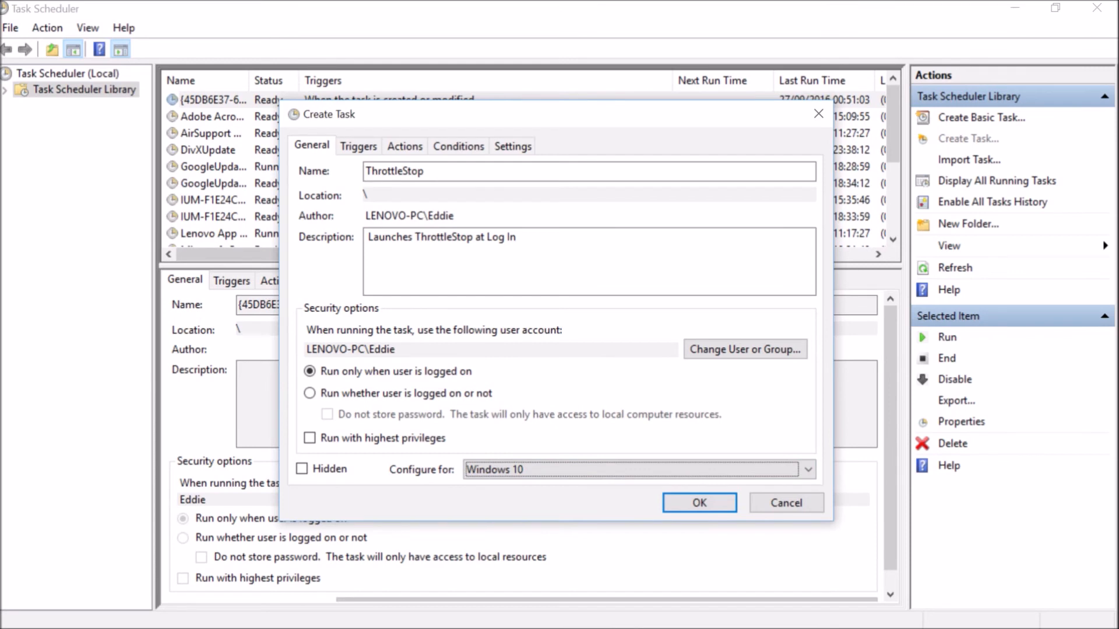
{"action": "left_click", "coordinate": [309, 439]}
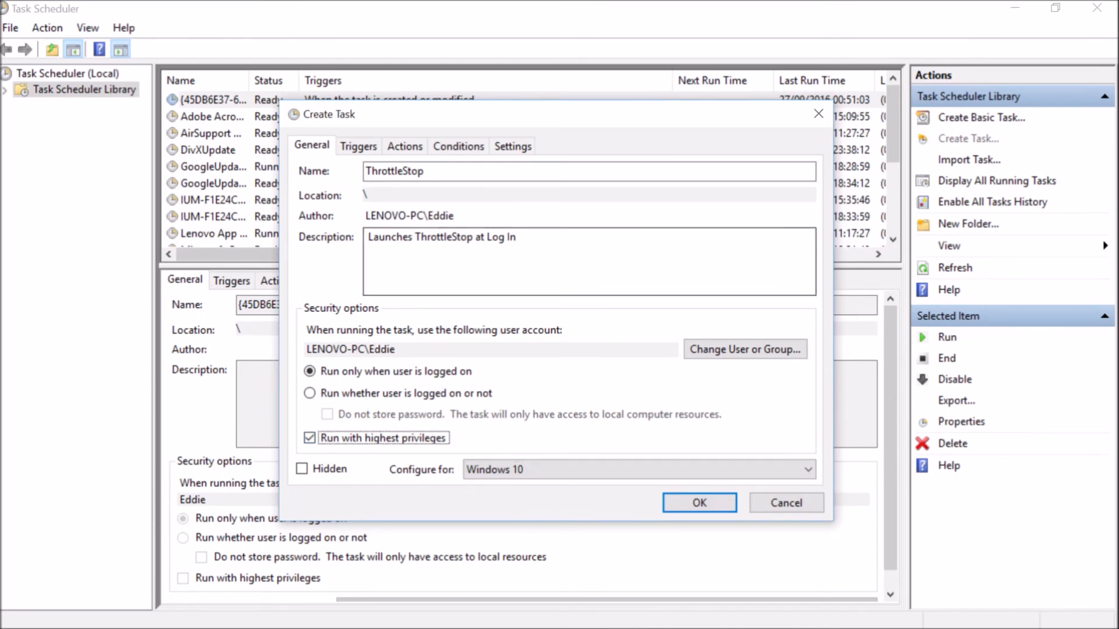
{"action": "left_click", "coordinate": [359, 147]}
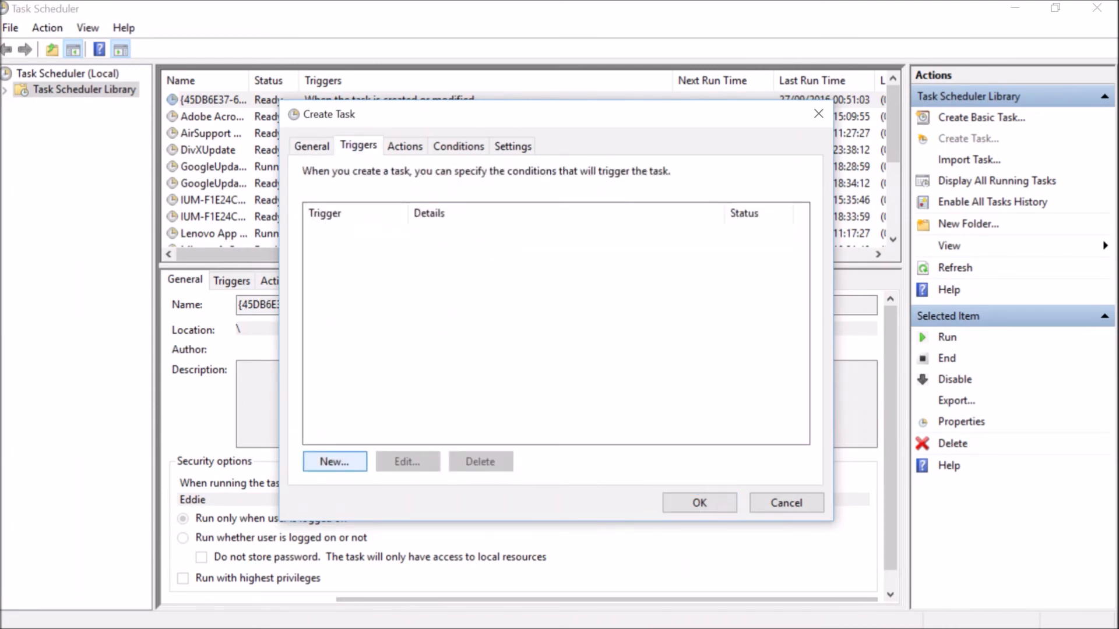
Add an enabled 'At log on' trigger for any user to the ThrottleStop task
{"action": "left_click", "coordinate": [334, 461]}
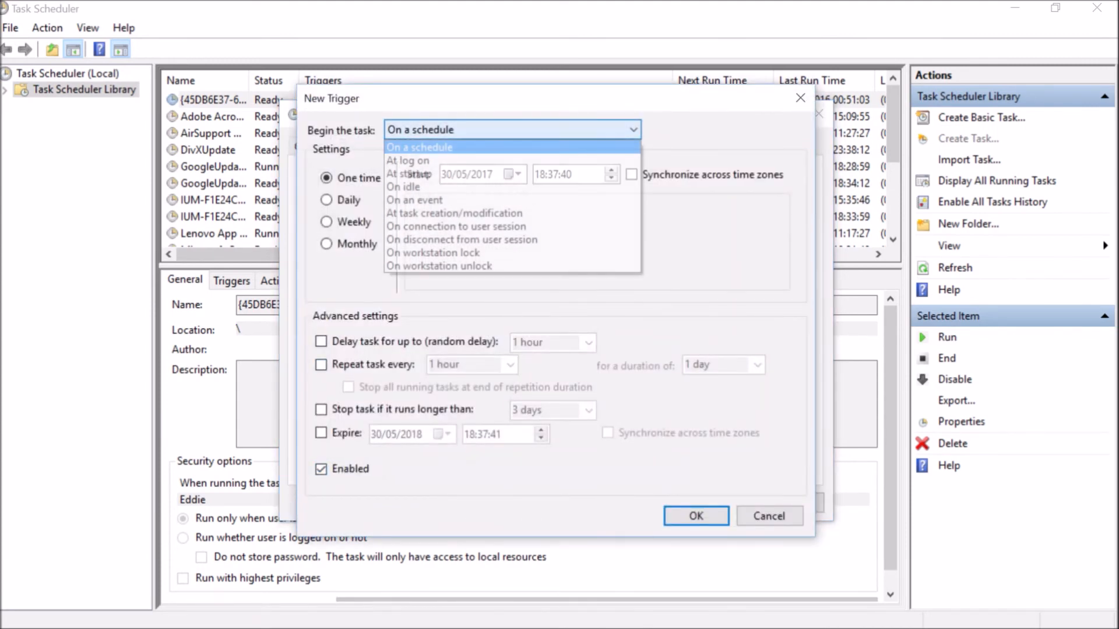
{"action": "left_click", "coordinate": [420, 146]}
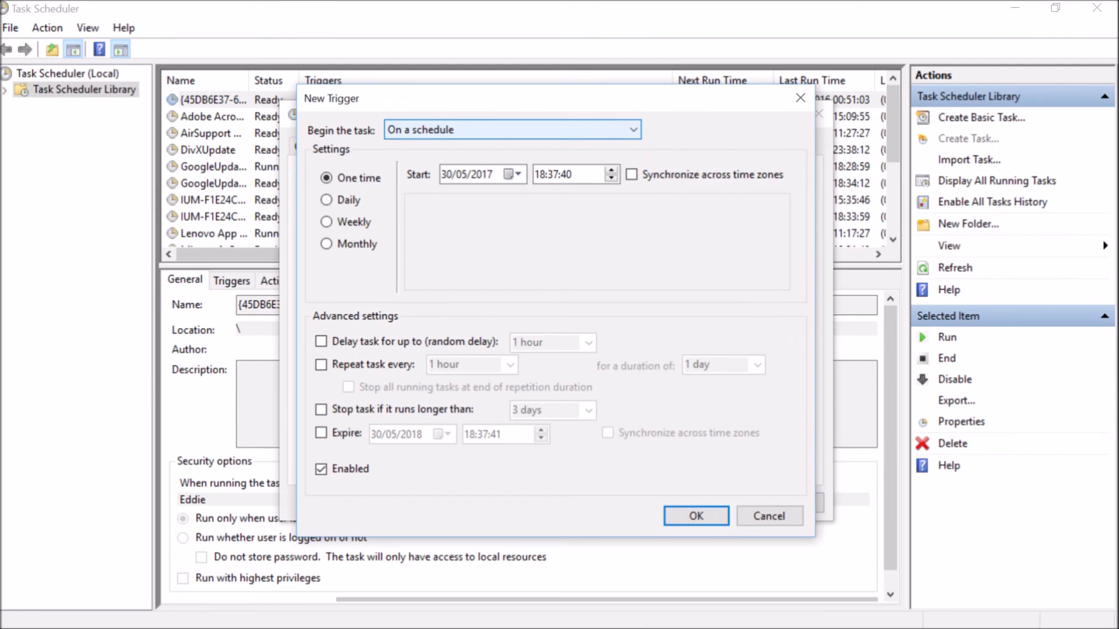
{"action": "left_click", "coordinate": [630, 129]}
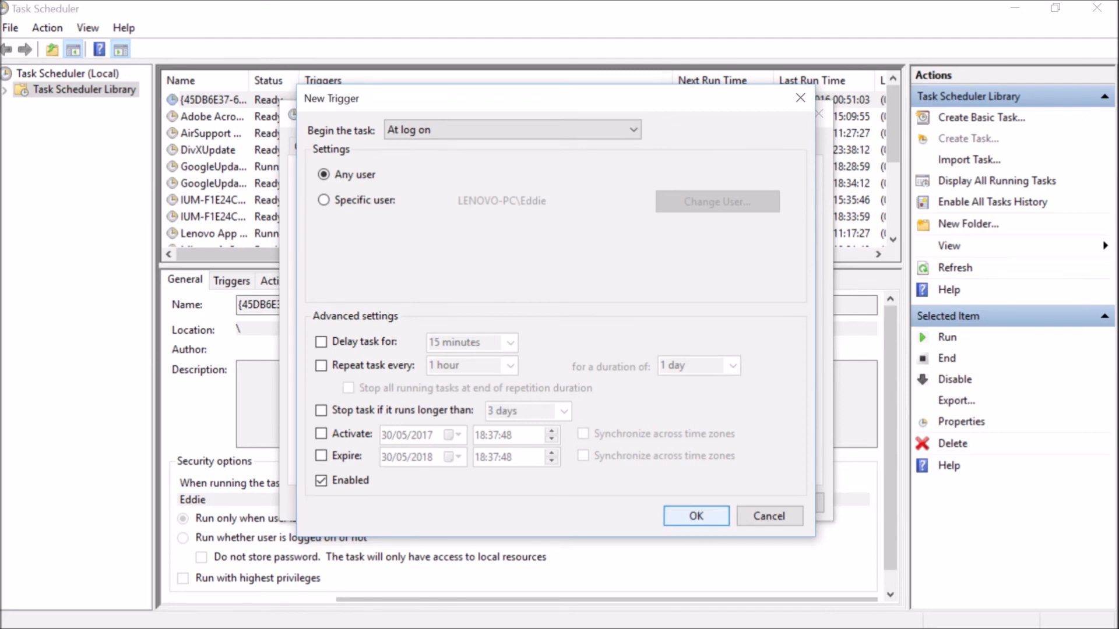
{"action": "left_click", "coordinate": [694, 515]}
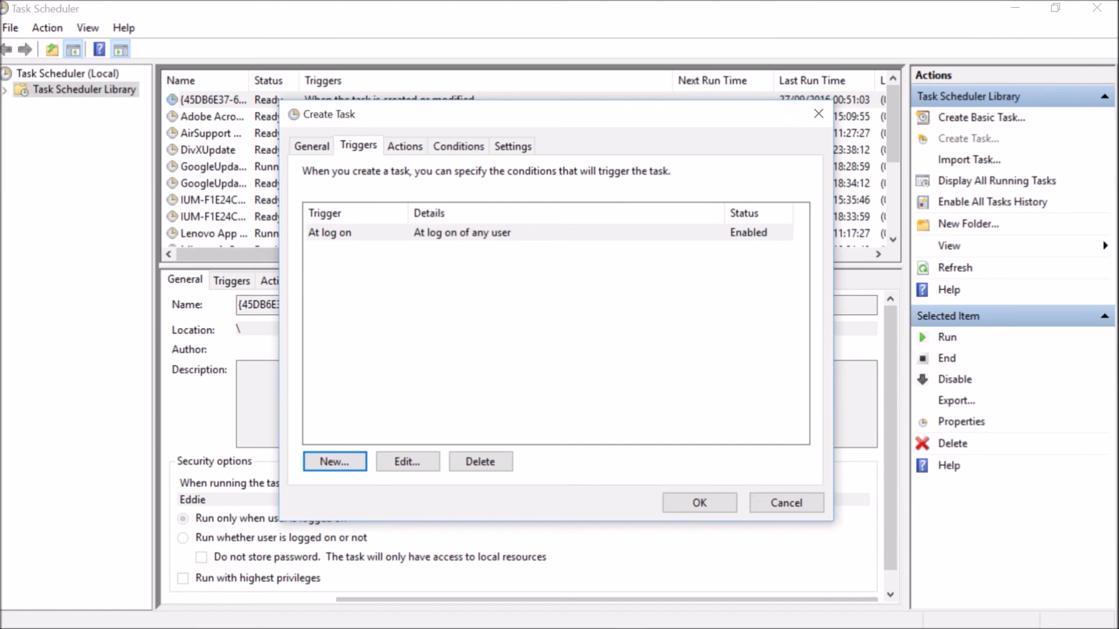
Start a new 'Start a program' action on the task's Actions tab
{"action": "left_click", "coordinate": [404, 146]}
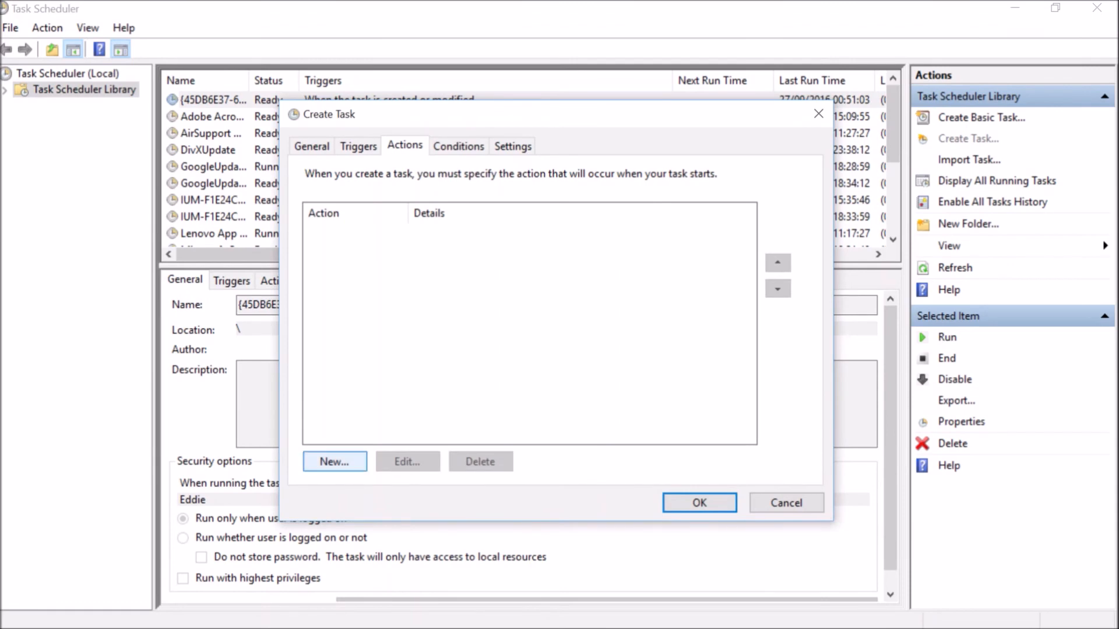
{"action": "left_click", "coordinate": [334, 461]}
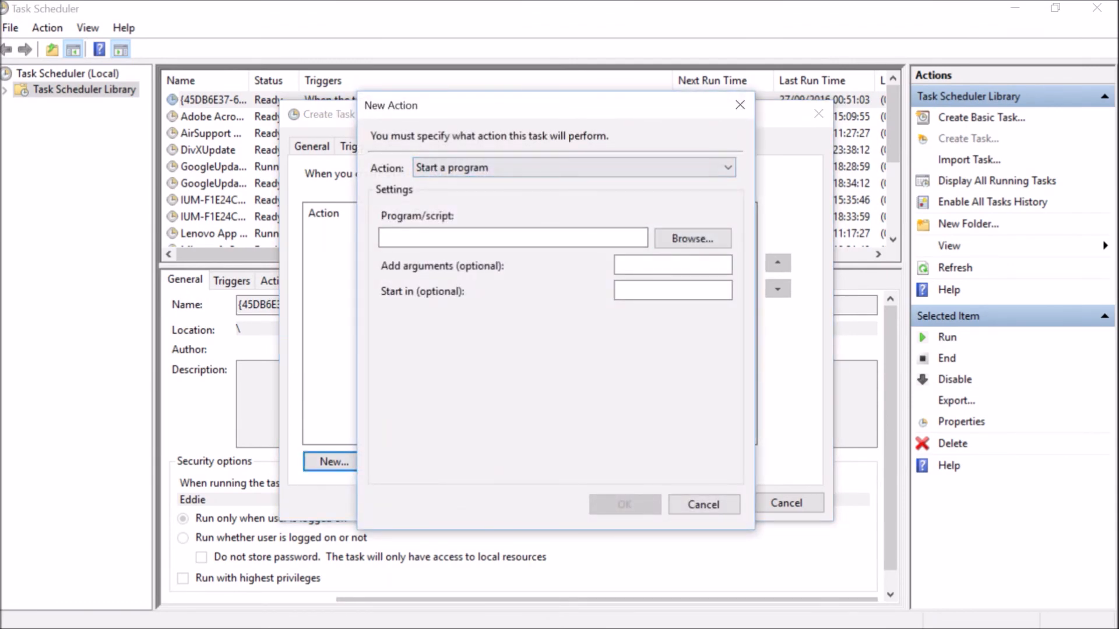
{"action": "left_click", "coordinate": [571, 167]}
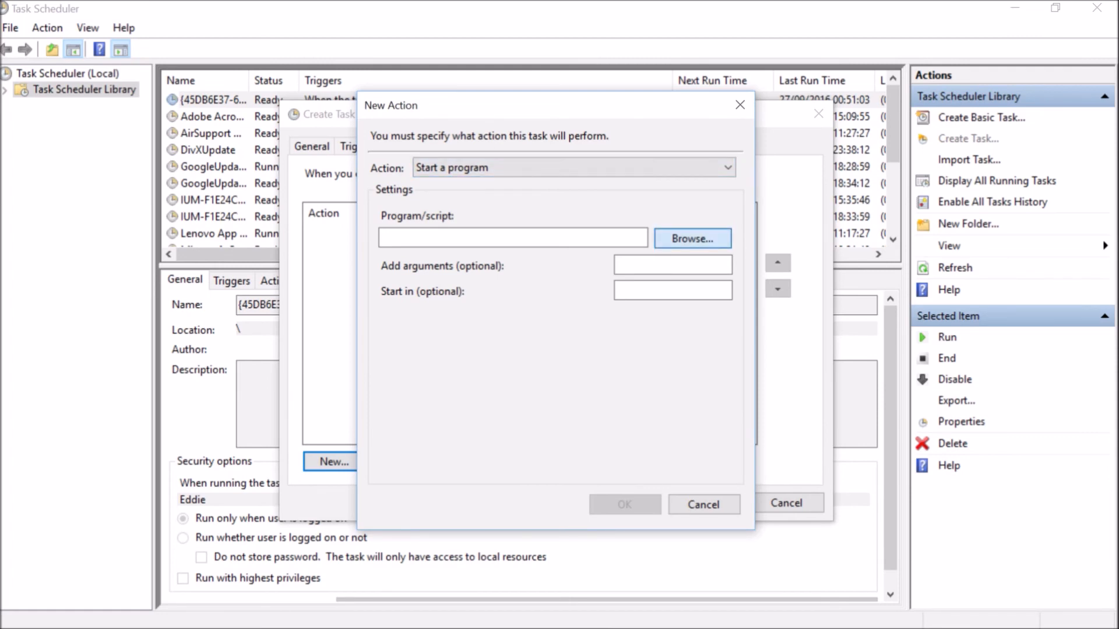
{"action": "left_click", "coordinate": [690, 238]}
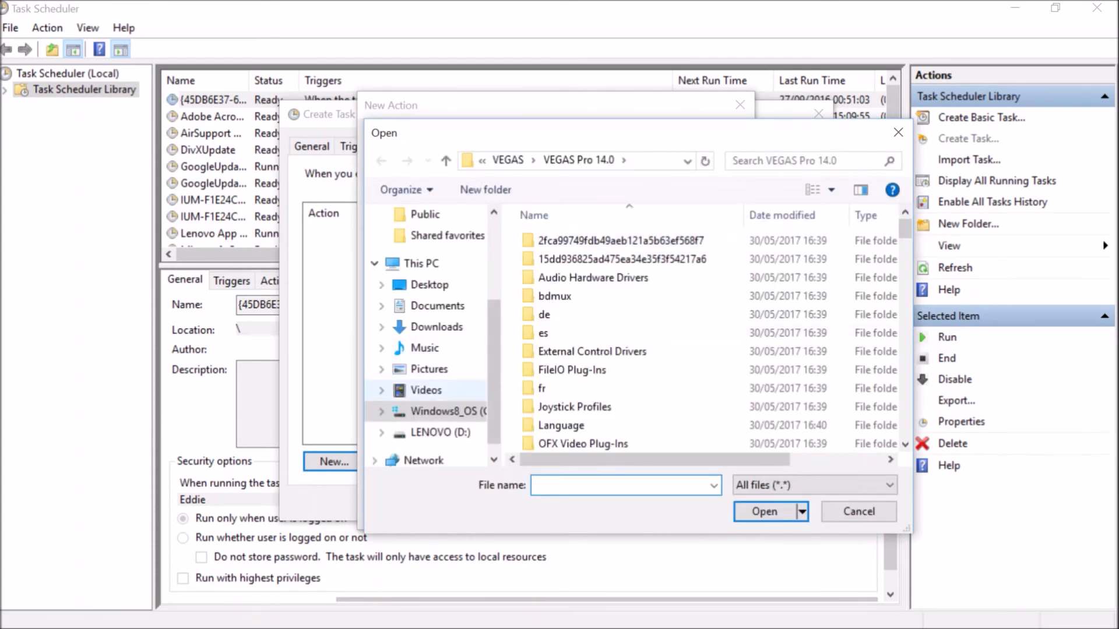
Set the action's program to C:\throttlestop\TS_OBSIDIAN\ThrottleStop.exe and confirm it
{"action": "left_click", "coordinate": [428, 411]}
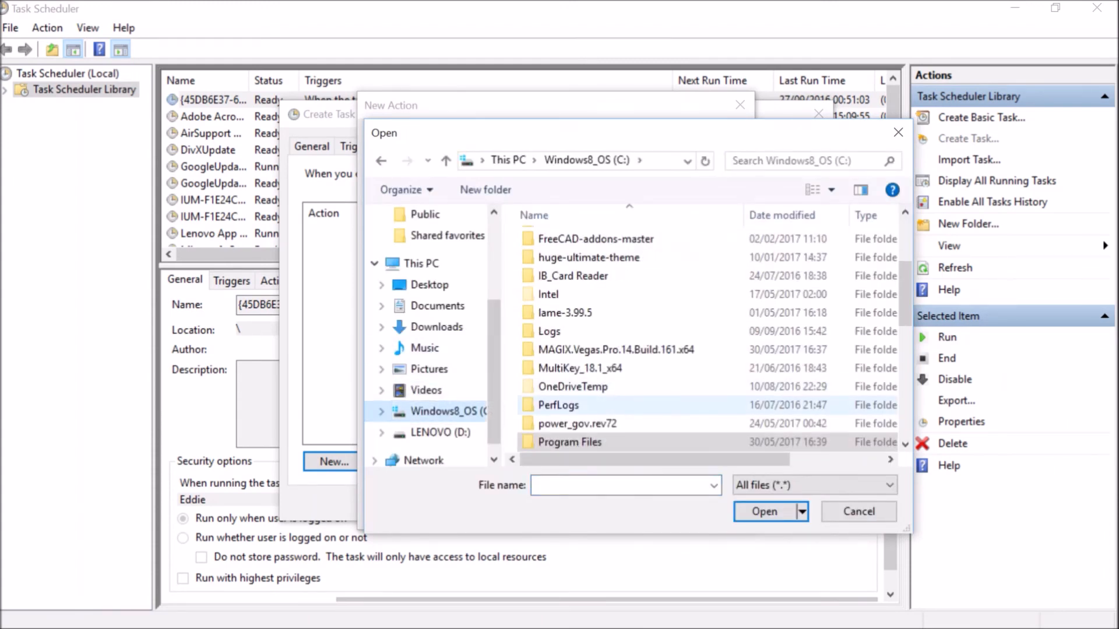
{"action": "scroll", "scroll_direction": "down", "scroll_amount": 3}
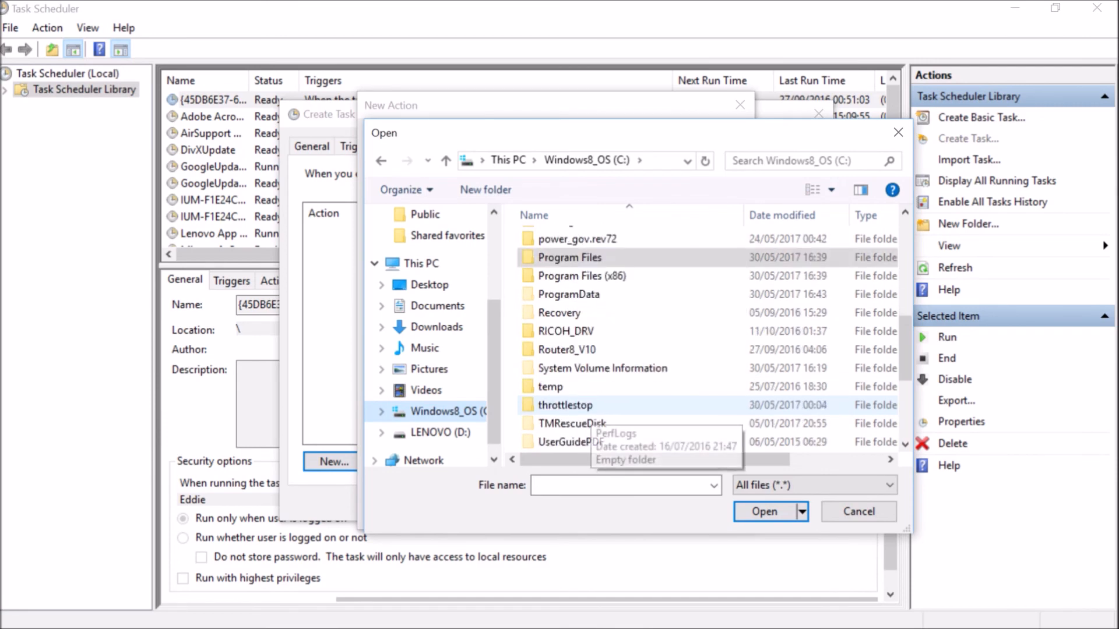
{"action": "scroll", "scroll_direction": "down", "scroll_amount": 3}
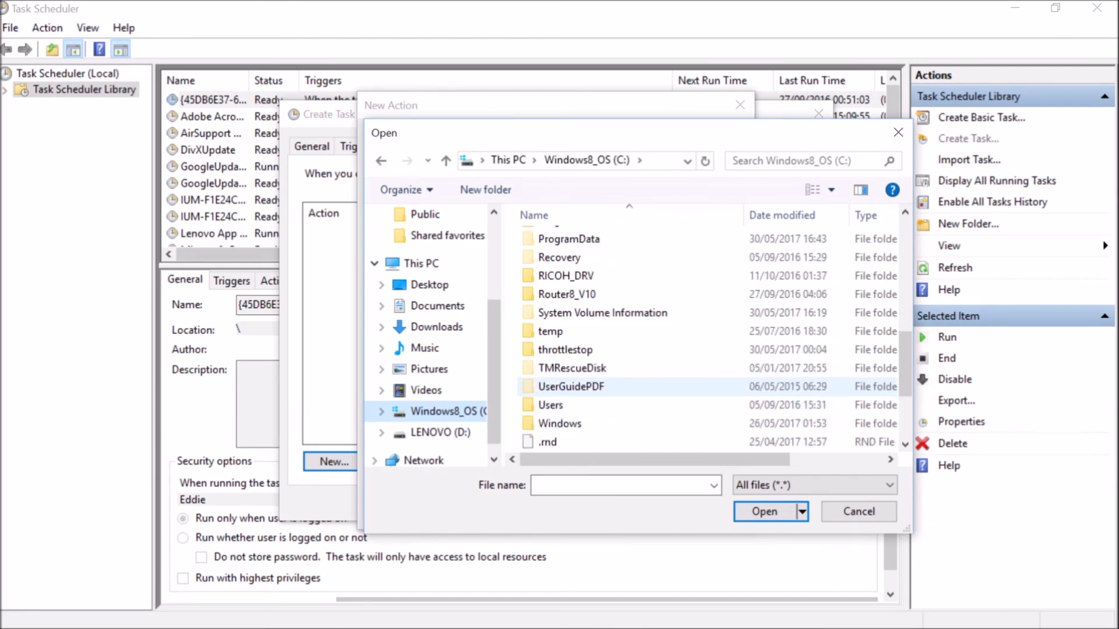
{"action": "left_click", "coordinate": [565, 350]}
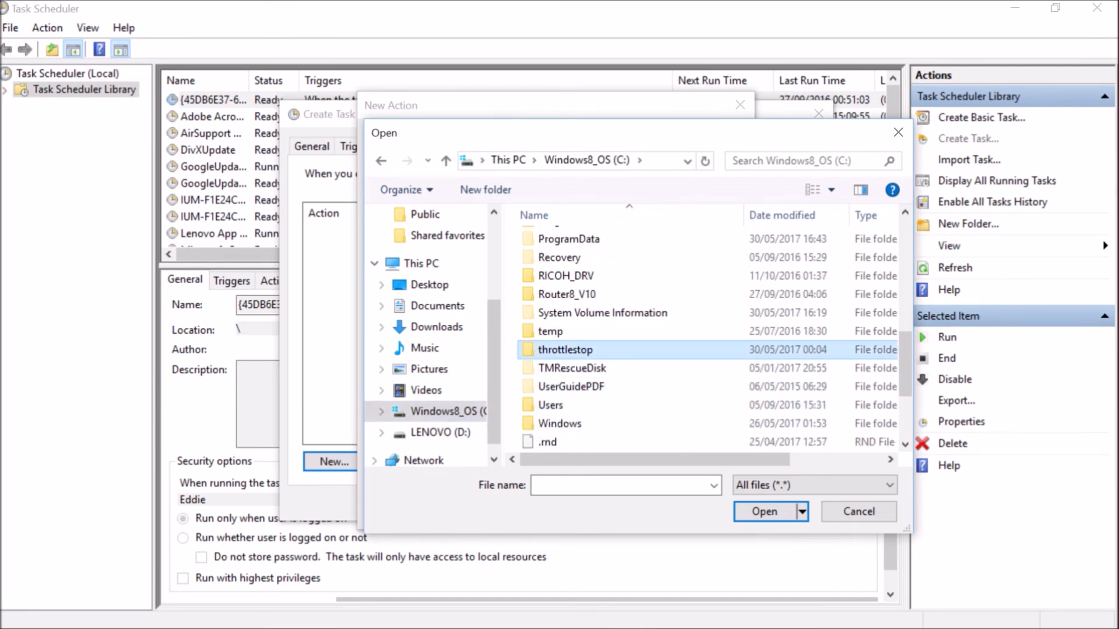
{"action": "double_click", "coordinate": [566, 350]}
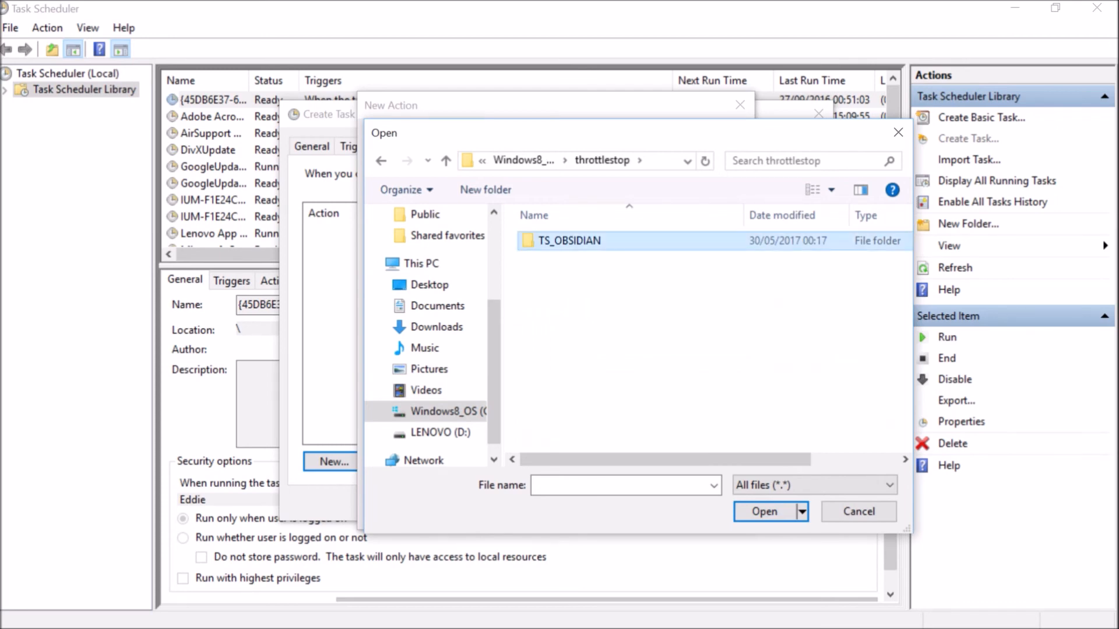
{"action": "double_click", "coordinate": [567, 241]}
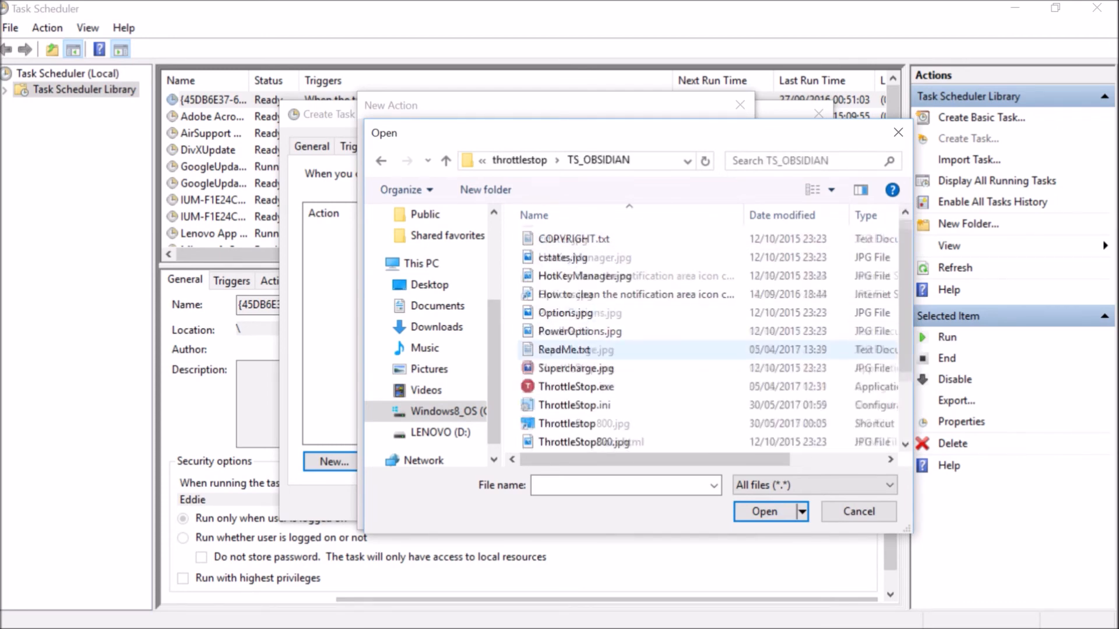
{"action": "left_click", "coordinate": [576, 368]}
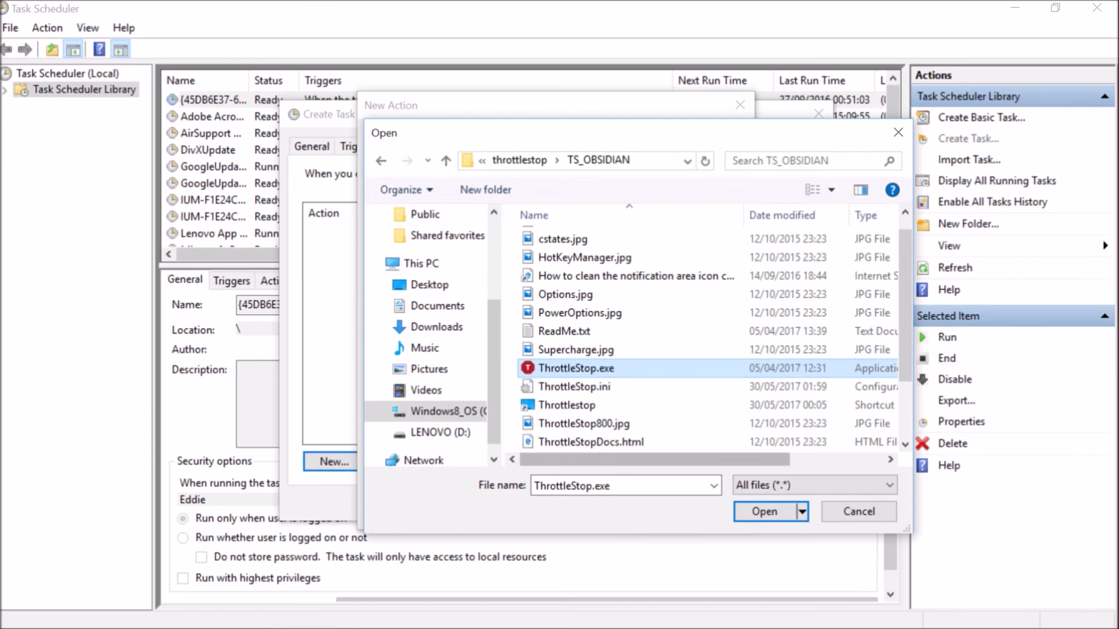
{"action": "left_click", "coordinate": [763, 512]}
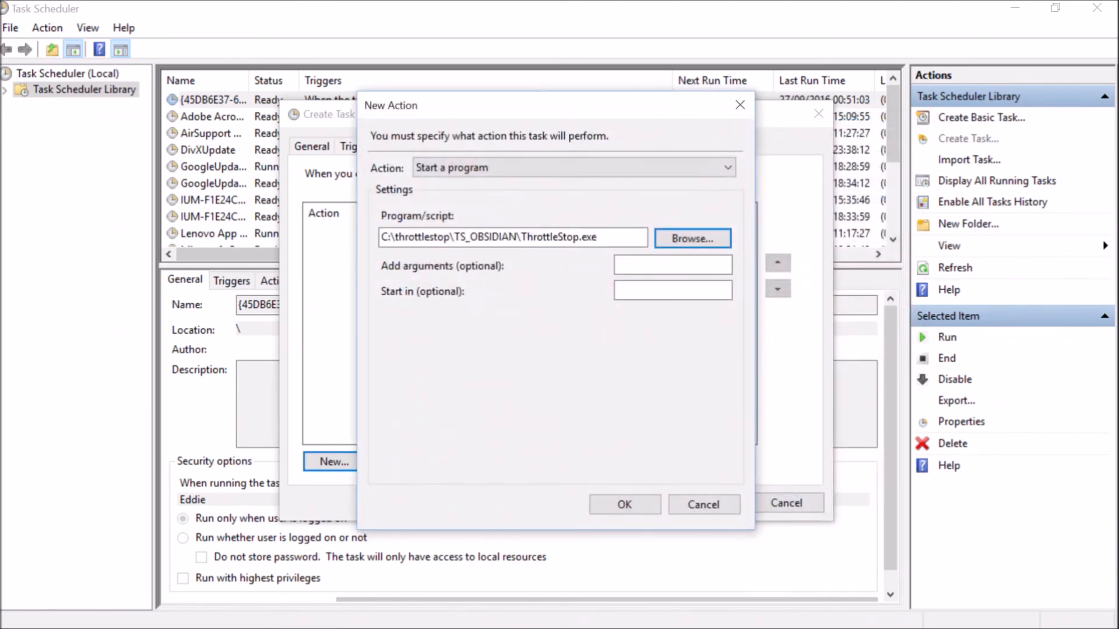
{"action": "left_click", "coordinate": [623, 505]}
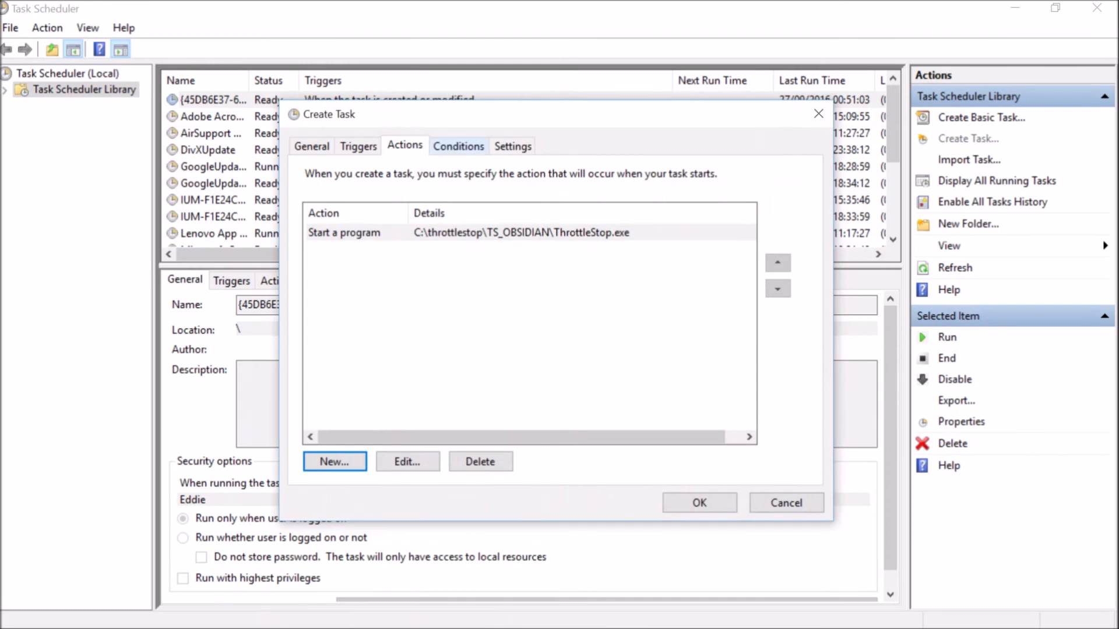
Uncheck 'Start the task only if the computer is on AC power' and view Settings
{"action": "left_click", "coordinate": [458, 147]}
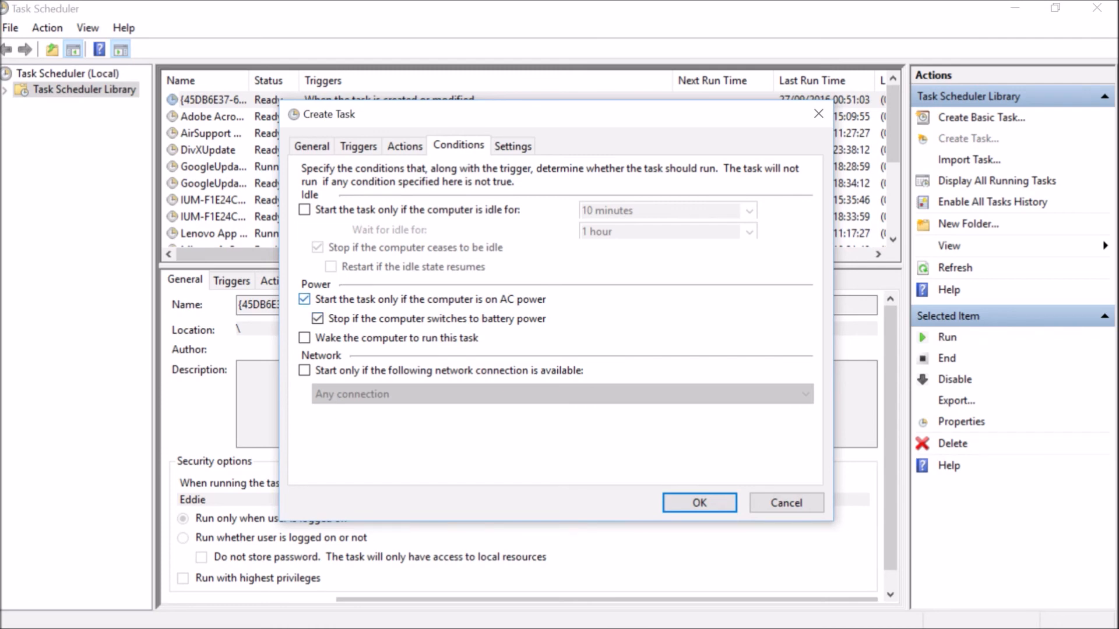
{"action": "left_click", "coordinate": [305, 299]}
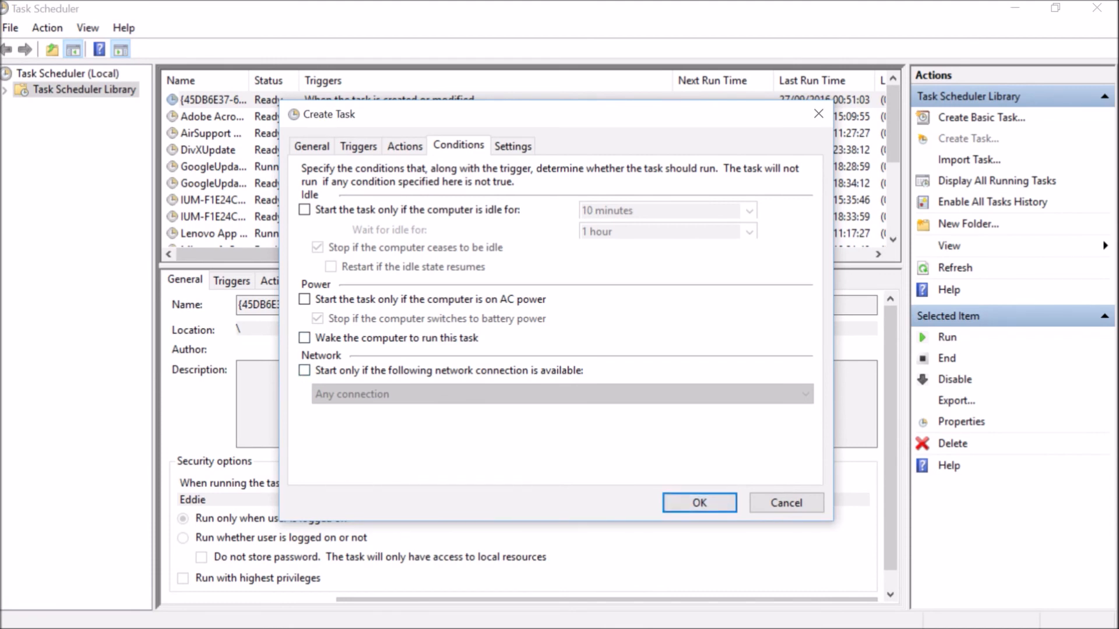
{"action": "left_click", "coordinate": [512, 146]}
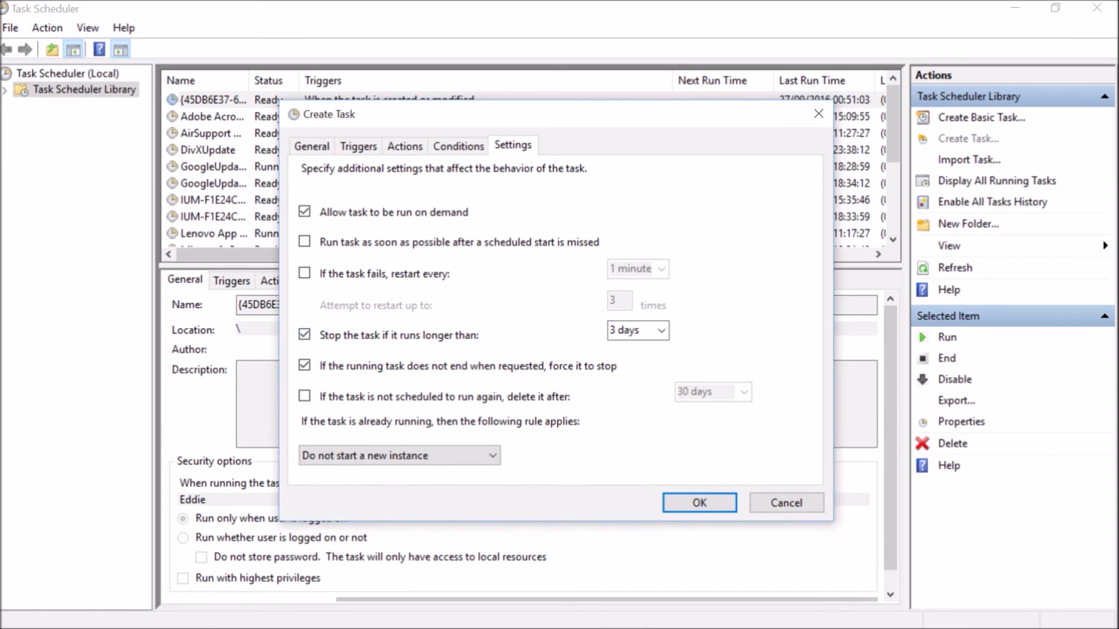
Uncheck the 3-day 'Stop the task if it runs longer than' limit and save the task
{"action": "left_click", "coordinate": [304, 336]}
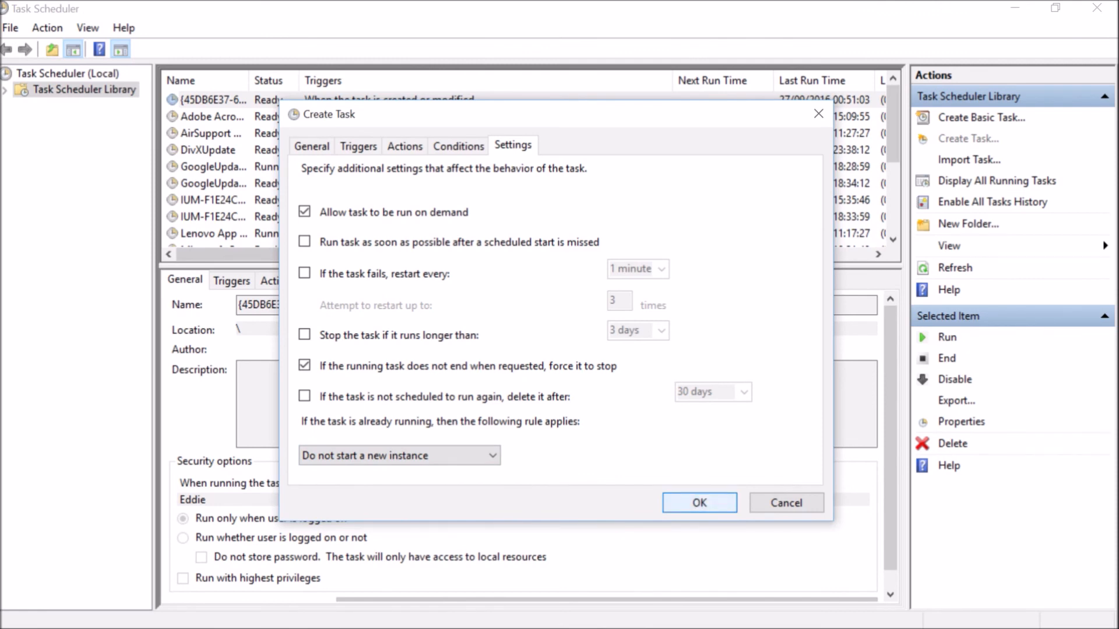
{"action": "left_click", "coordinate": [699, 502]}
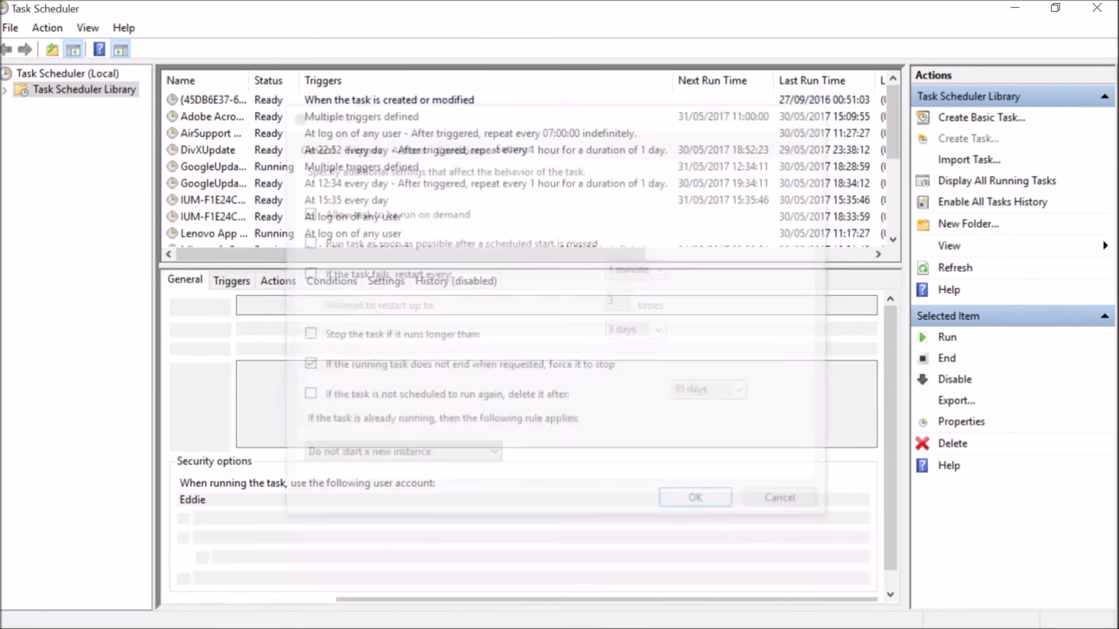
Select the ThrottleStop task in the library to review its General details
{"action": "left_click", "coordinate": [694, 497]}
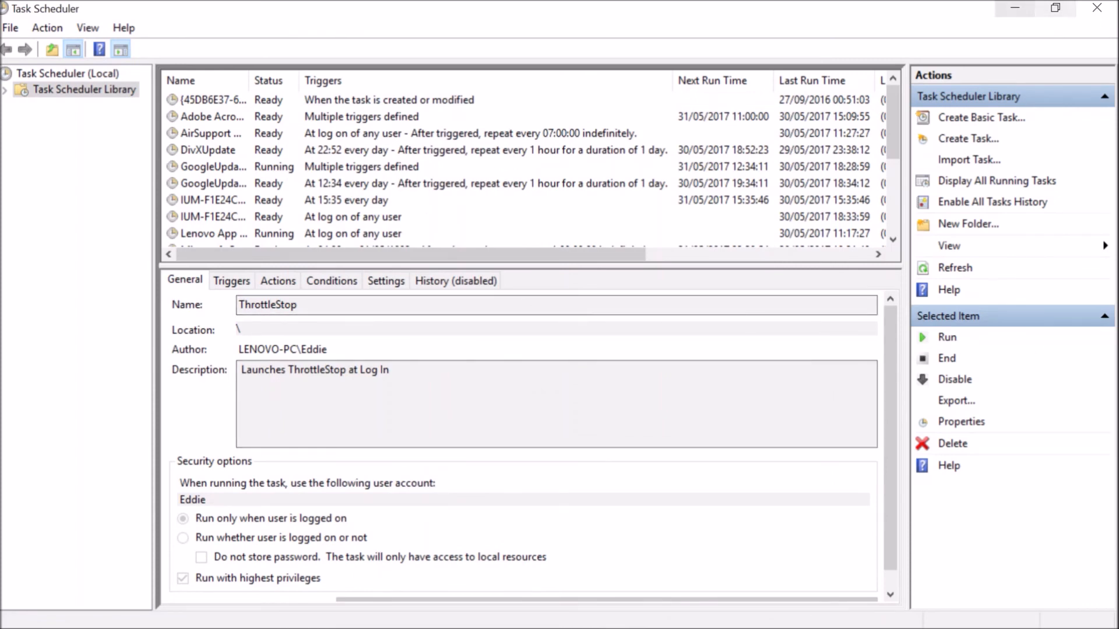
{"action": "mouse_move", "coordinate": [1098, 8]}
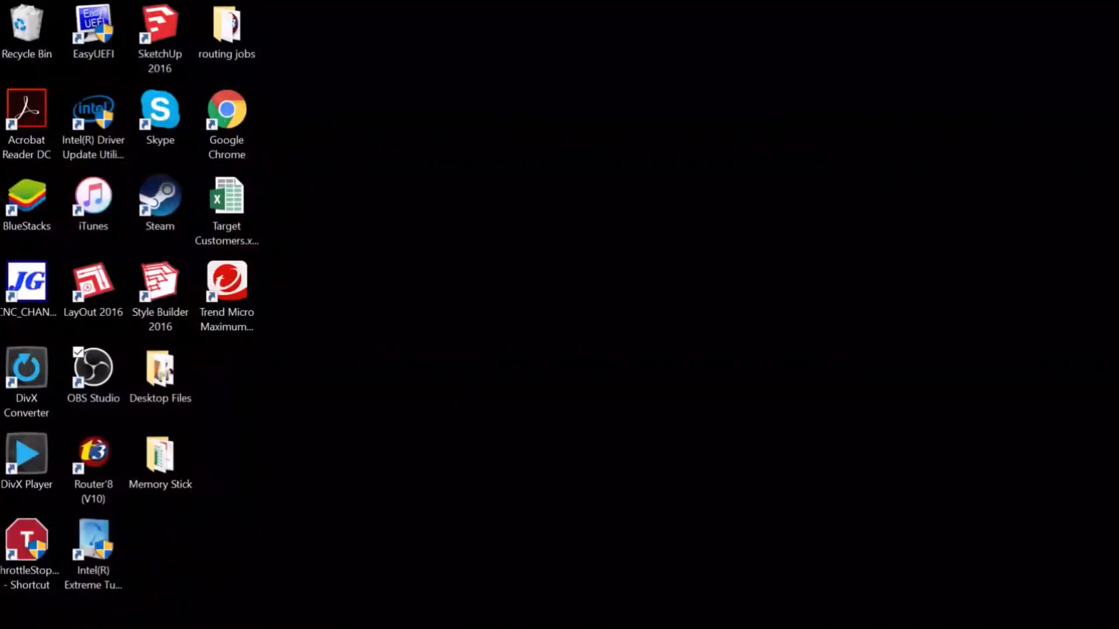
Launch ThrottleStop from its desktop shortcut
{"action": "left_click", "coordinate": [26, 542]}
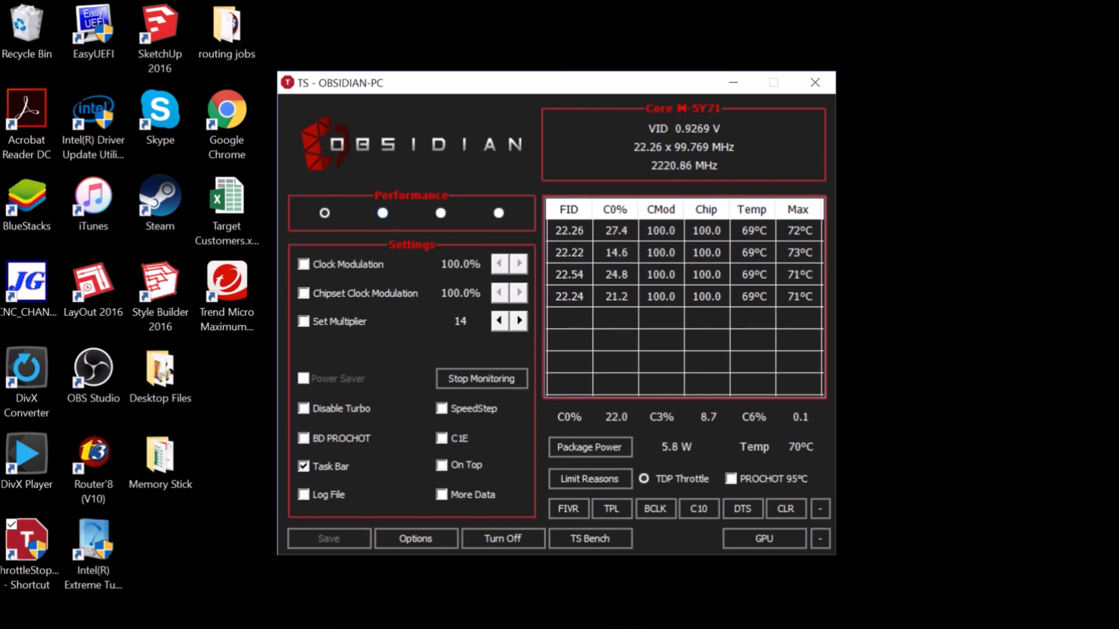
Switch through the Game, Internet and Performance profiles, then close ThrottleStop to the taskbar
{"action": "left_click", "coordinate": [382, 213]}
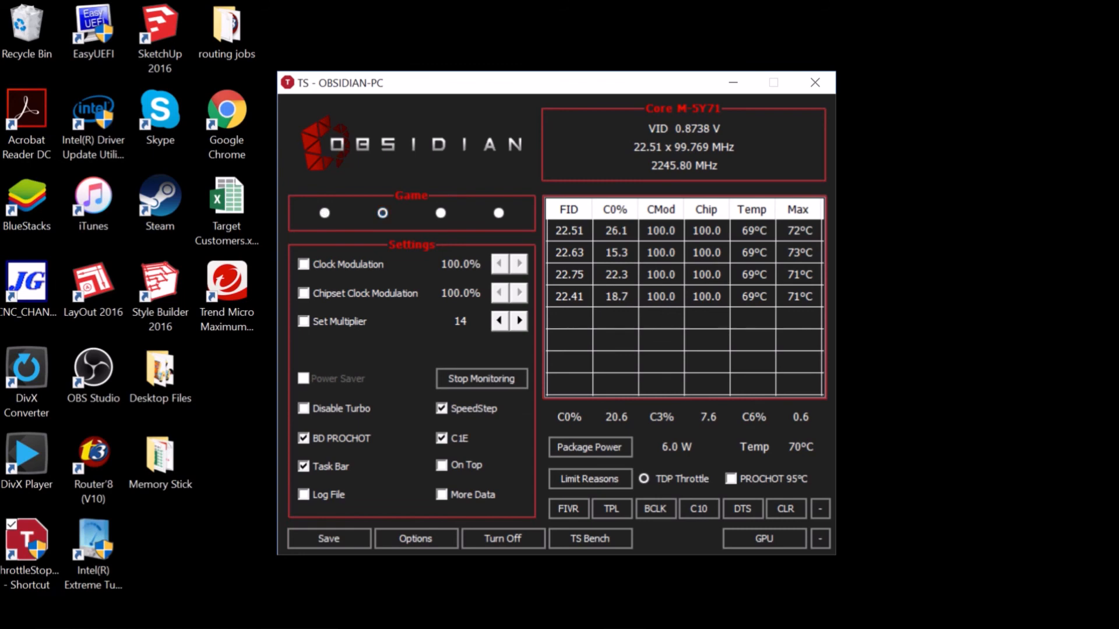
{"action": "left_click", "coordinate": [440, 213]}
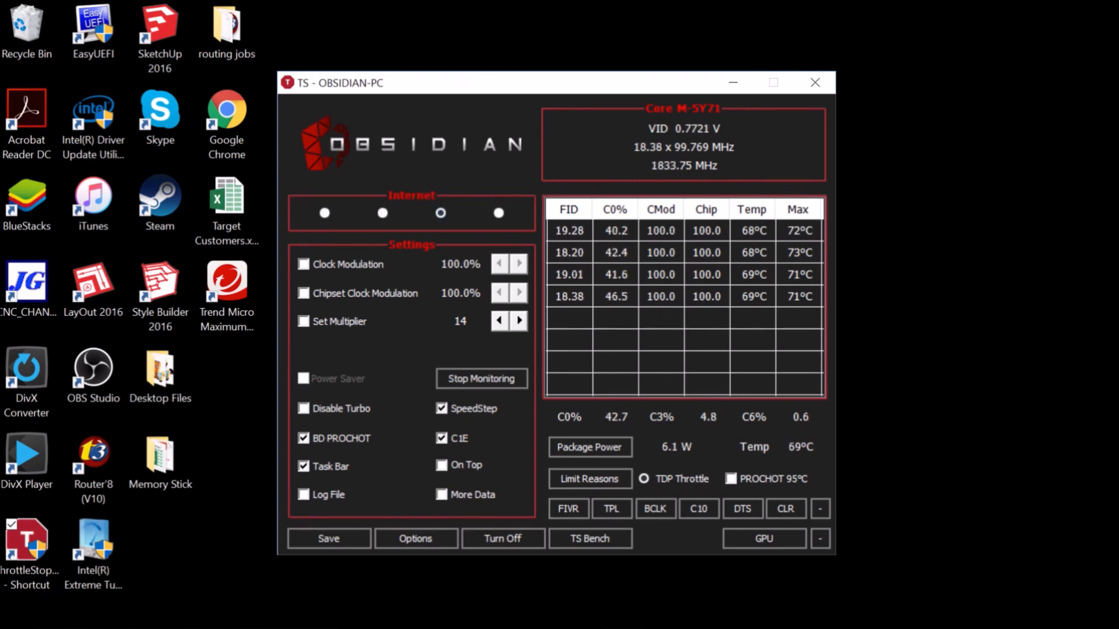
{"action": "left_click", "coordinate": [499, 213]}
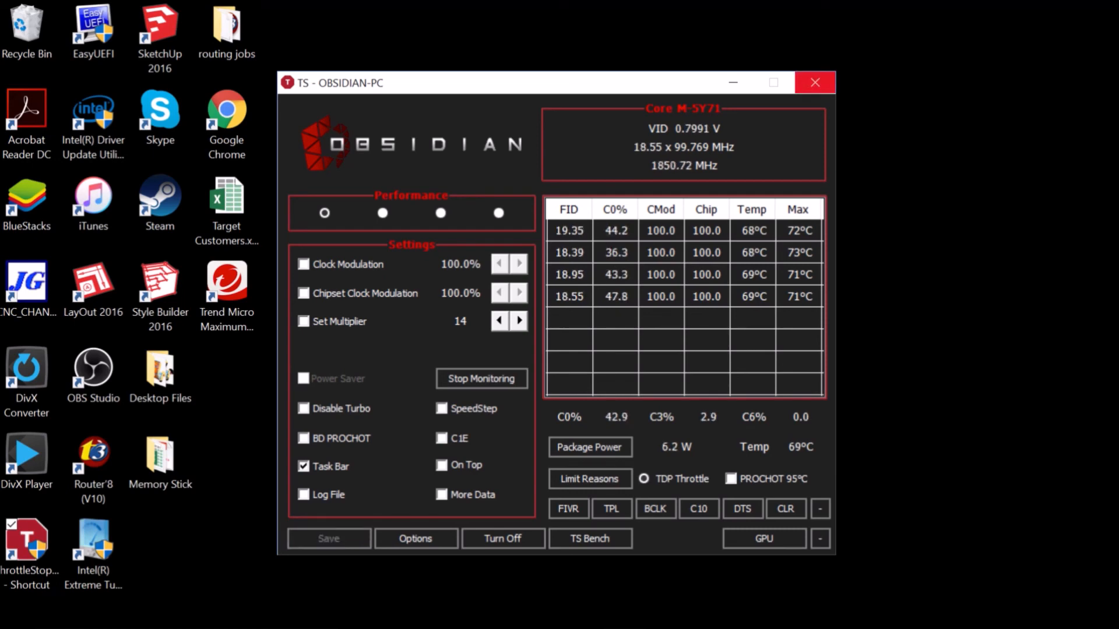
{"action": "left_click", "coordinate": [814, 83]}
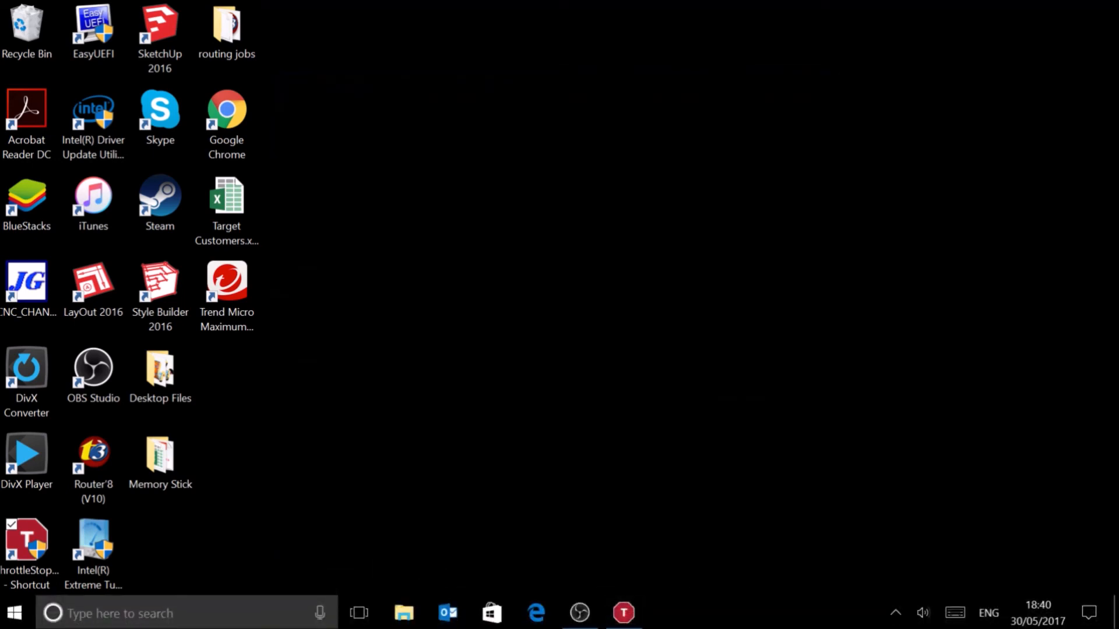